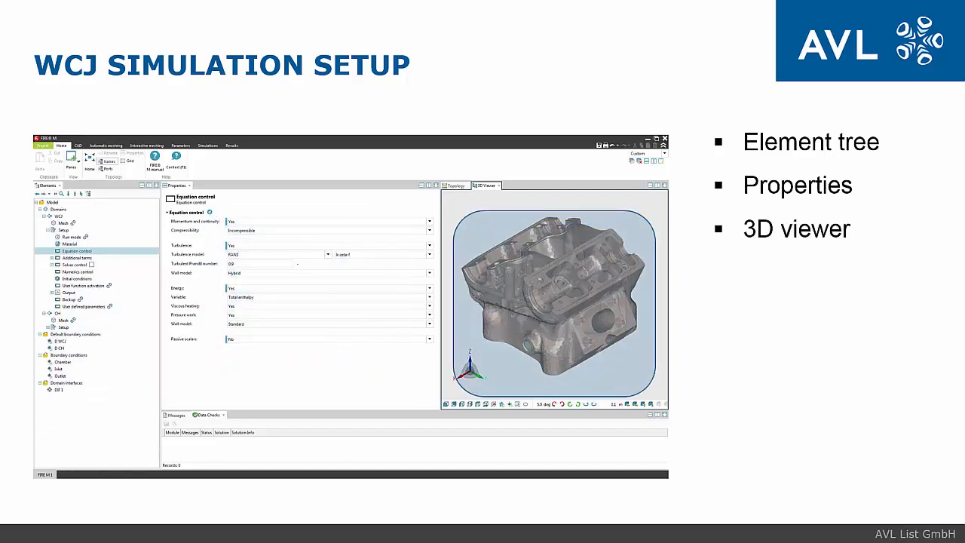
# Advance the slideshow to the Element Tree slide on domains and boundary conditions
pyautogui.click(456, 185)
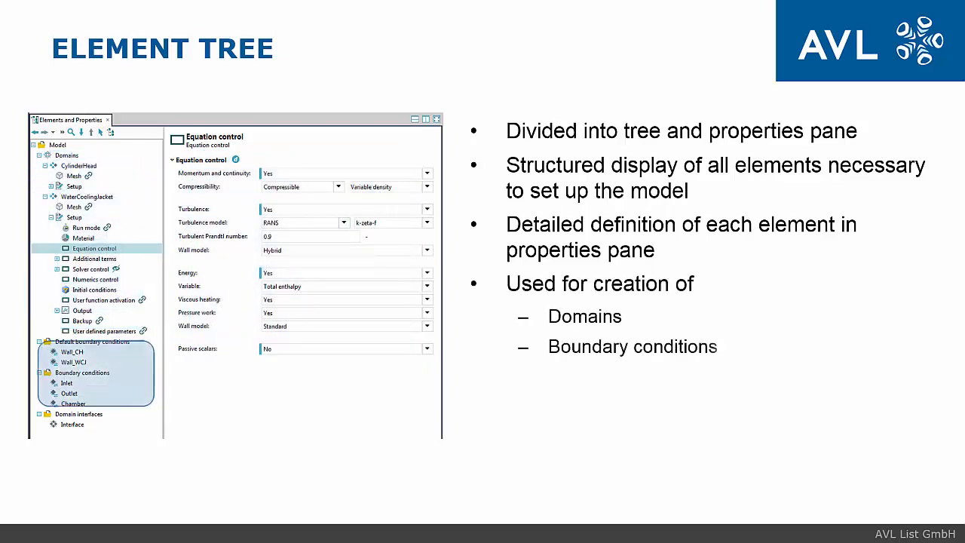
# Advance the slides to the Property Database slide listing solid materials
pyautogui.click(79, 414)
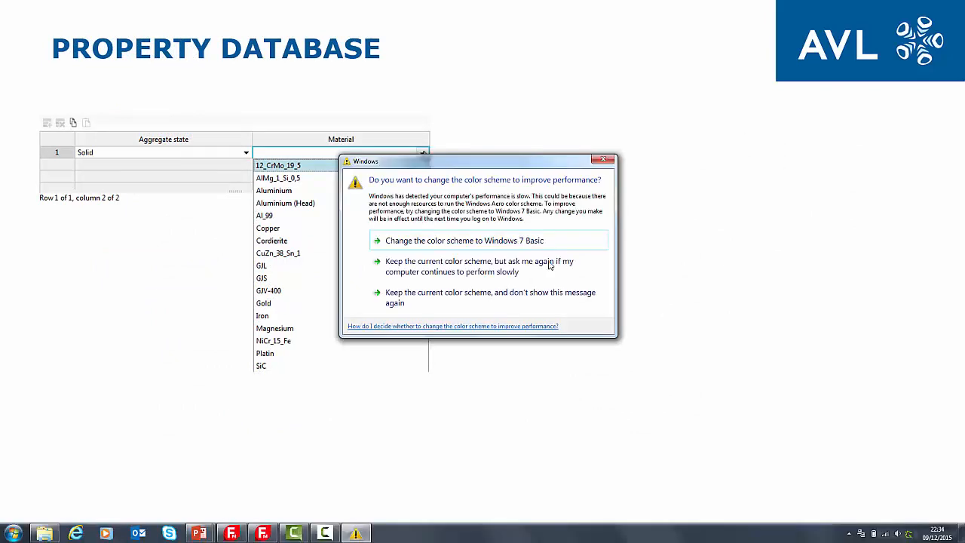
pyautogui.click(603, 159)
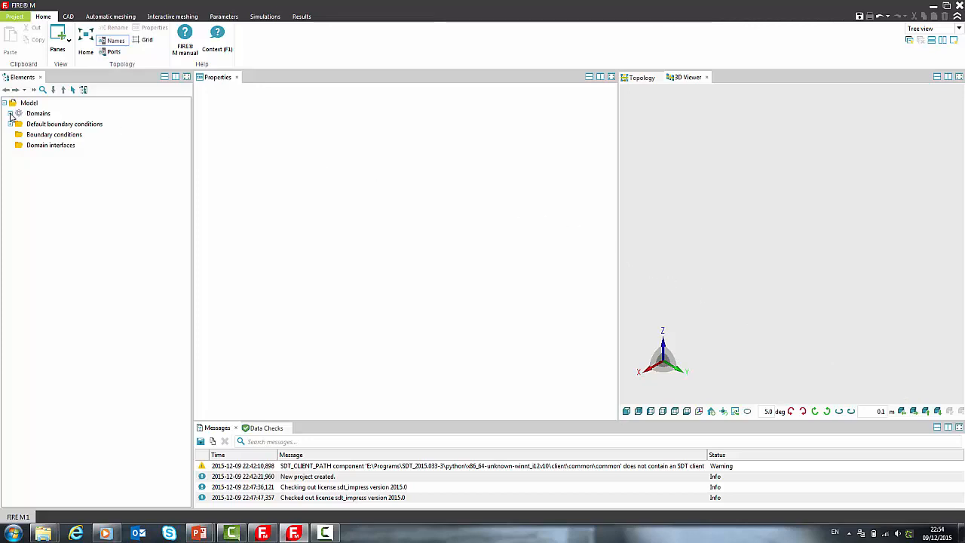
# Load the CylinderHead .flm mesh into DOM 1 and make it visible in 3D
pyautogui.click(12, 113)
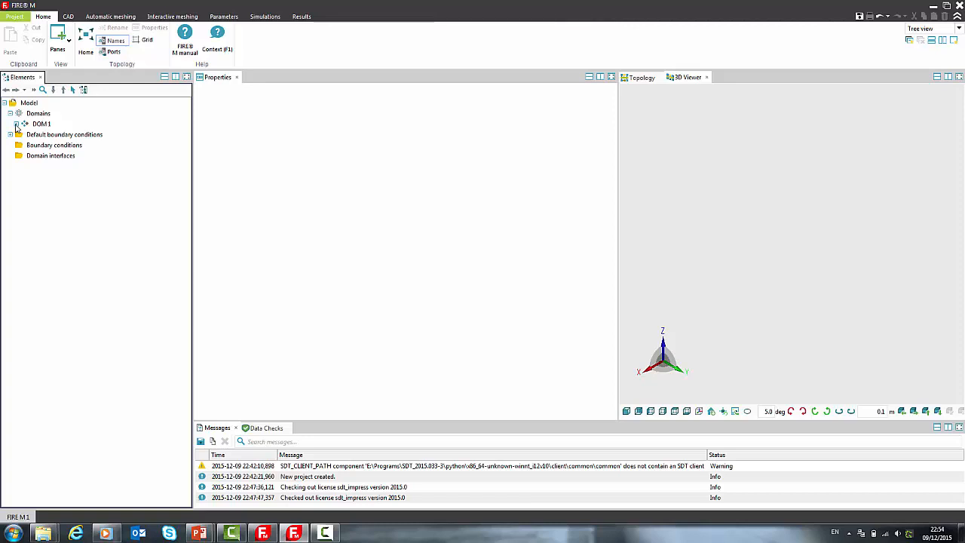
pyautogui.click(24, 124)
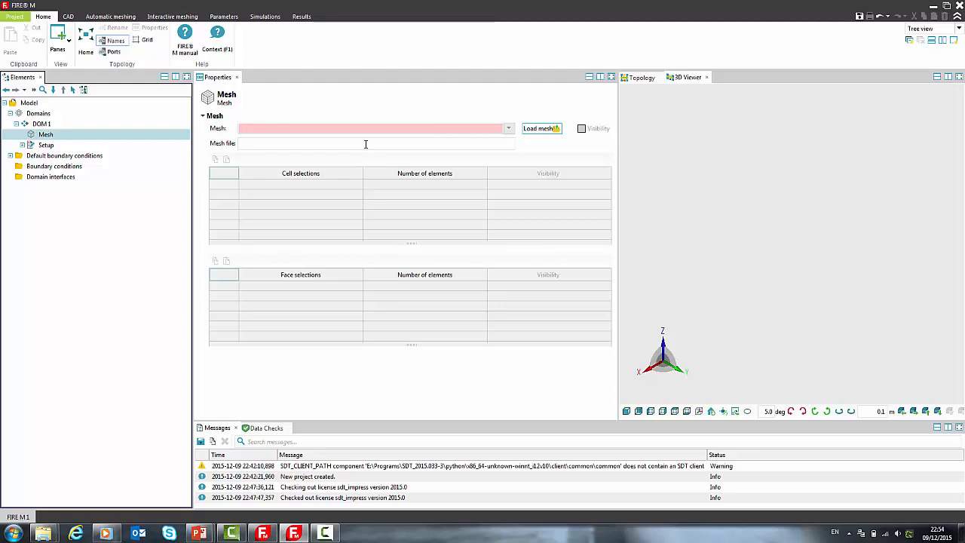
pyautogui.moveTo(485, 133)
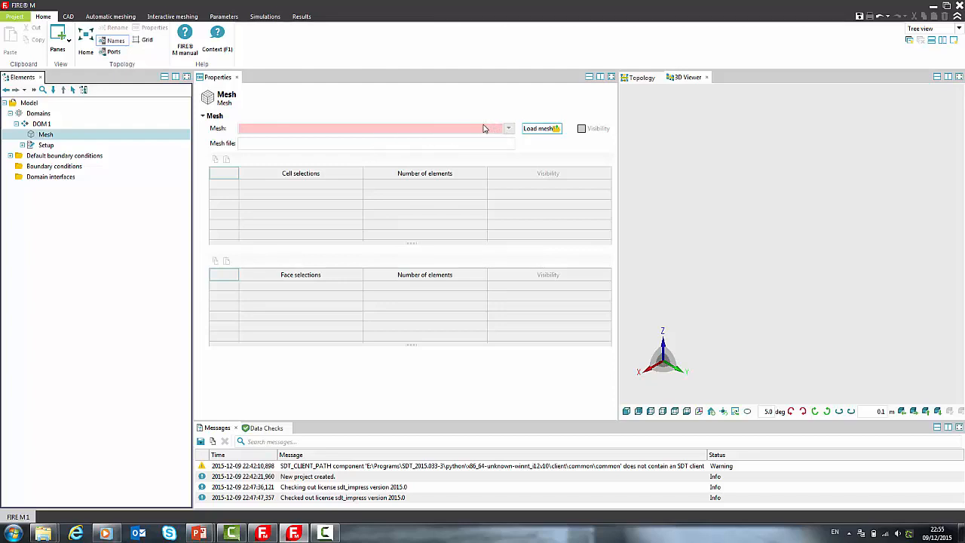
pyautogui.moveTo(487, 140)
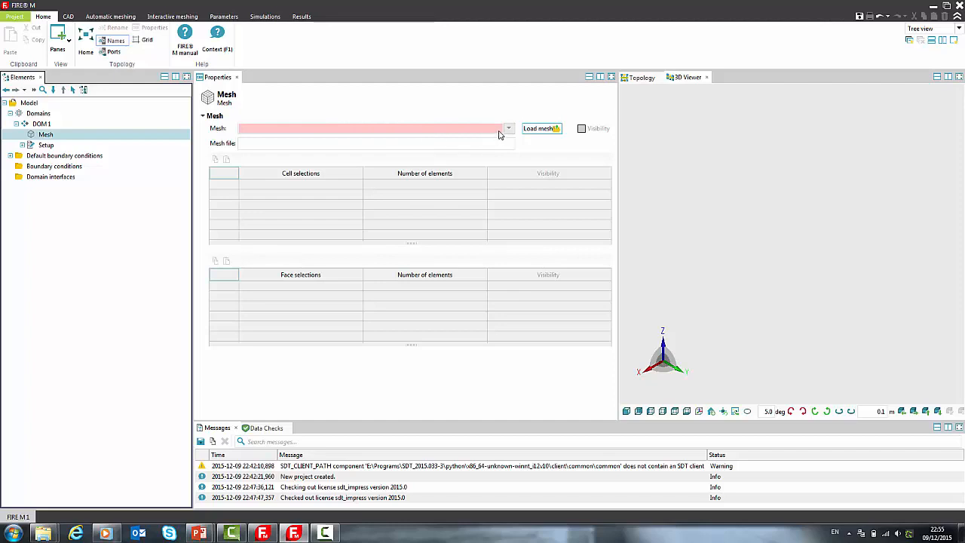
pyautogui.moveTo(540, 128)
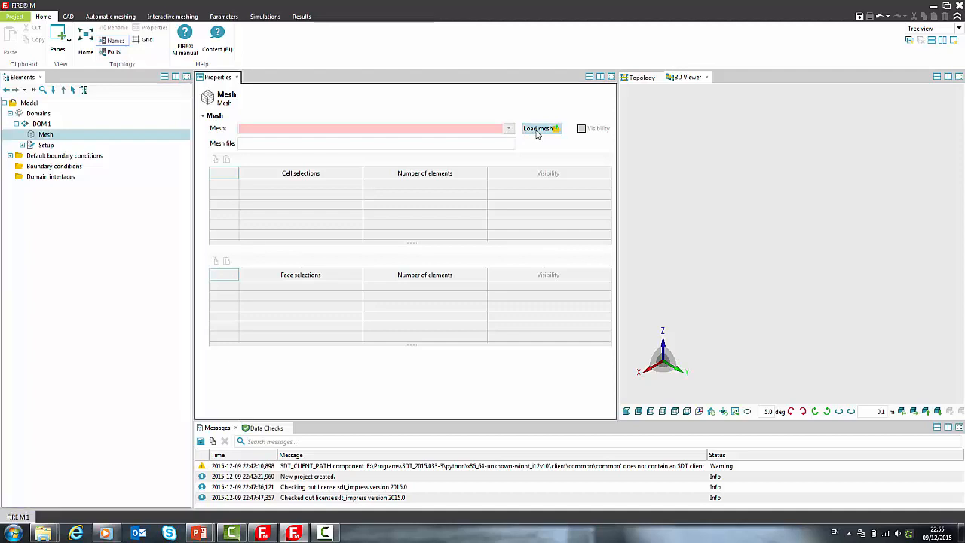
pyautogui.click(538, 128)
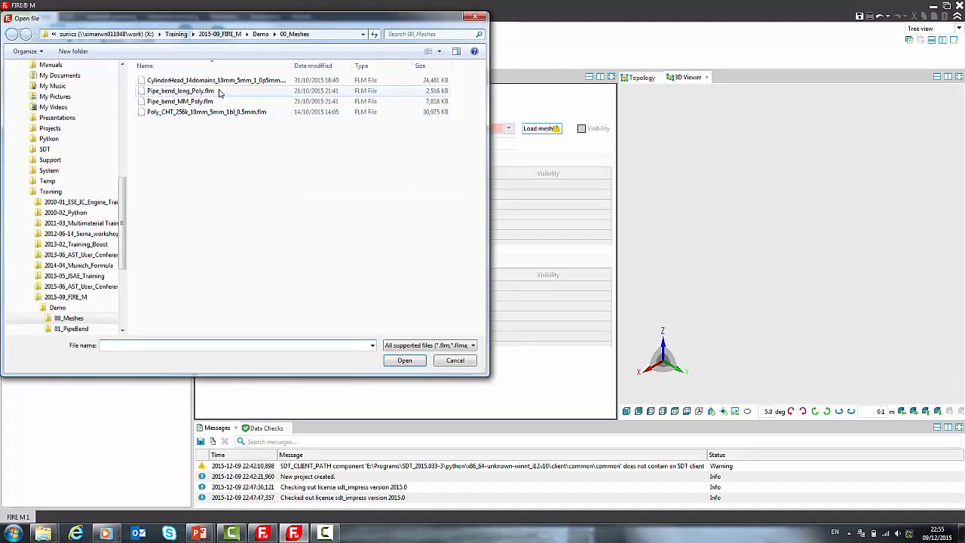
pyautogui.click(455, 360)
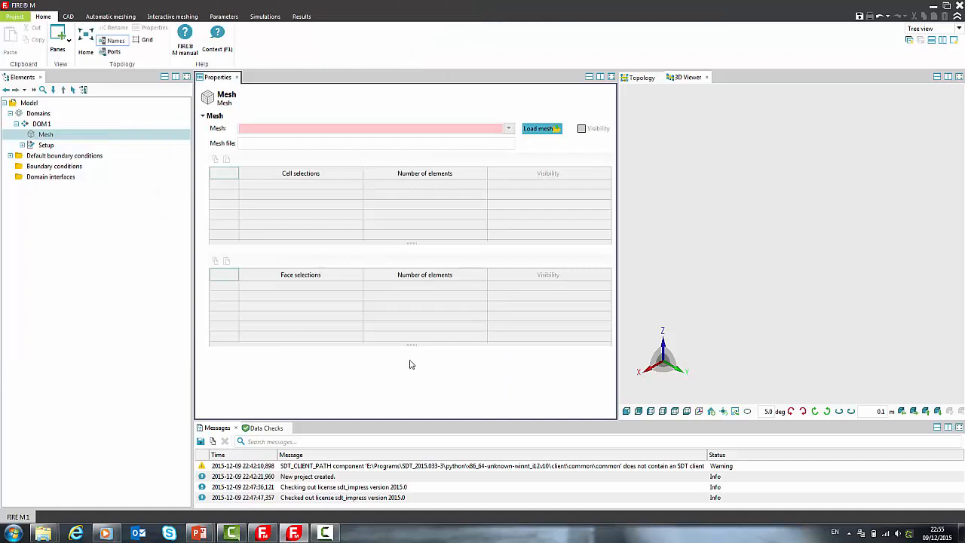
pyautogui.click(537, 128)
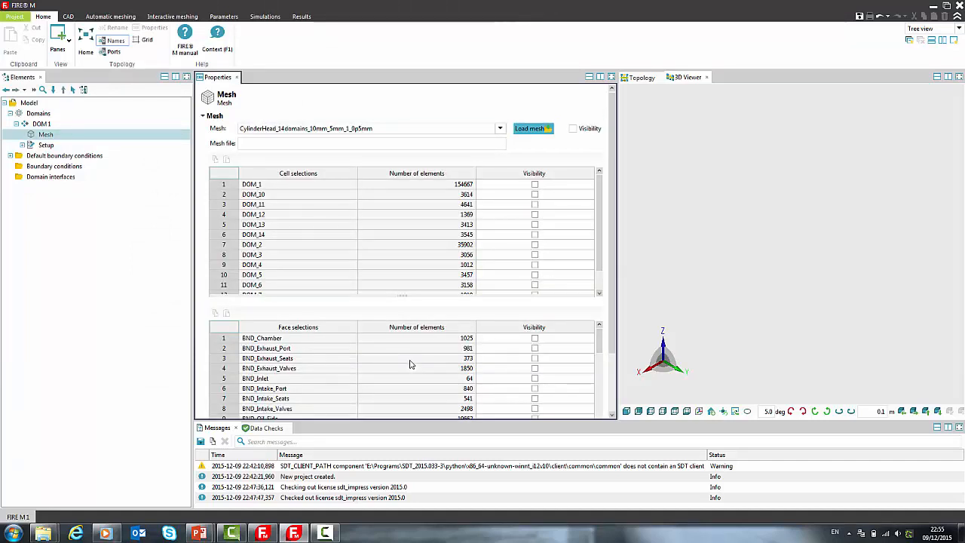
pyautogui.moveTo(577, 131)
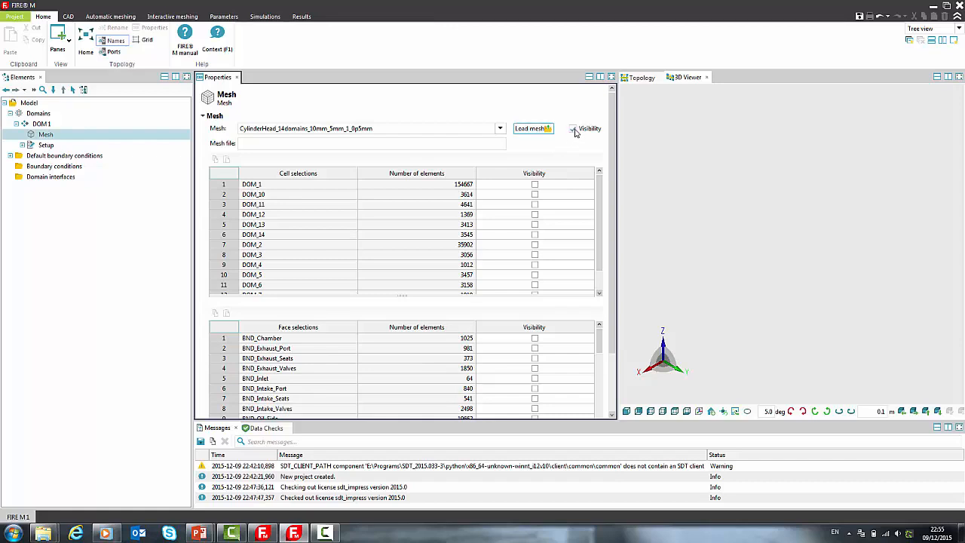
pyautogui.click(572, 128)
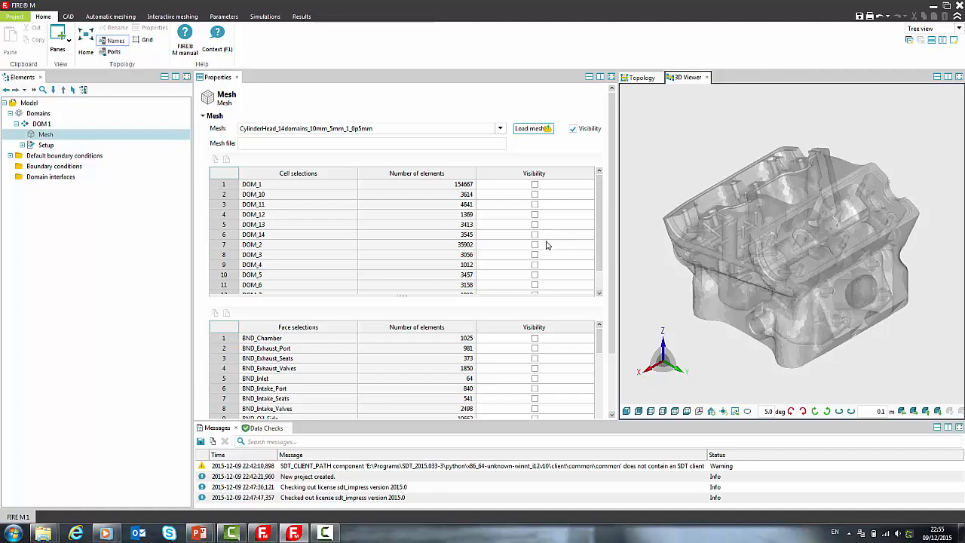
# Toggle visibility of the DOM_1, DOM_2 and BND_Intake_Port selections to inspect them
pyautogui.click(534, 245)
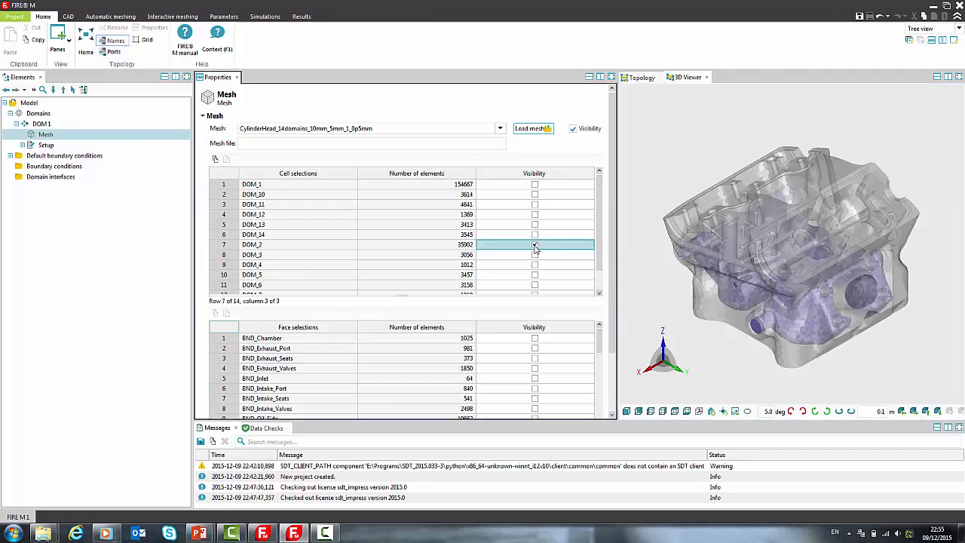
pyautogui.click(534, 245)
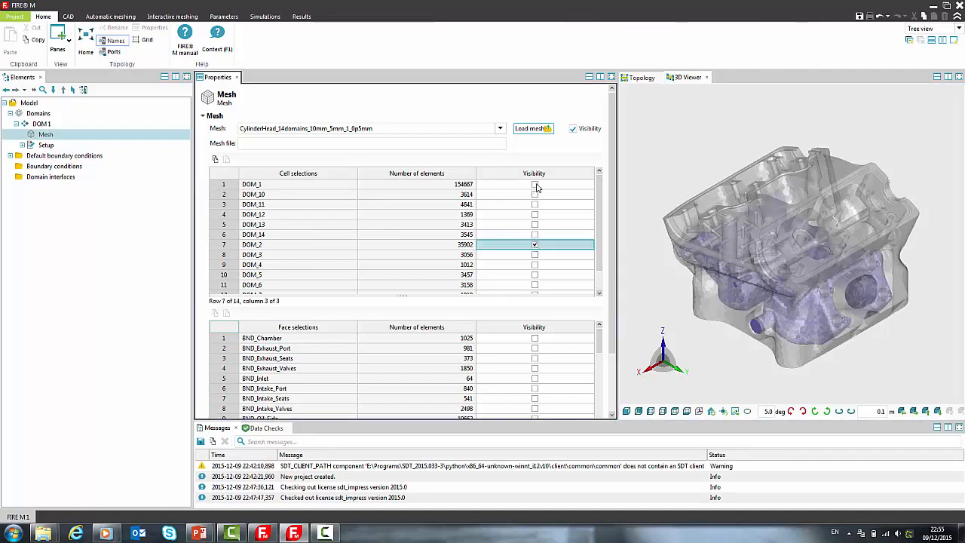
pyautogui.click(535, 185)
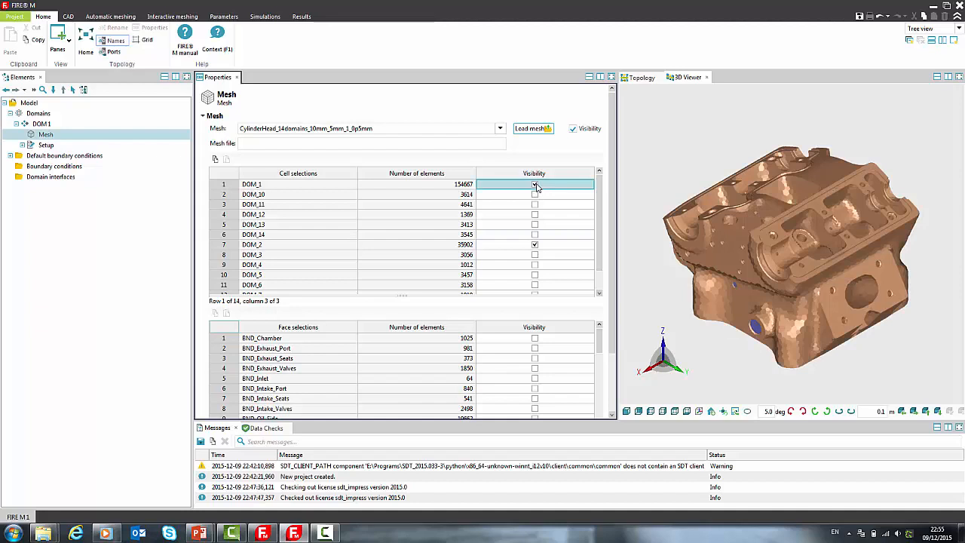
pyautogui.click(534, 185)
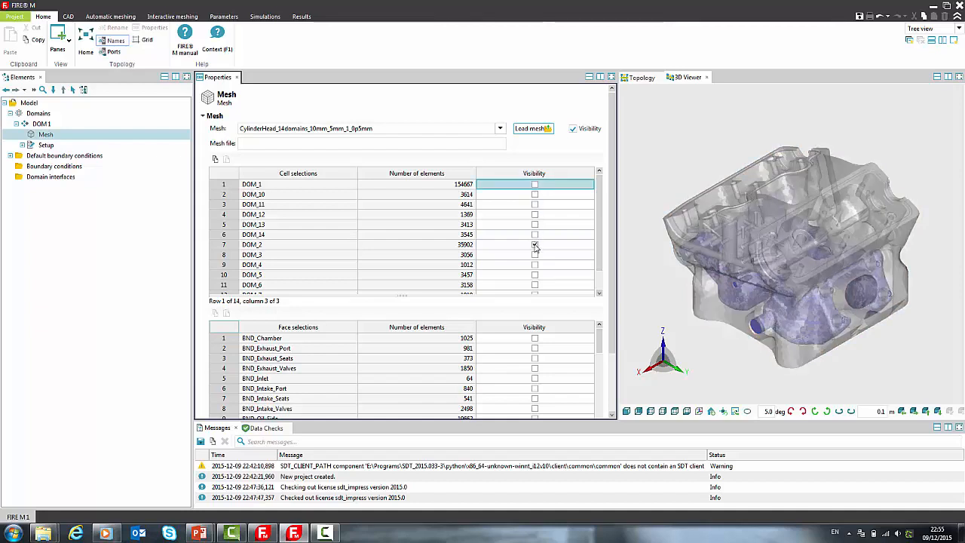
pyautogui.click(535, 387)
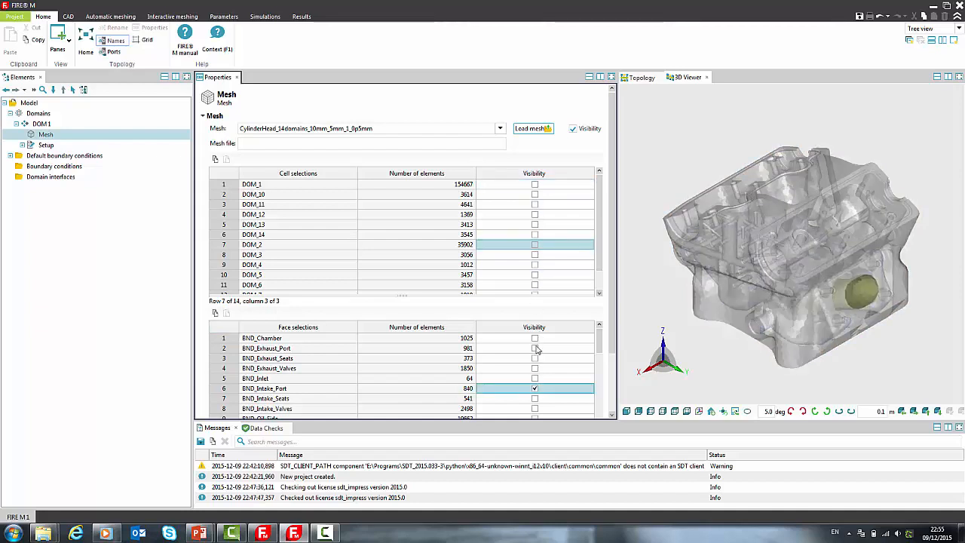
pyautogui.click(534, 348)
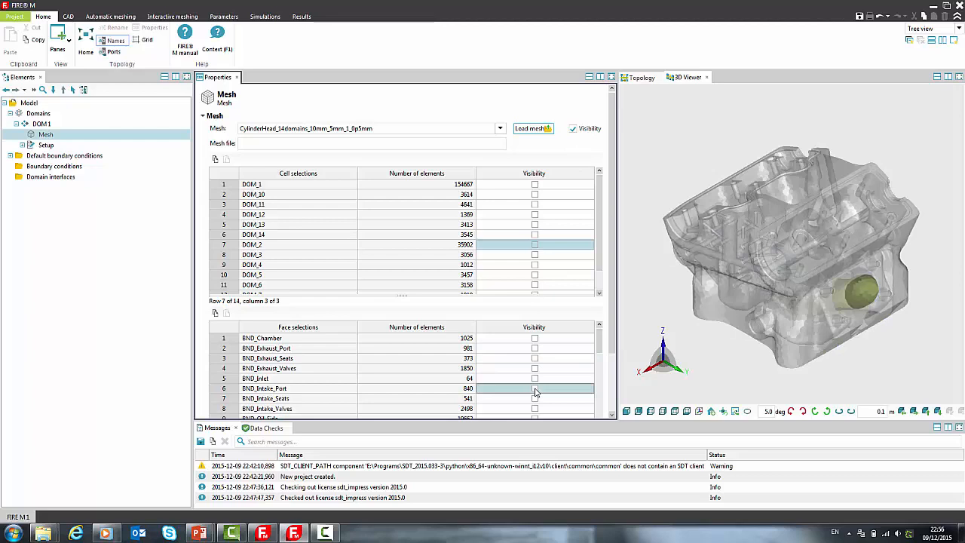
pyautogui.click(46, 145)
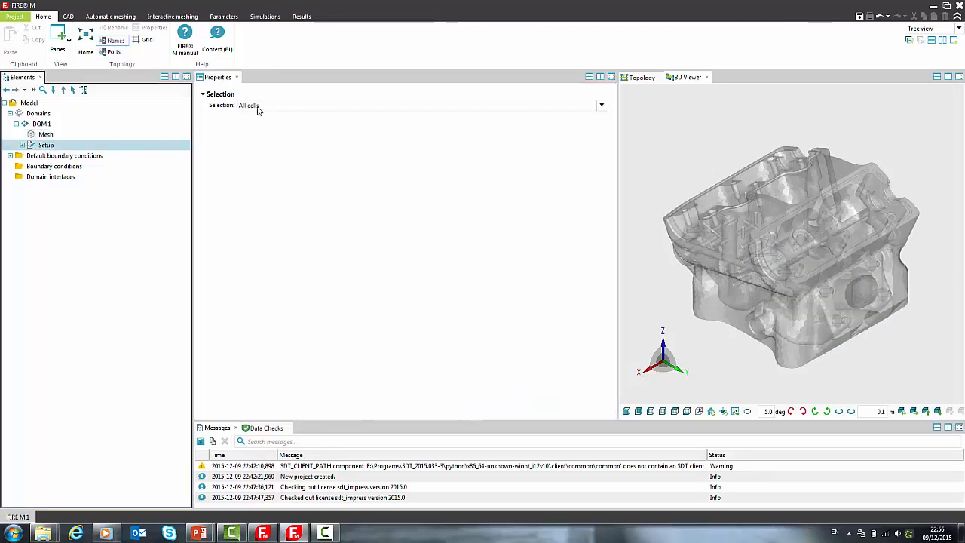
# Restrict the domain setup to the DOM_2 selection and rename the domain WCJ
pyautogui.click(601, 105)
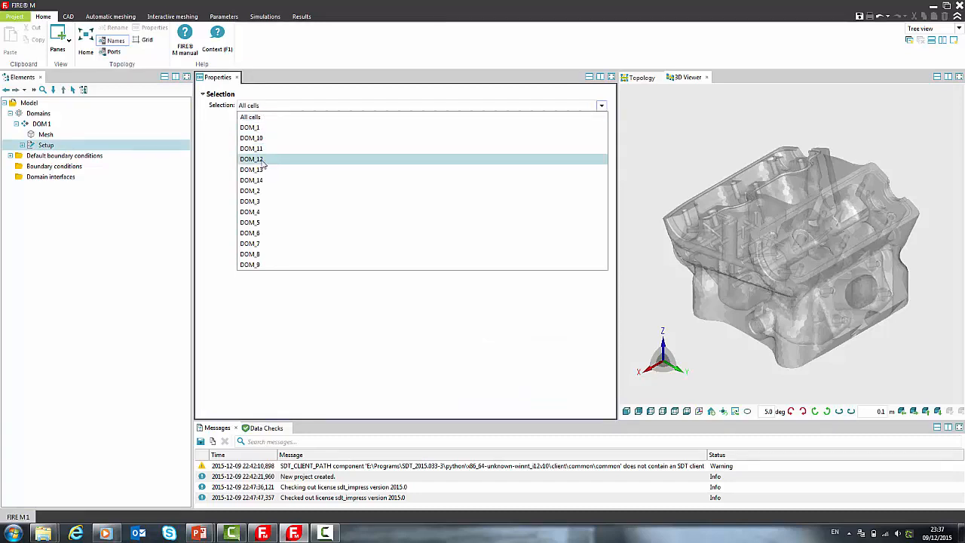
pyautogui.click(250, 191)
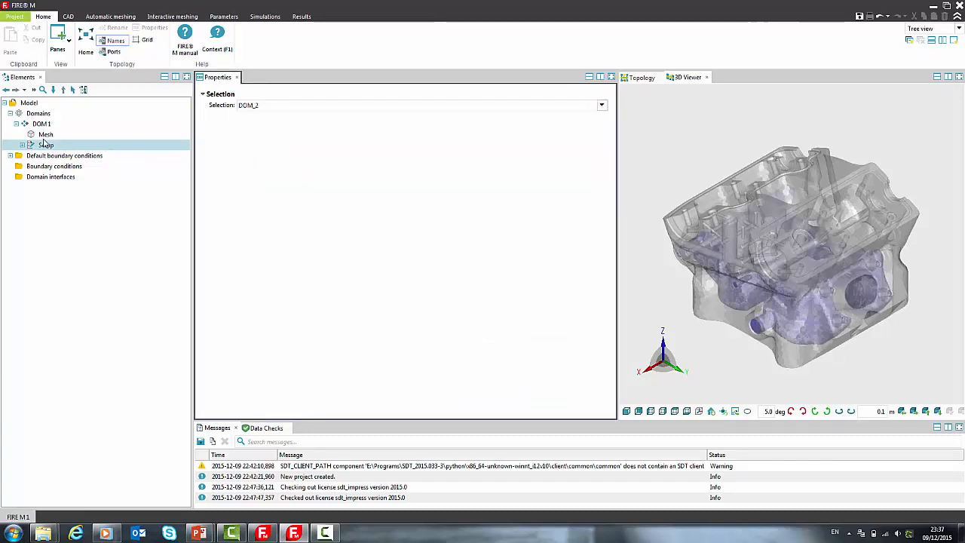
pyautogui.click(40, 123)
pyautogui.write('WCJ')
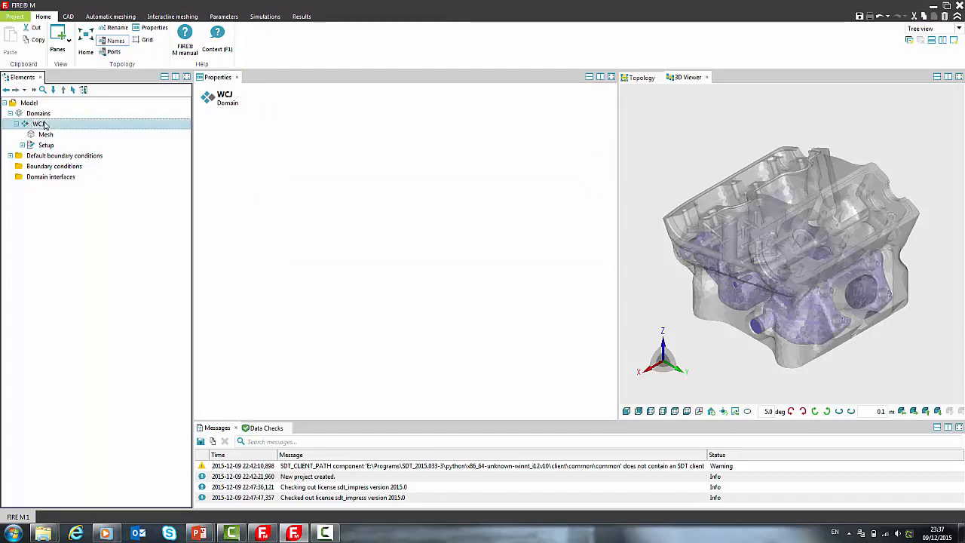
# Add a second domain using the DOM_1 cell selection and rename it CH
pyautogui.rightClick(39, 113)
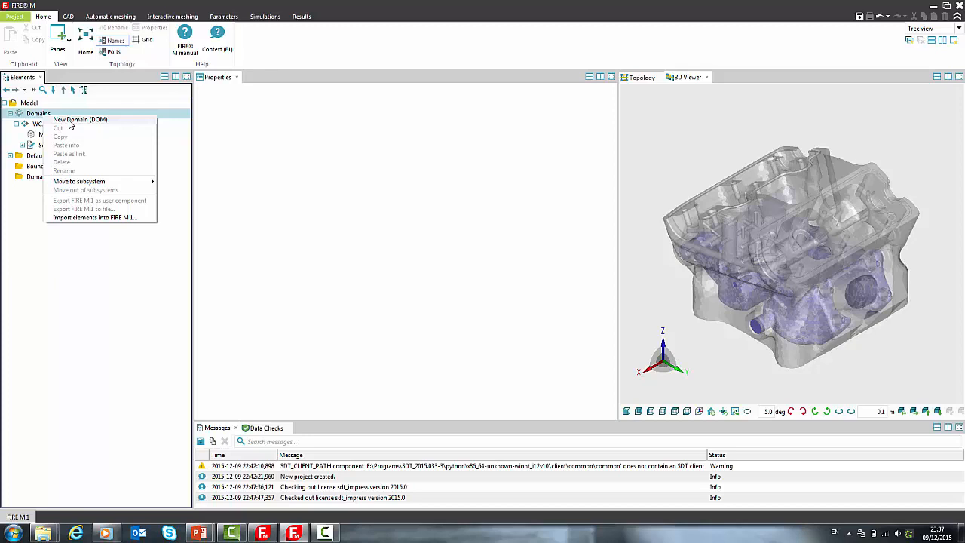
pyautogui.click(80, 119)
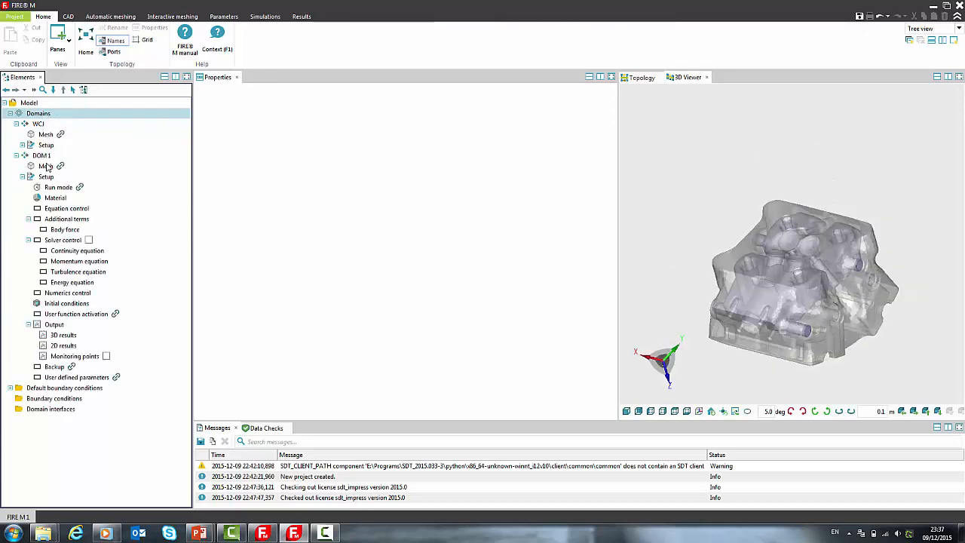
pyautogui.click(23, 176)
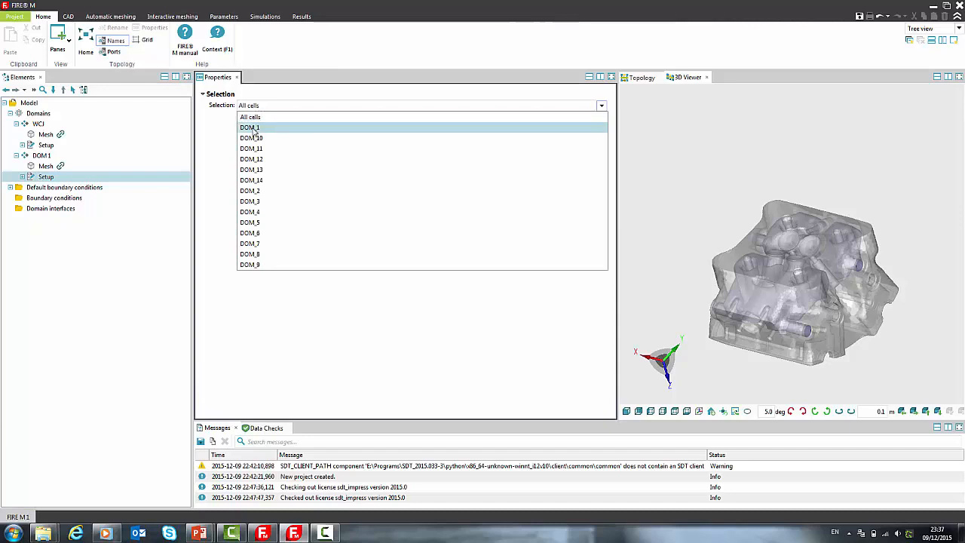
pyautogui.click(250, 127)
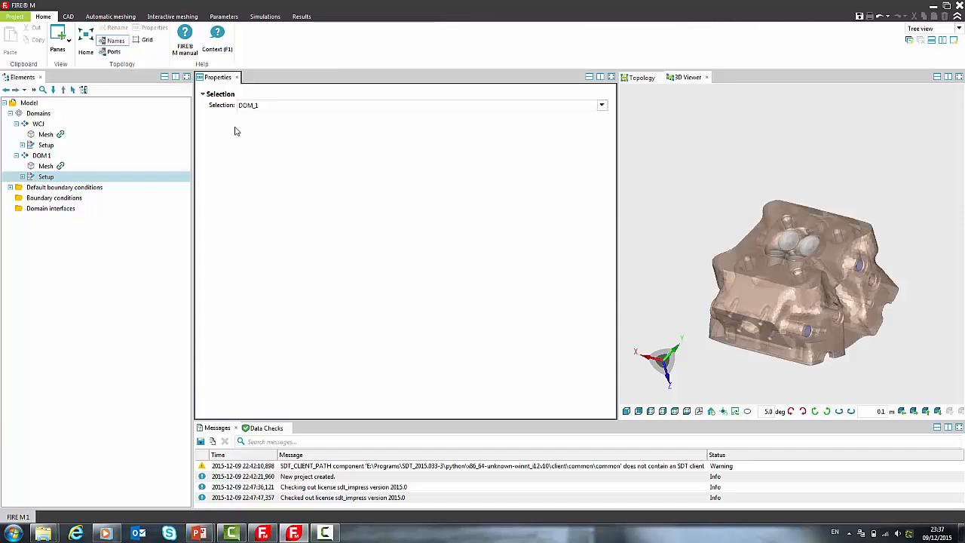
pyautogui.click(41, 156)
pyautogui.write('CH')
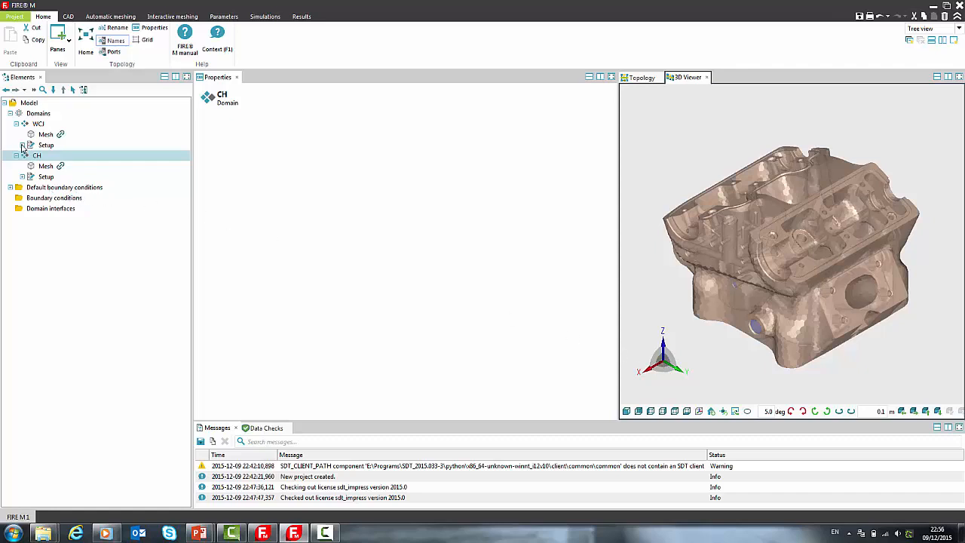
# Expand WCJ and CH setups and view WCJ's run mode: steady, 1000 max iterations
pyautogui.click(24, 144)
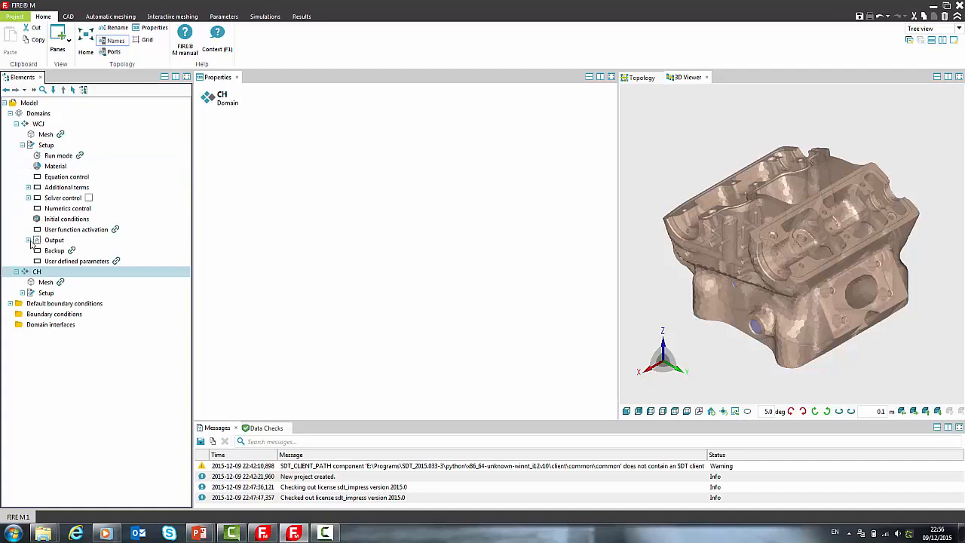
pyautogui.click(29, 292)
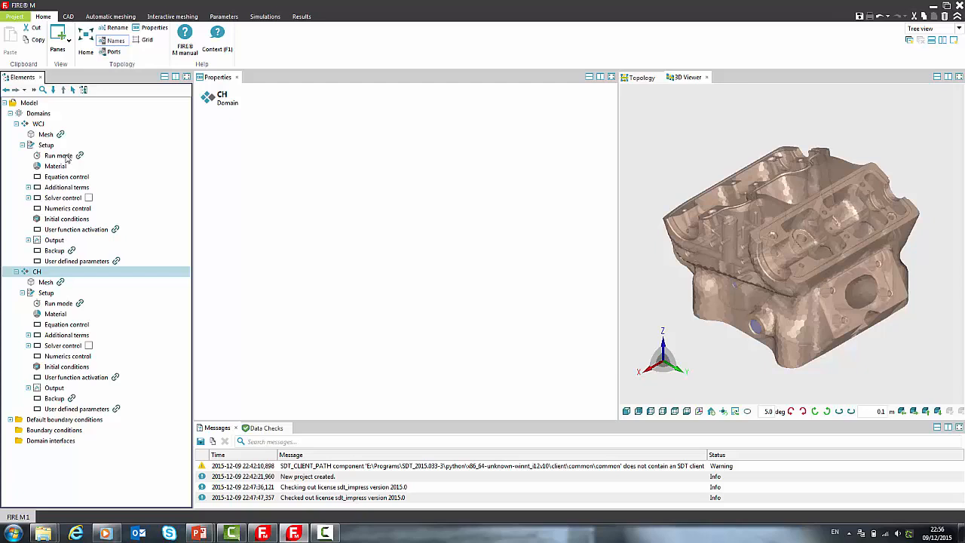
pyautogui.click(58, 155)
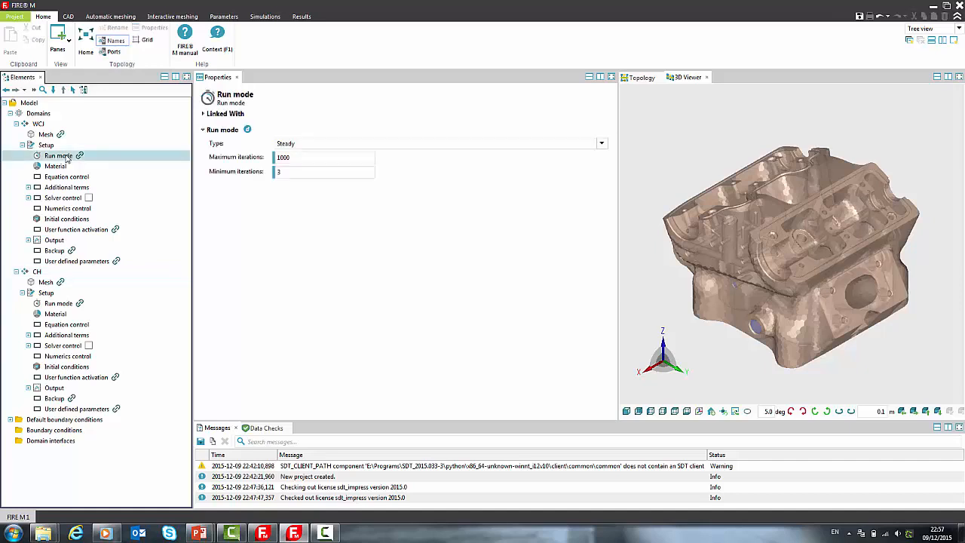
pyautogui.moveTo(82, 157)
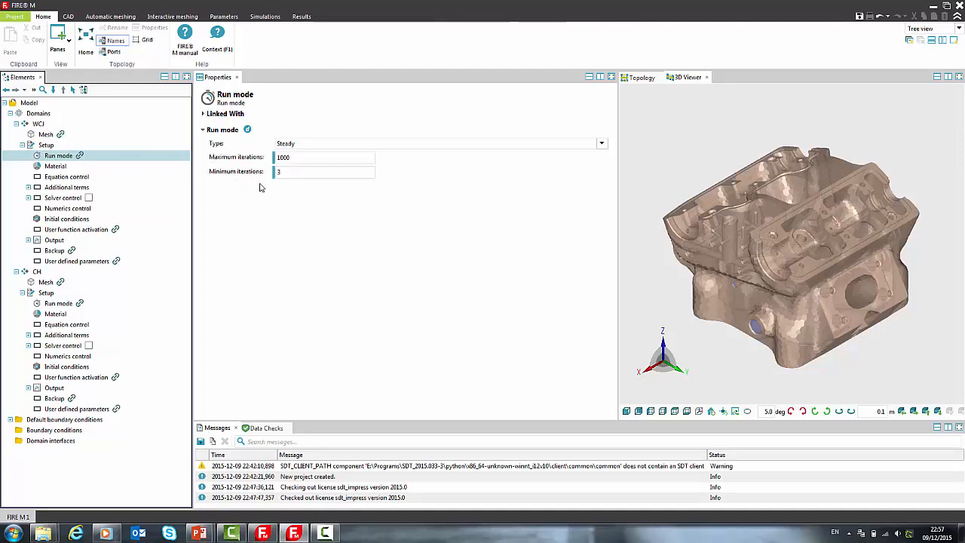
pyautogui.moveTo(251, 239)
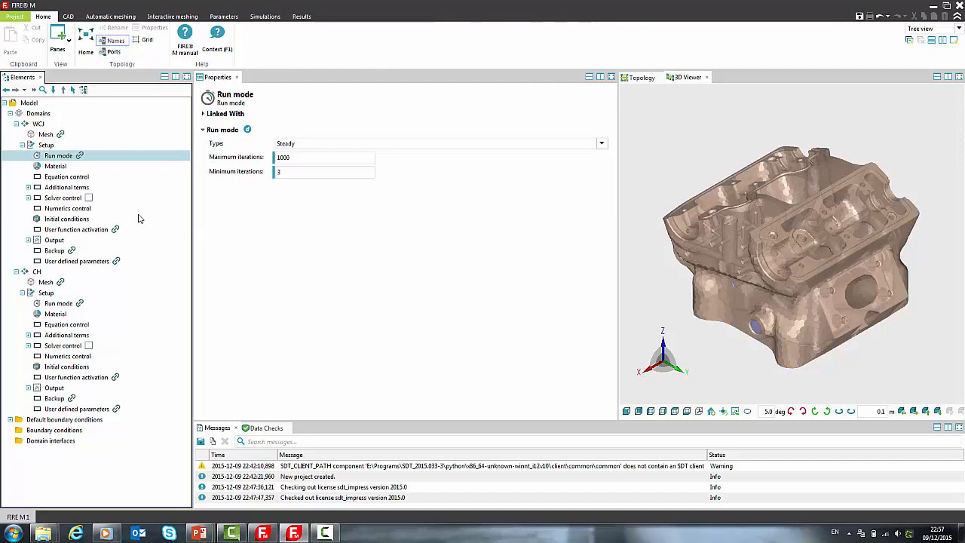
# Set the WCJ domain material to liquid Water
pyautogui.click(55, 166)
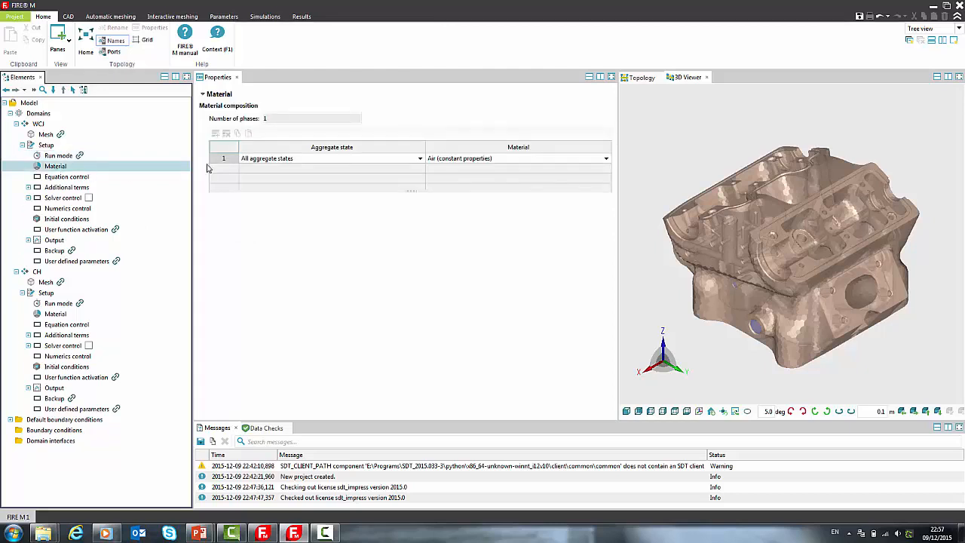
pyautogui.click(328, 158)
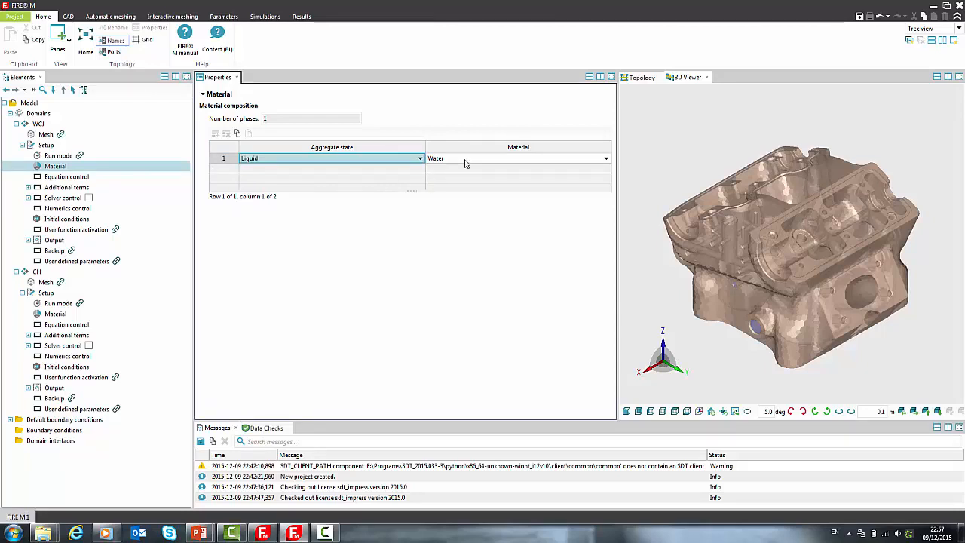
pyautogui.click(605, 158)
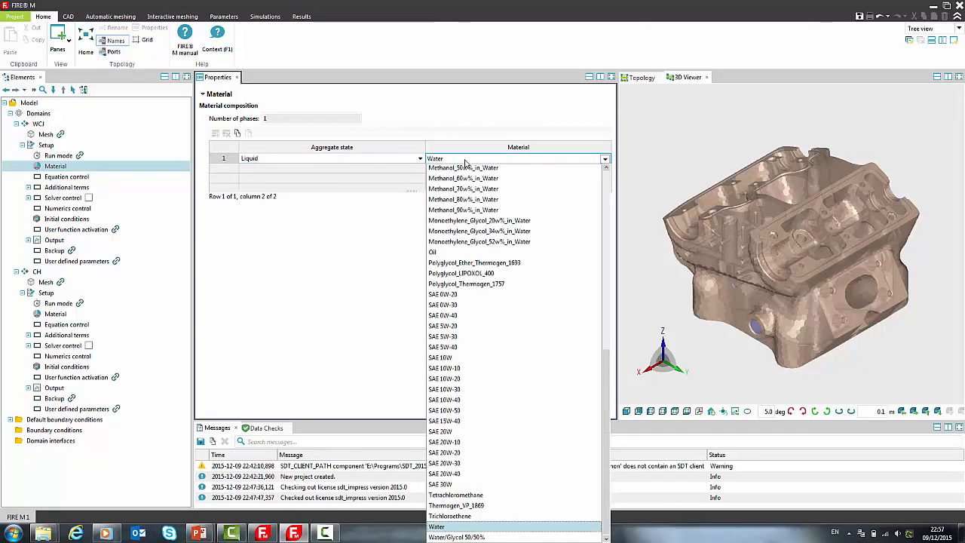
pyautogui.click(436, 525)
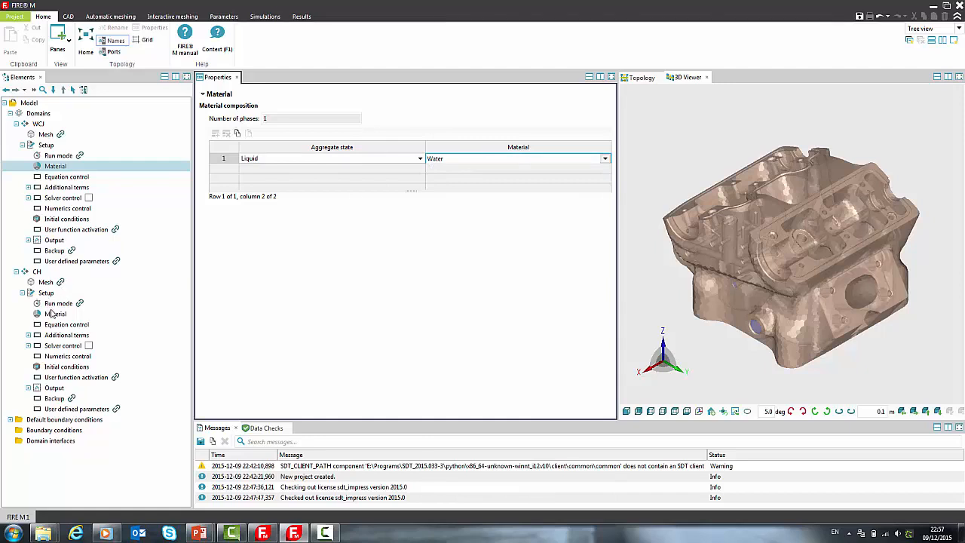
# Set CH's material to solid Aluminium and review both domains' equation control settings
pyautogui.click(55, 313)
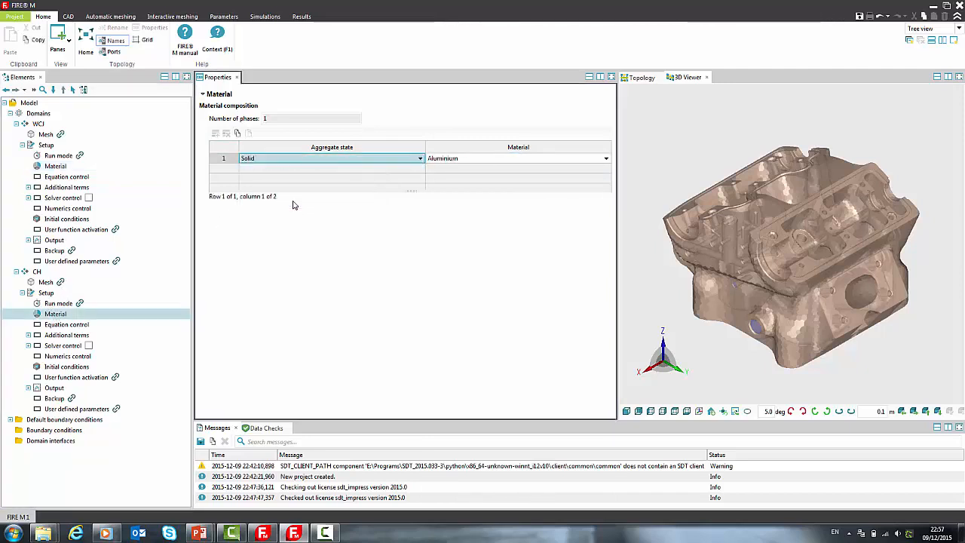
pyautogui.click(605, 158)
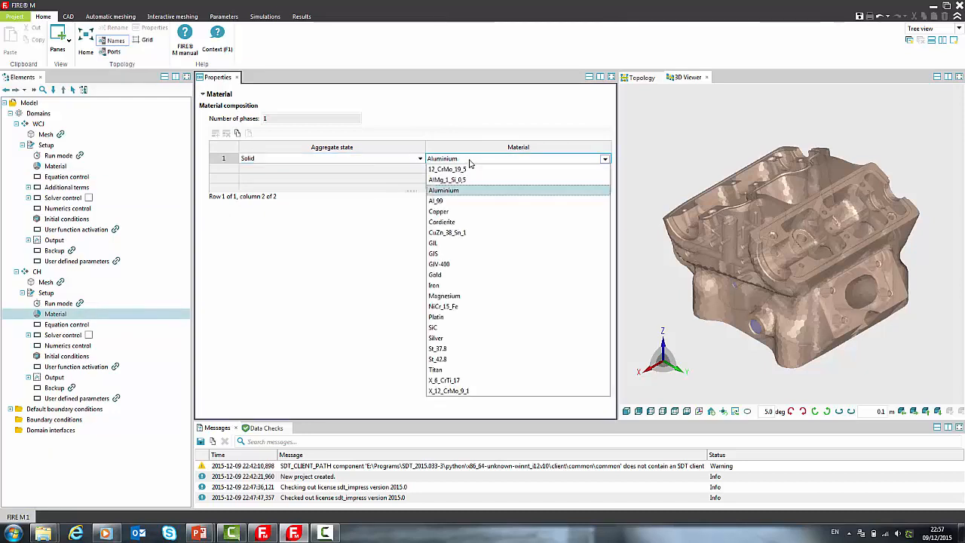
pyautogui.click(443, 190)
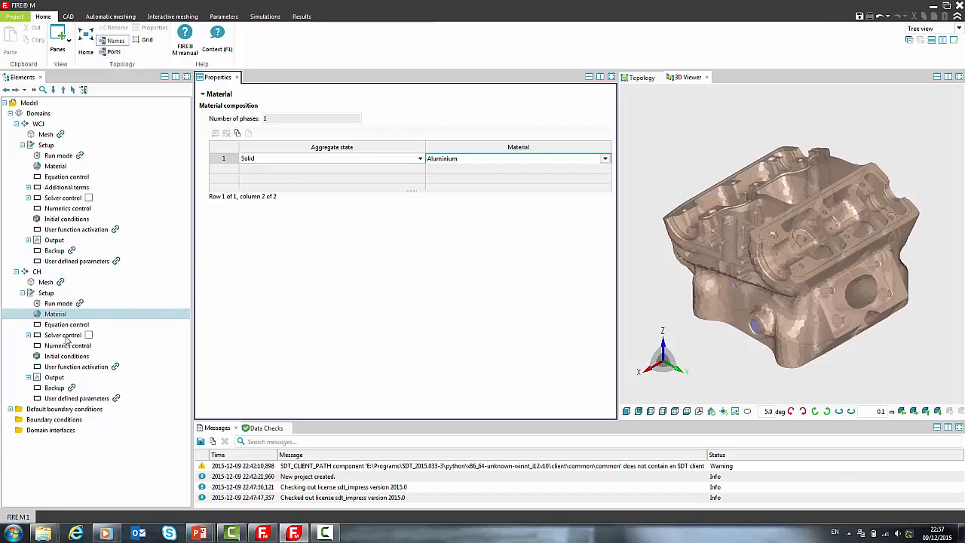
pyautogui.click(66, 324)
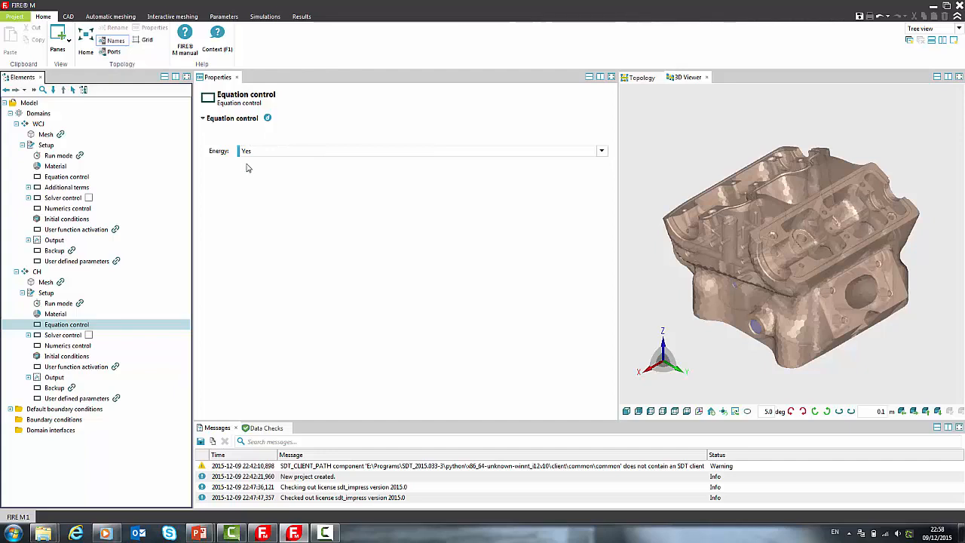
pyautogui.click(67, 176)
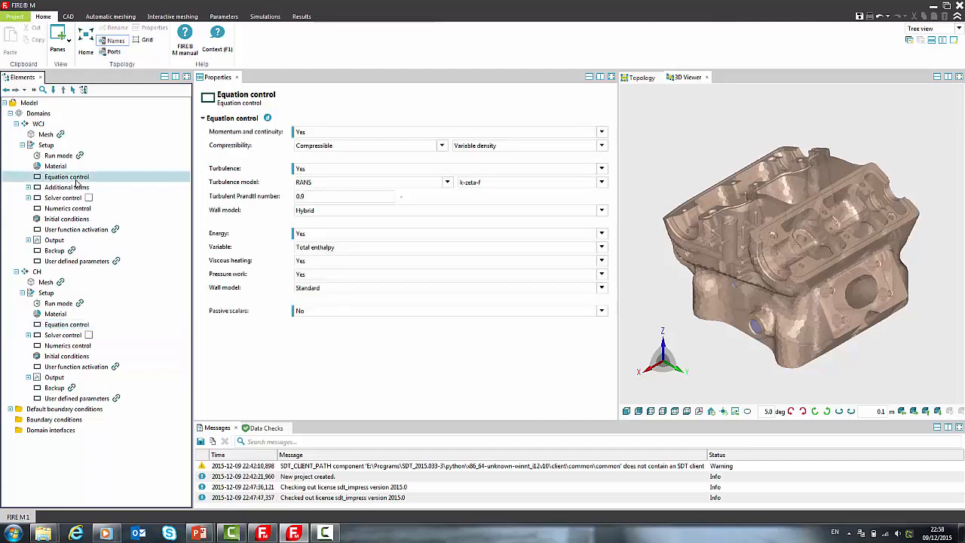
pyautogui.moveTo(275, 201)
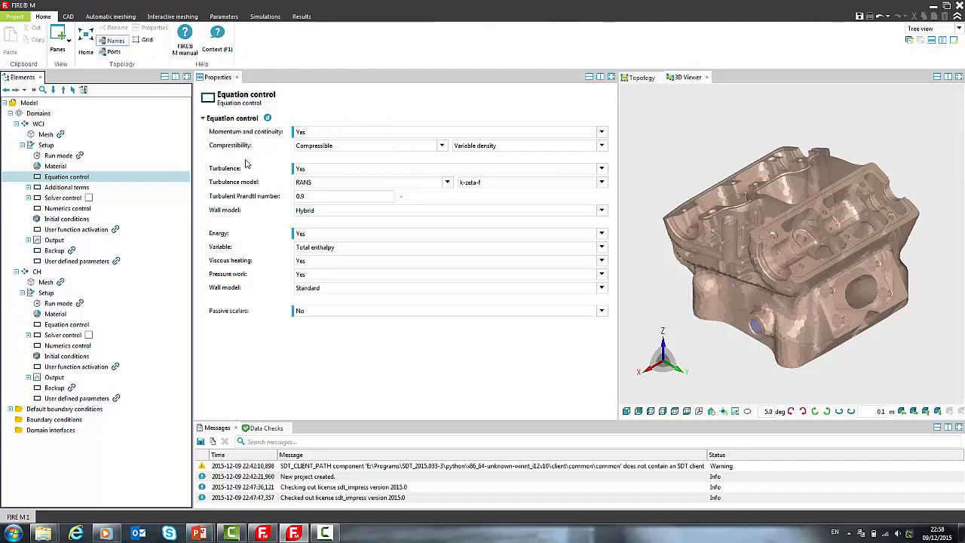
pyautogui.moveTo(358, 127)
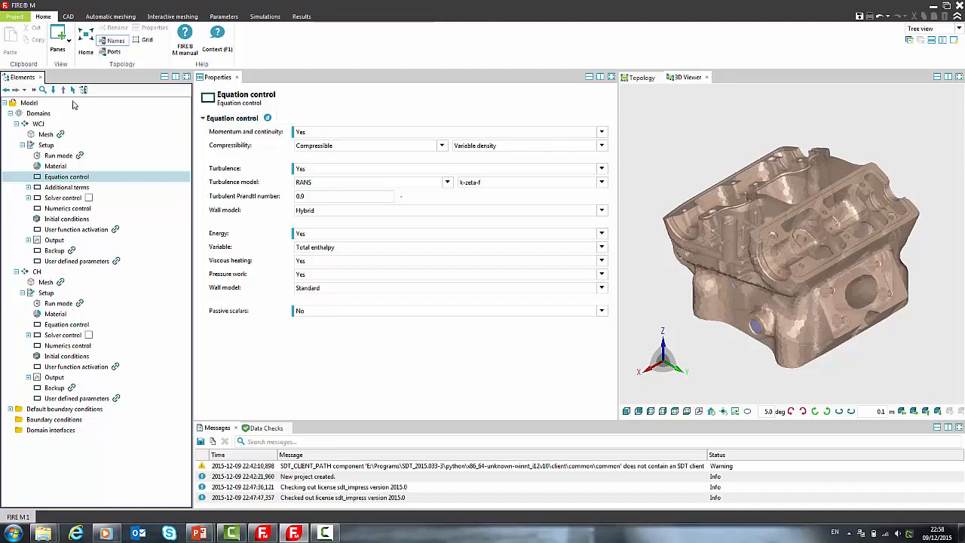
pyautogui.click(42, 90)
pyautogui.write('mater')
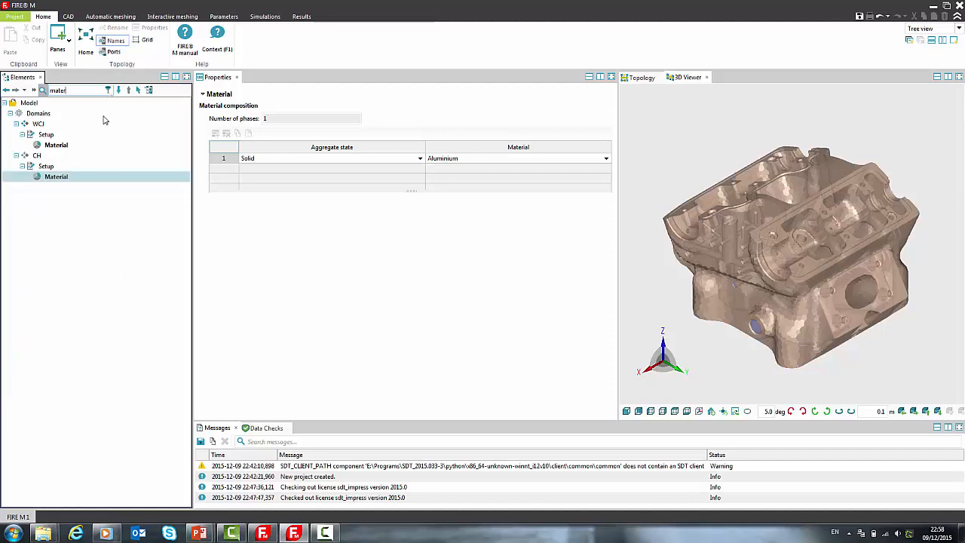
pyautogui.click(55, 144)
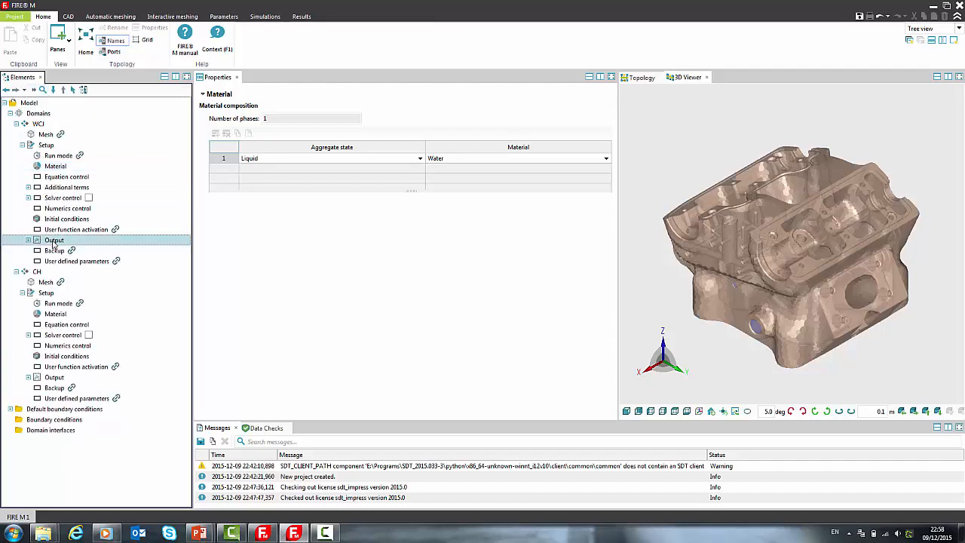
# Make WCJ write 2D results every 10 iterations and expand its Output branch
pyautogui.click(53, 240)
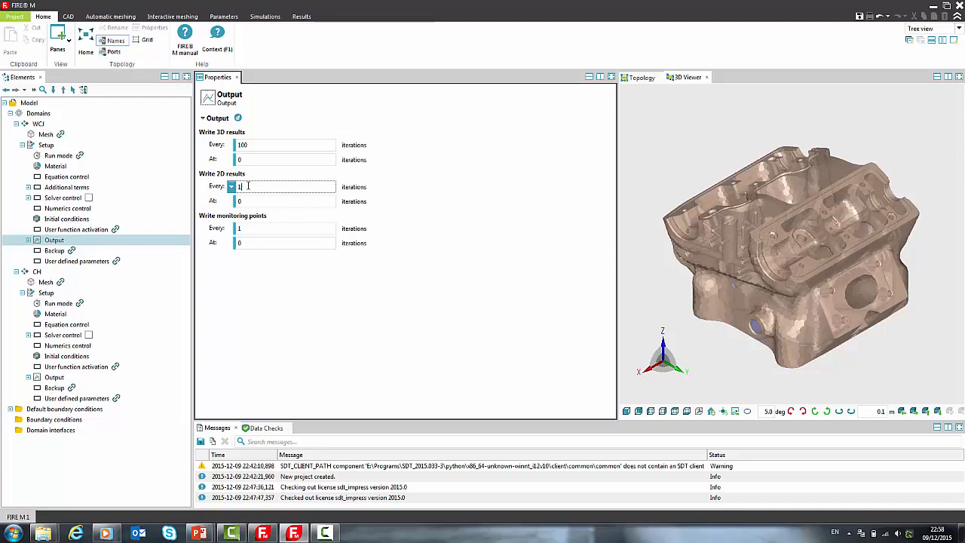
pyautogui.write('0')
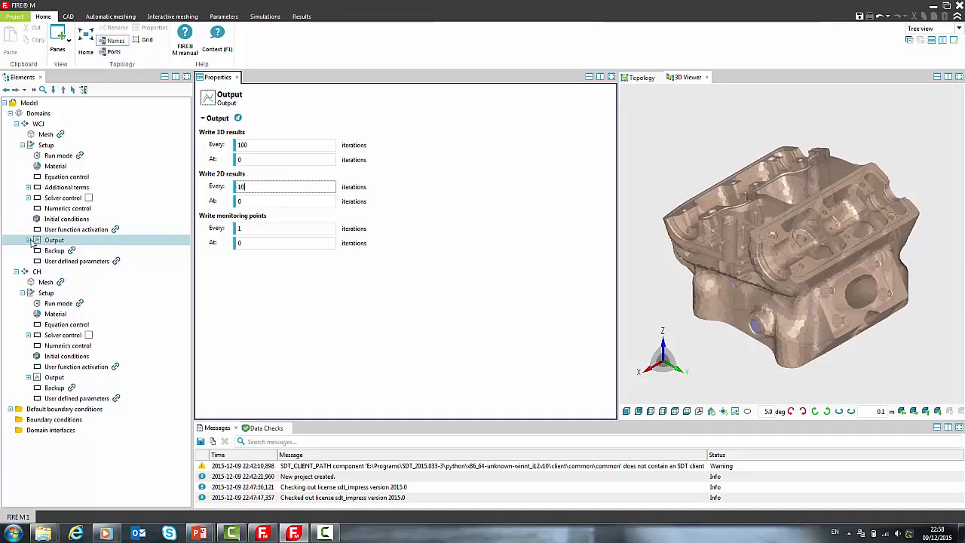
pyautogui.click(64, 250)
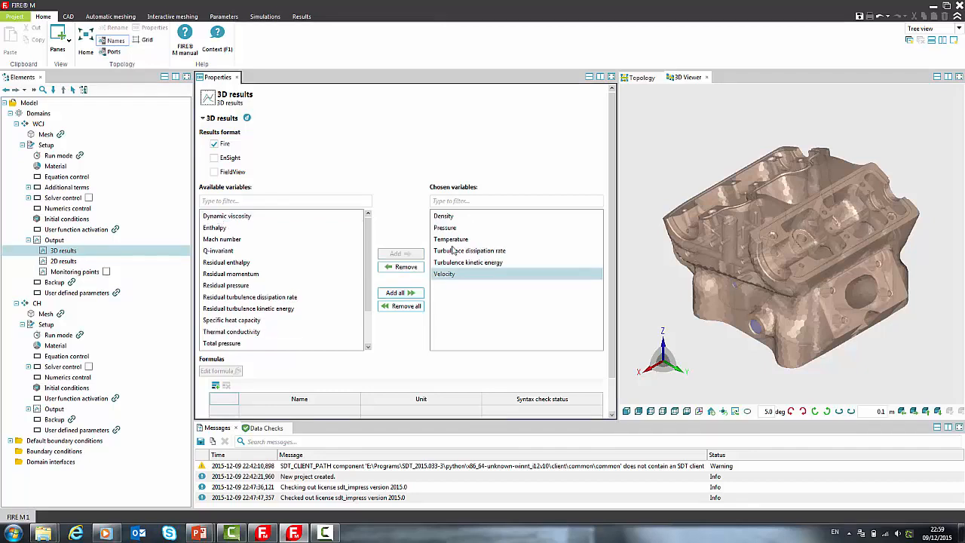
# Replace Density with Residual momentum and add a Temperature formula with unit K
pyautogui.click(406, 266)
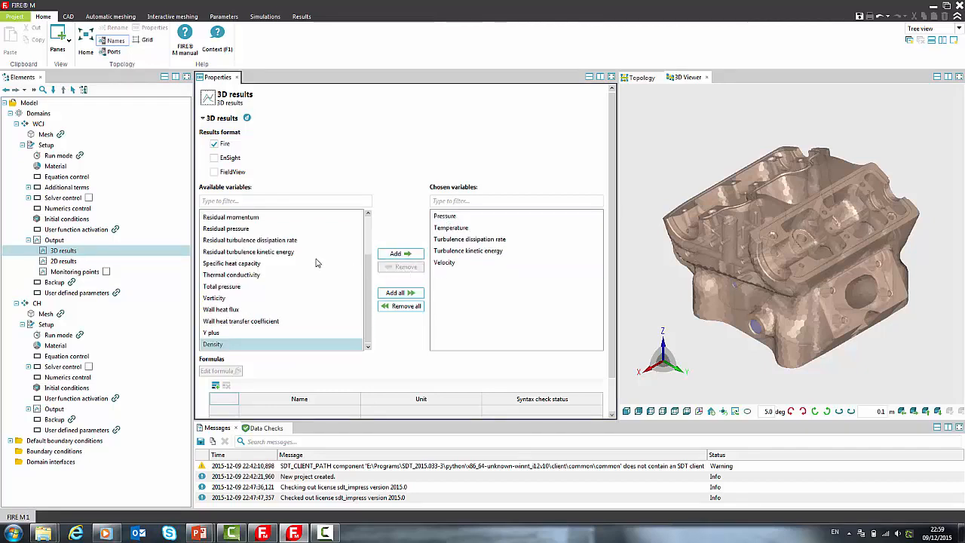
pyautogui.click(231, 216)
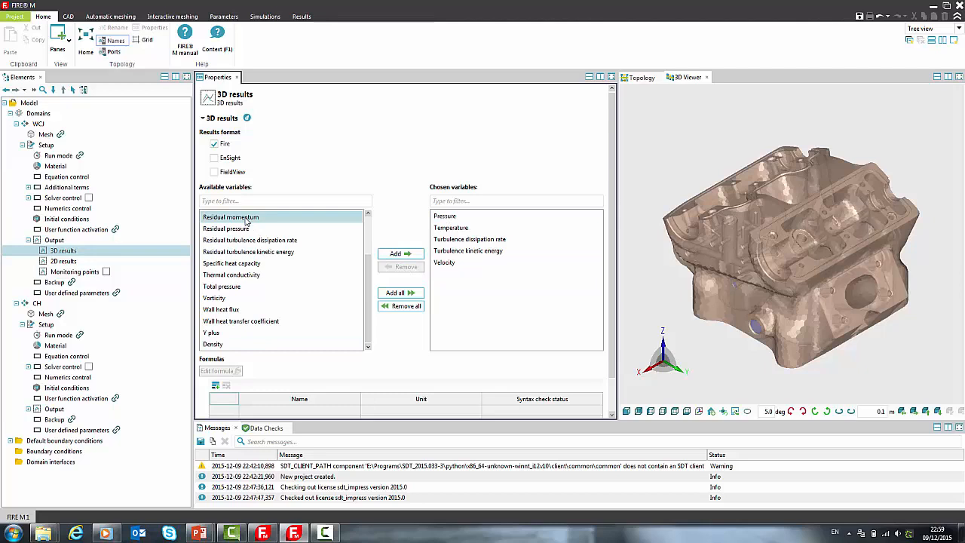
pyautogui.moveTo(221, 384)
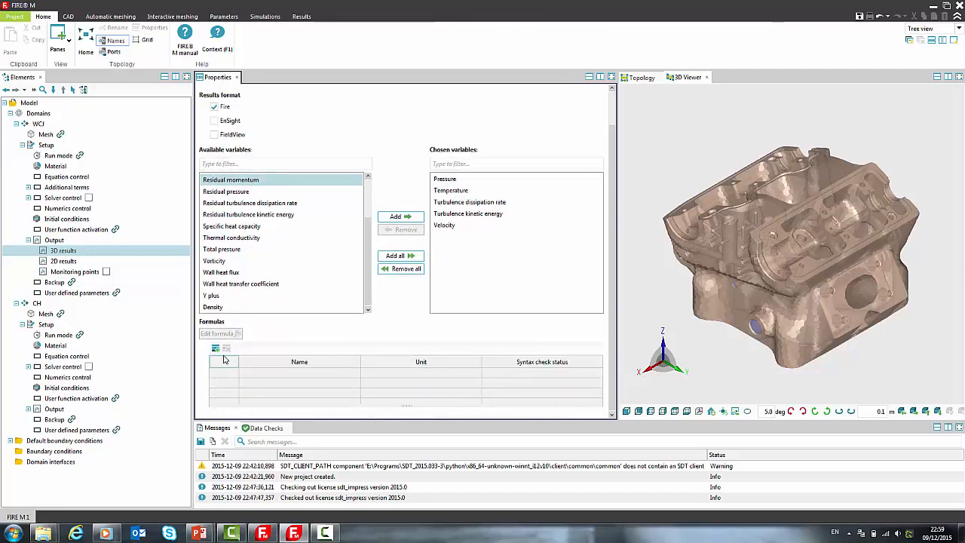
pyautogui.click(216, 349)
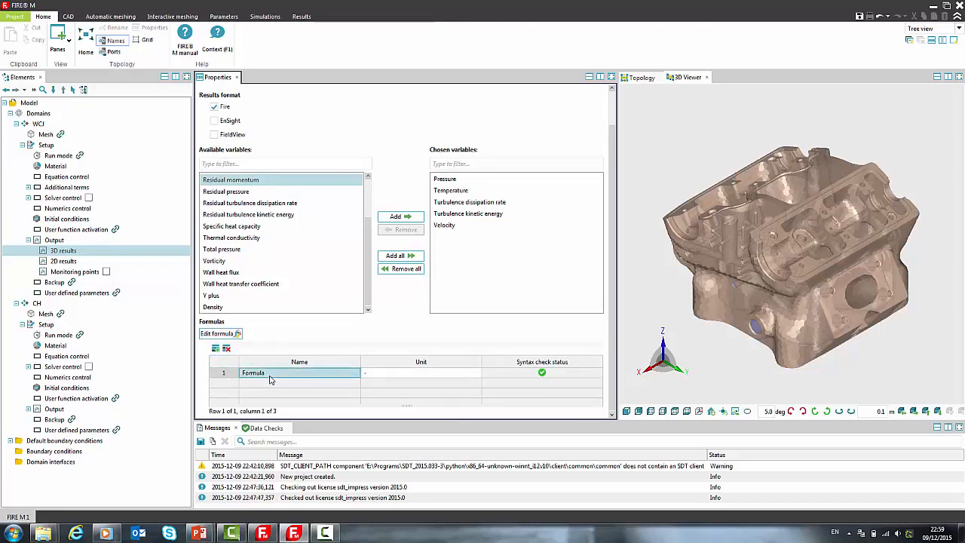
pyautogui.write('Temperature')
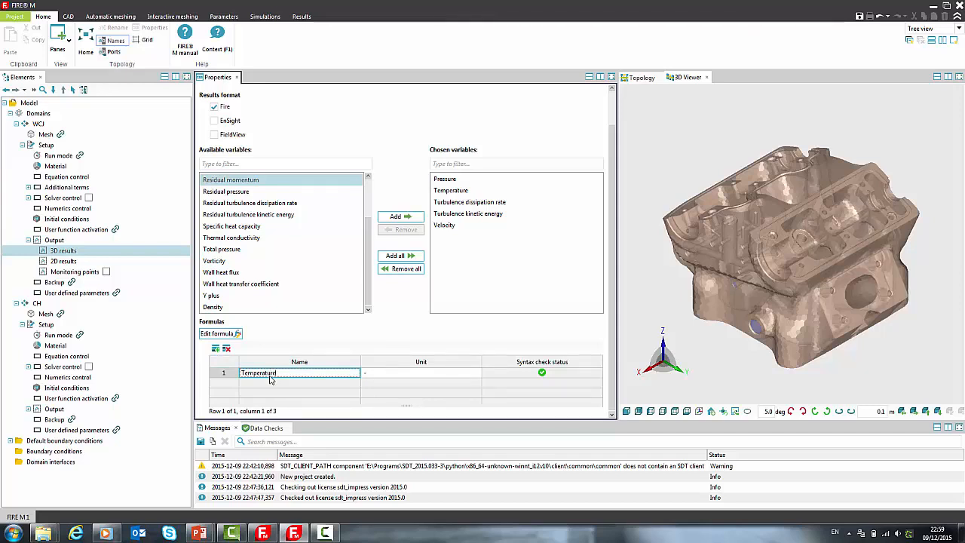
pyautogui.click(421, 373)
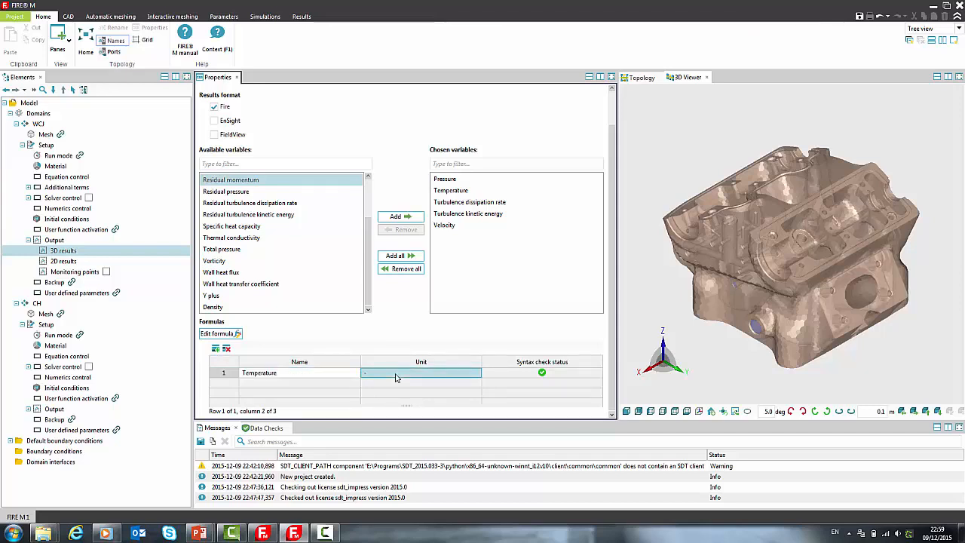
pyautogui.write('K')
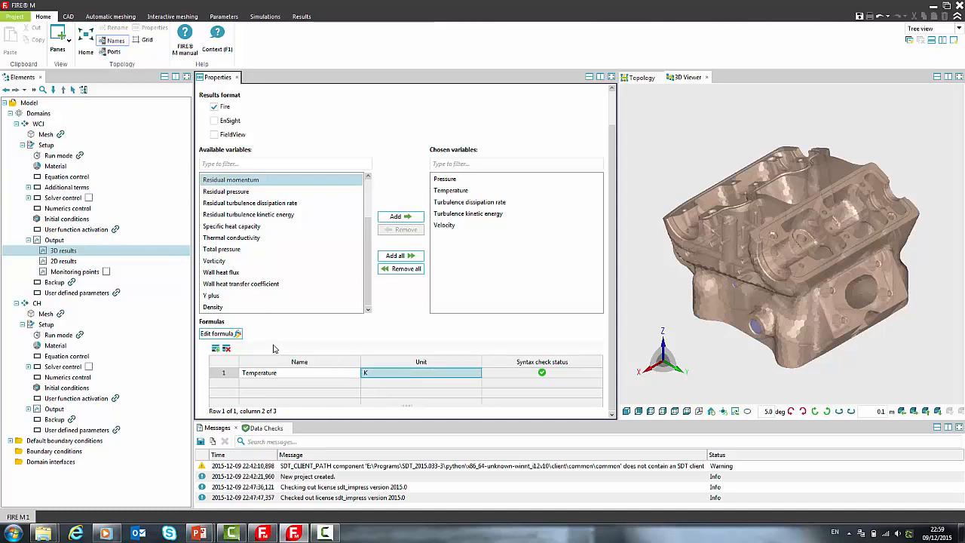
pyautogui.moveTo(221, 334)
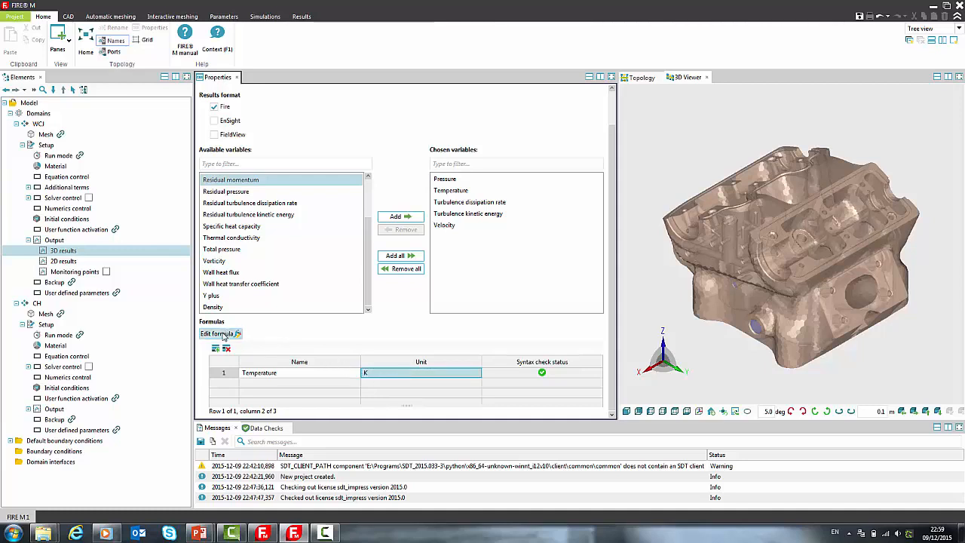
pyautogui.click(217, 333)
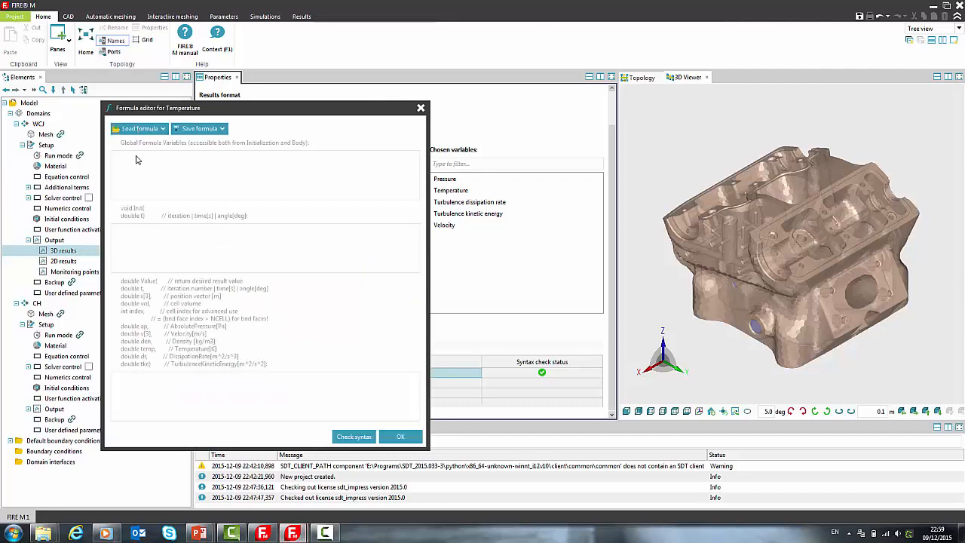
# Load TemperatureInDegCelsius.frml into the Temperature formula, then show WCJ's 2D results settings
pyautogui.click(139, 128)
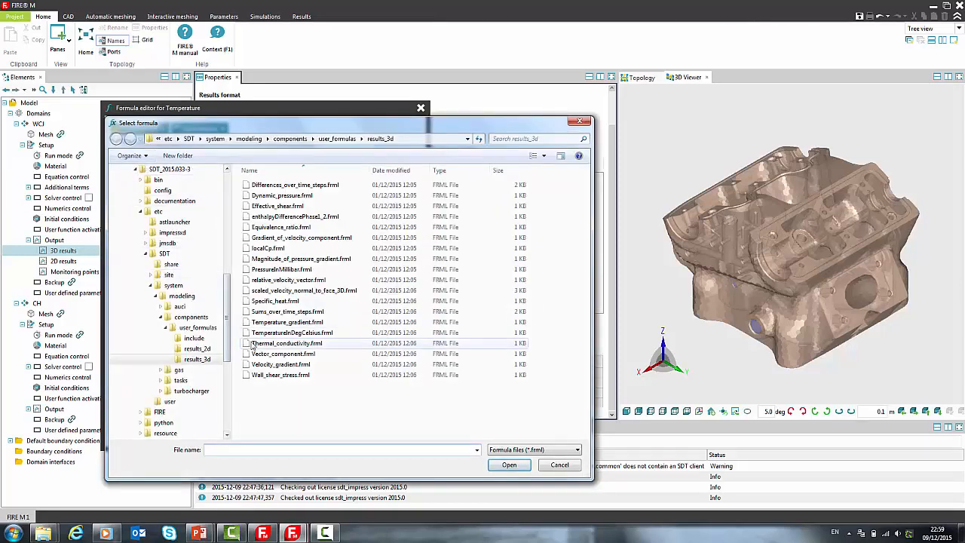
pyautogui.click(509, 465)
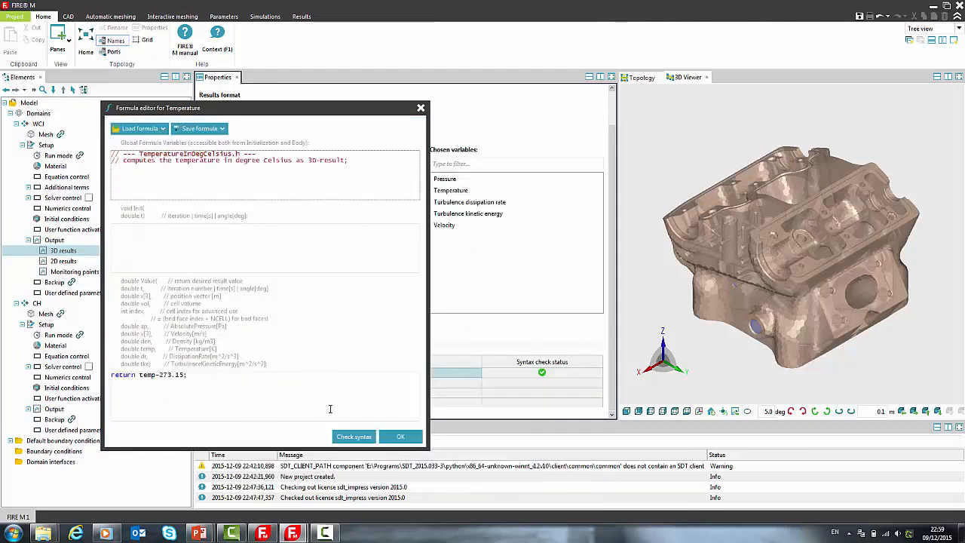
pyautogui.click(400, 436)
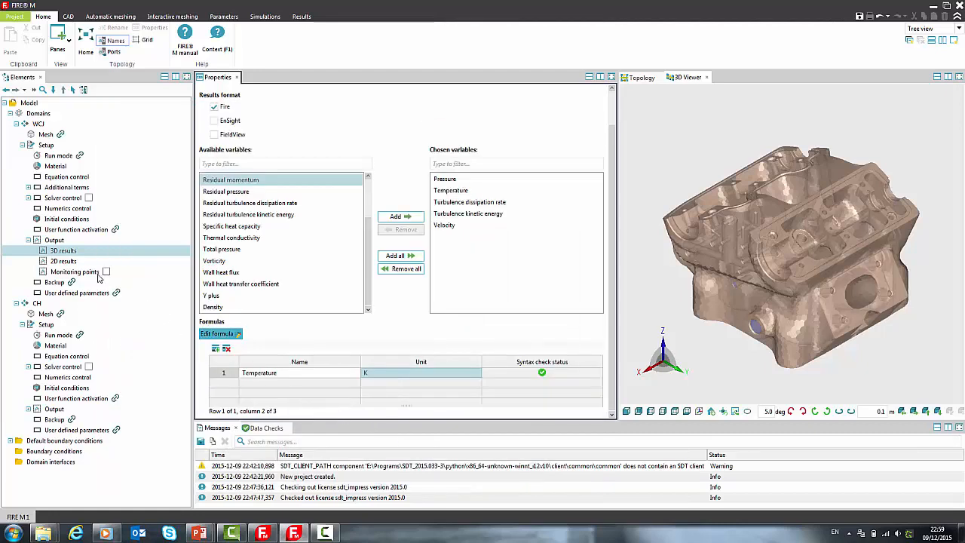
pyautogui.click(63, 261)
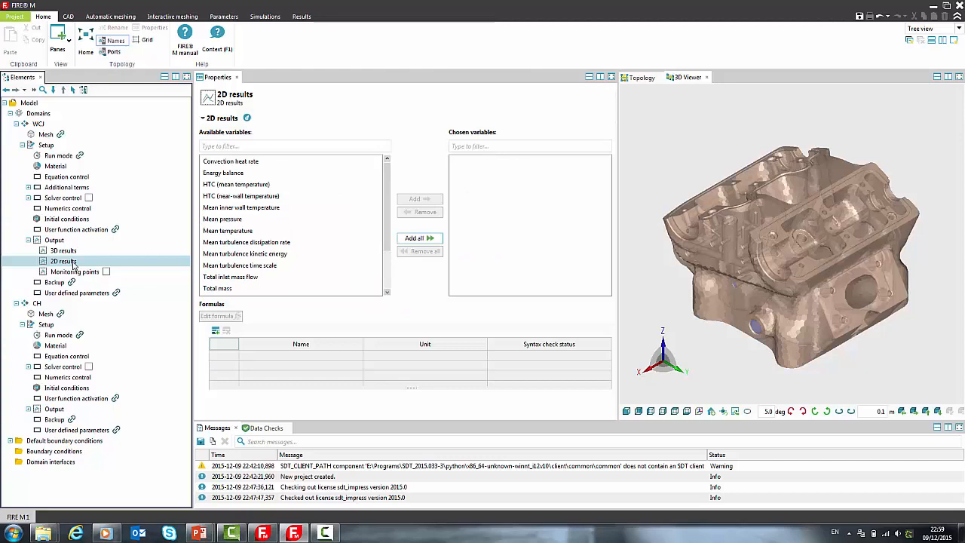
pyautogui.moveTo(222, 178)
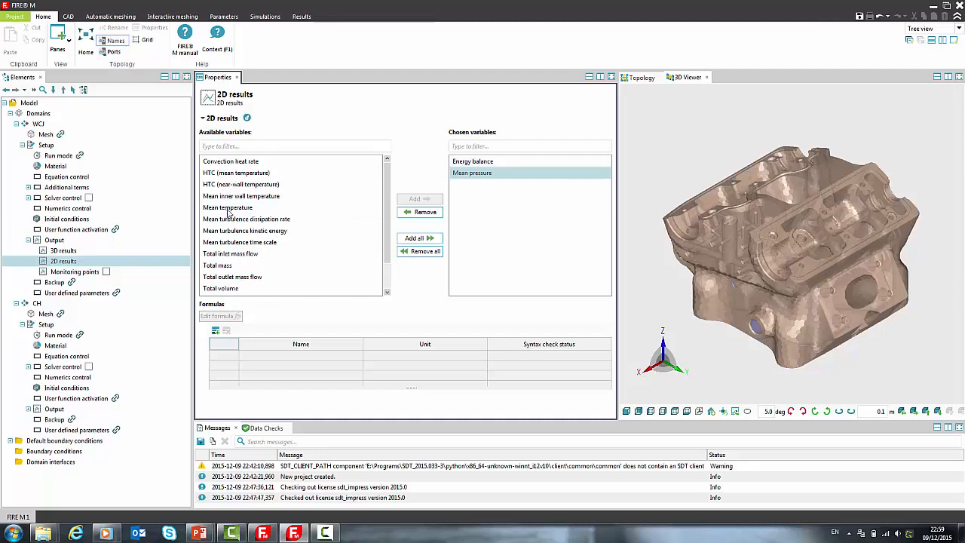
# Add Mean temperature to WCJ's 2D results and create 2D result 1 on BND_Chamber
pyautogui.click(413, 199)
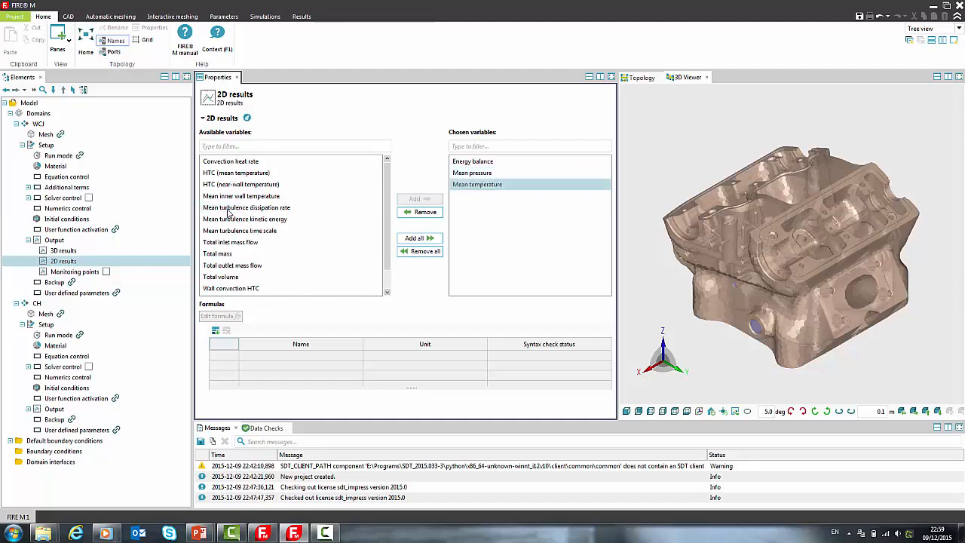
pyautogui.moveTo(161, 219)
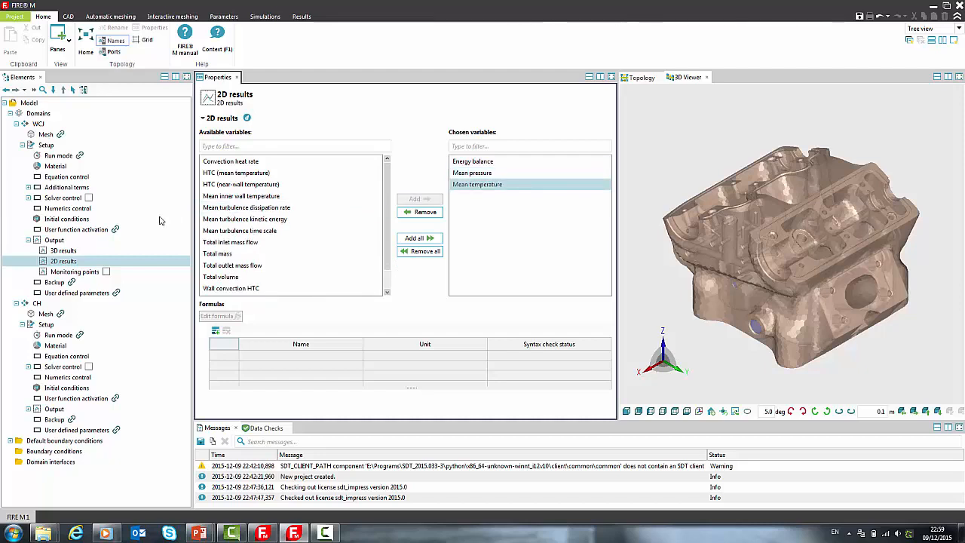
pyautogui.rightClick(63, 261)
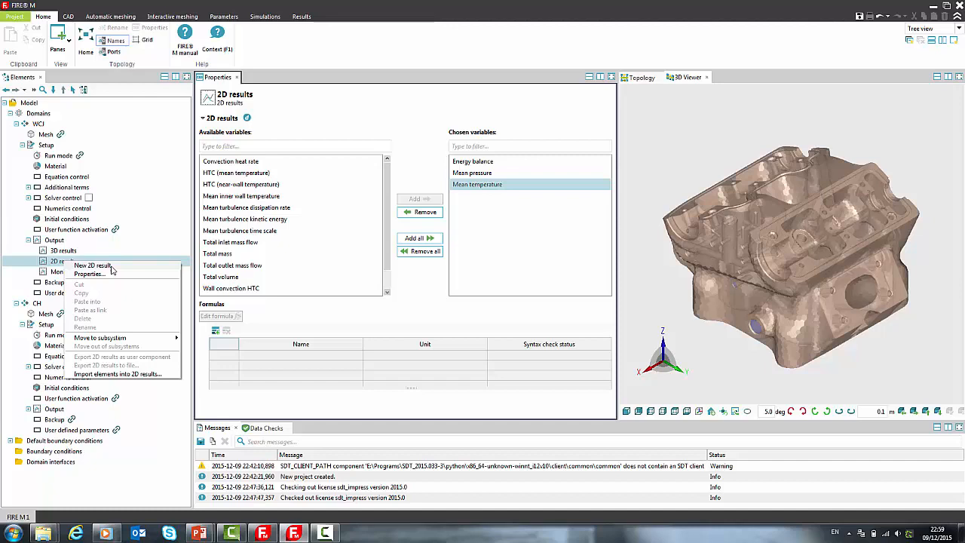
pyautogui.click(92, 265)
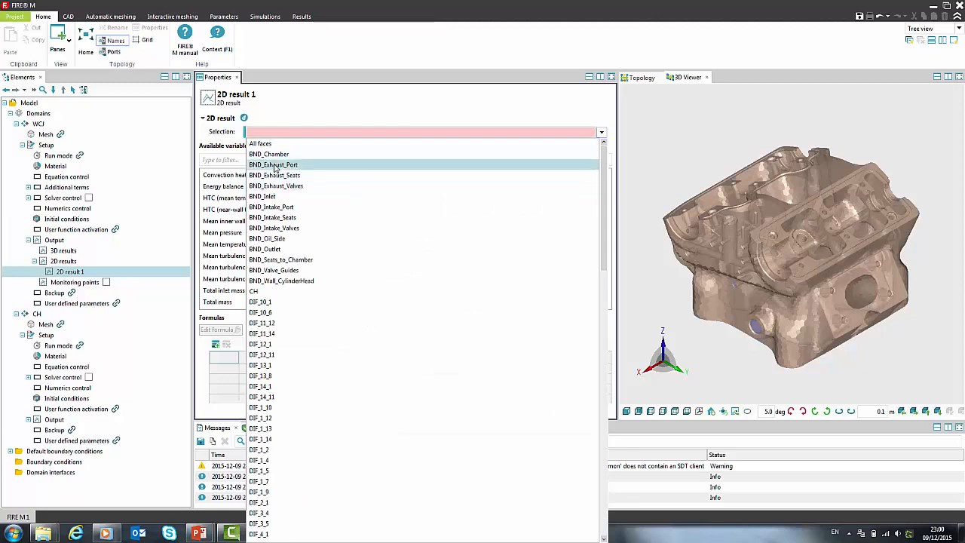
pyautogui.click(269, 154)
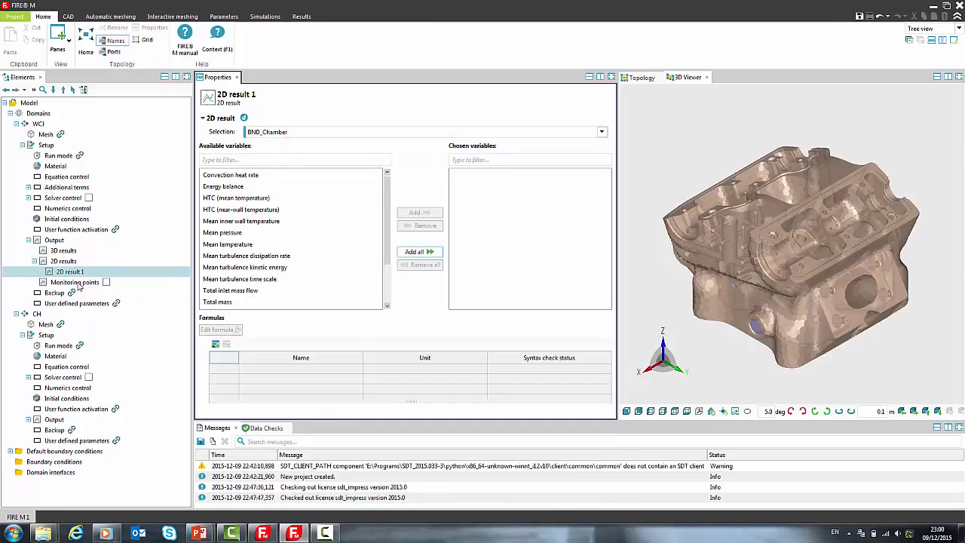
pyautogui.click(75, 281)
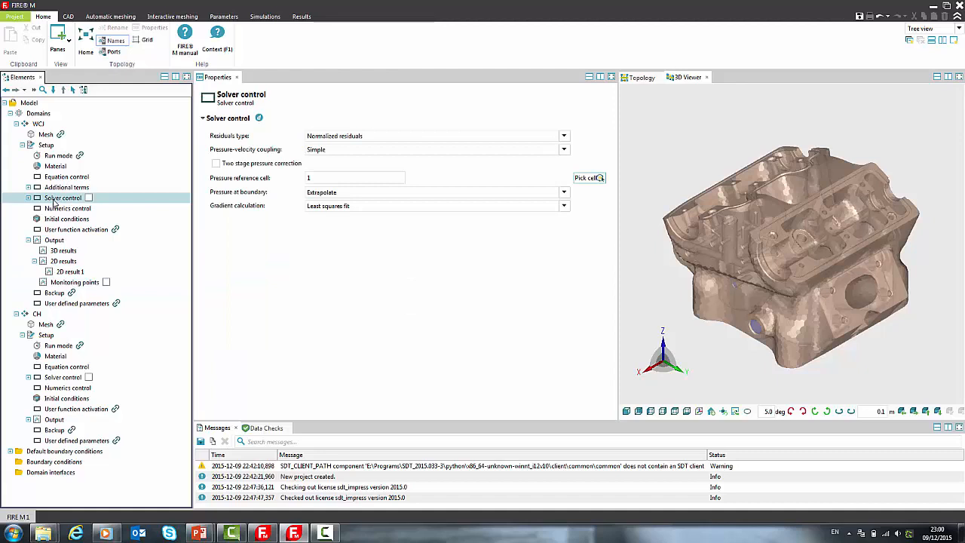
pyautogui.moveTo(577, 186)
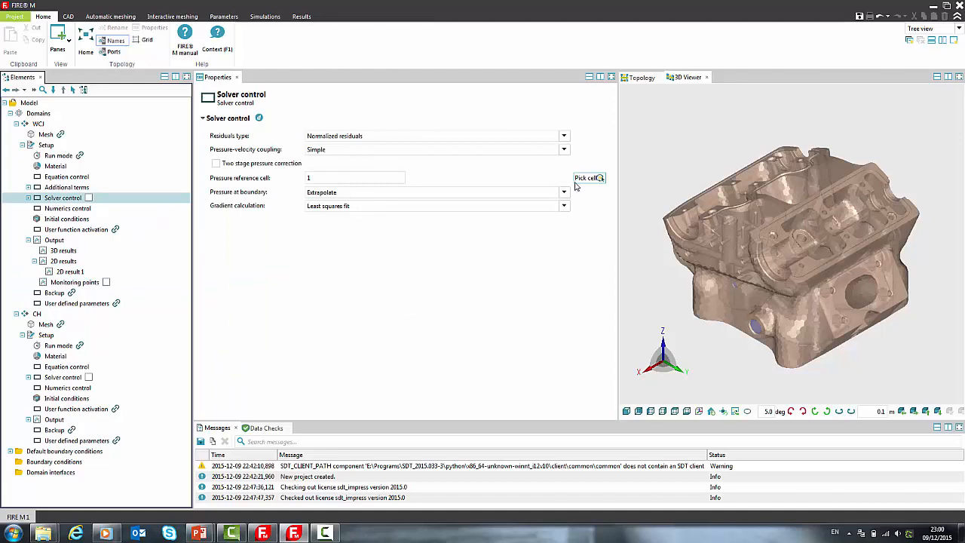
# Add a second WCJ monitoring point and pick monitoring cell 41157 on the engine block
pyautogui.click(75, 281)
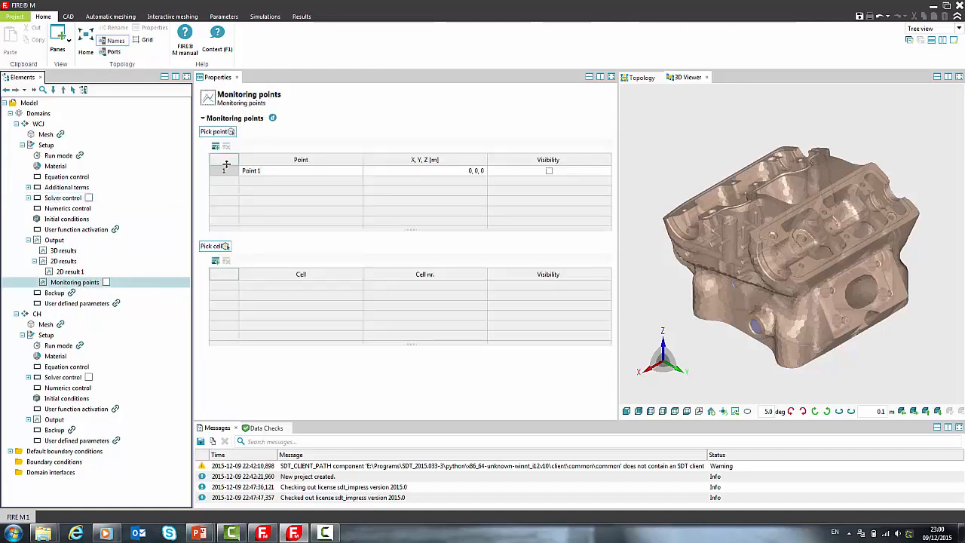
pyautogui.moveTo(216, 146)
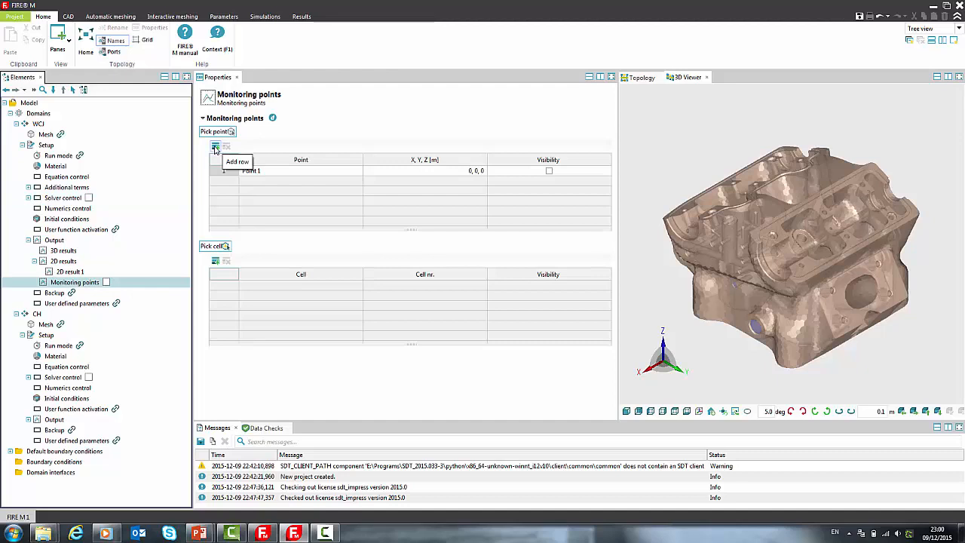
pyautogui.click(215, 146)
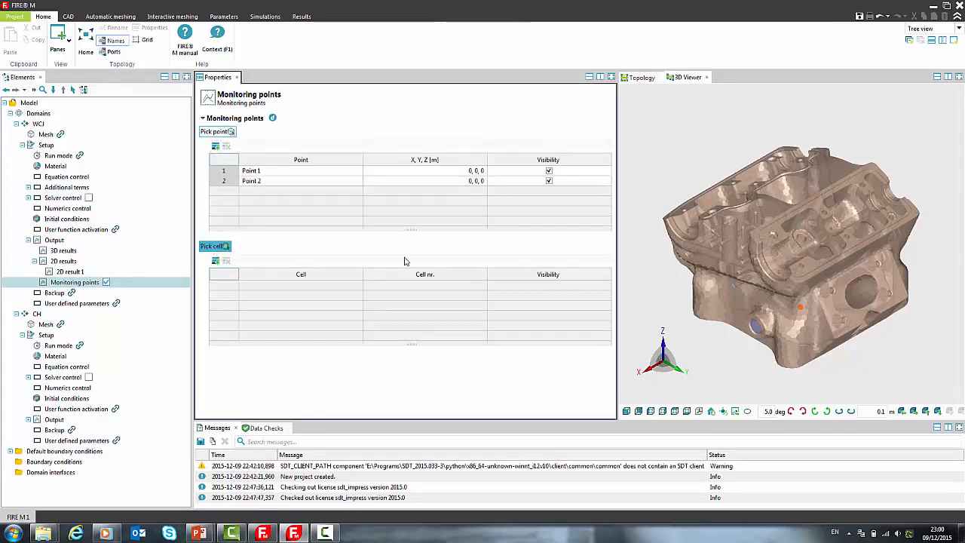
pyautogui.click(703, 303)
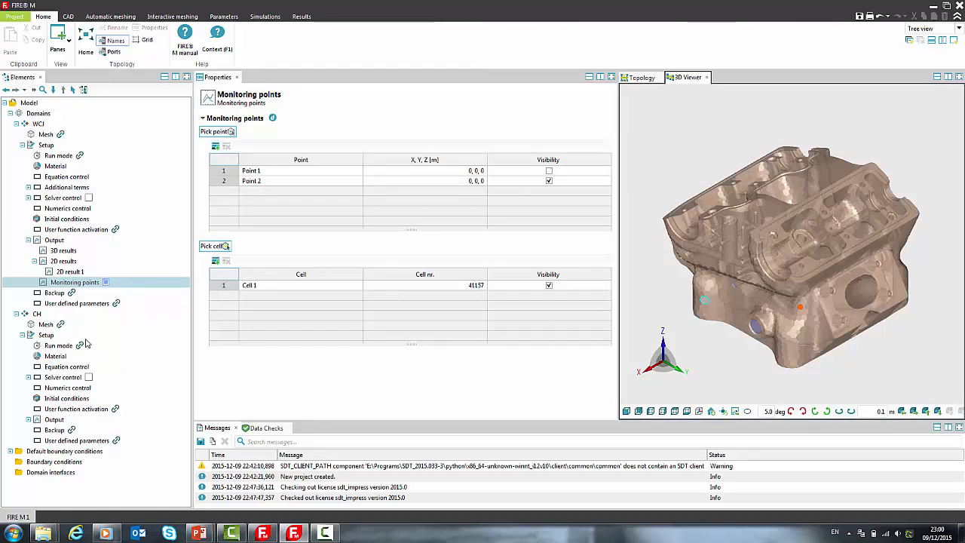
pyautogui.click(64, 451)
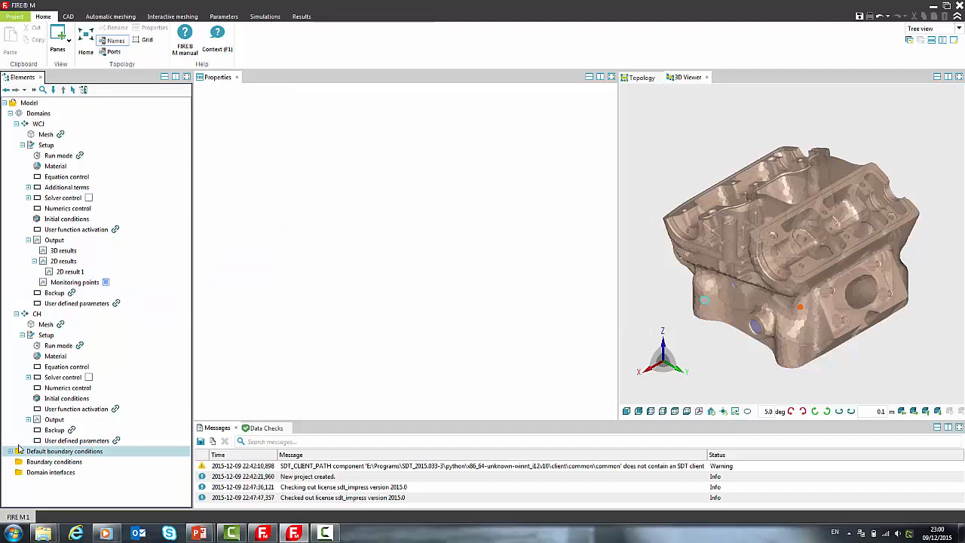
# Create default boundary condition DBND 2 for CH, plus boundary conditions BND 1 and BND 2
pyautogui.click(18, 450)
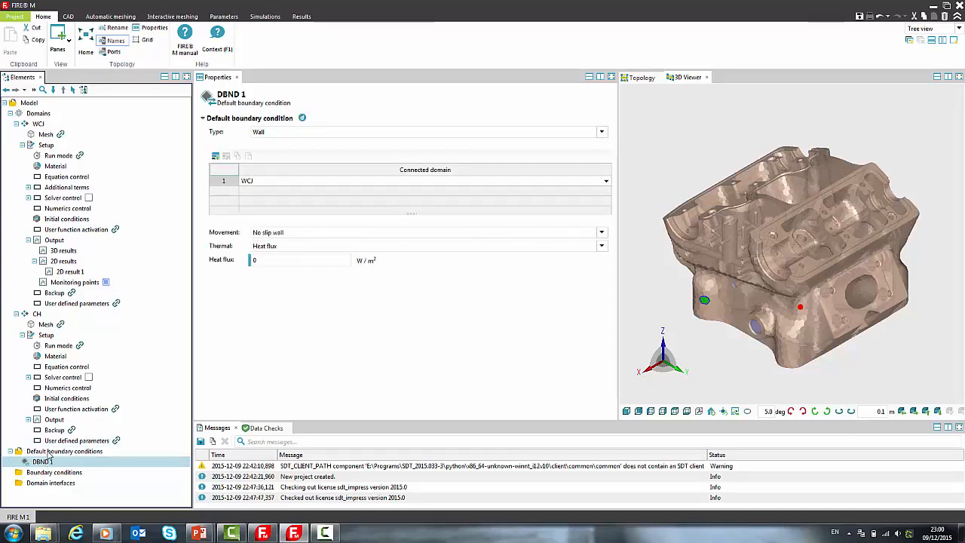
pyautogui.moveTo(281, 167)
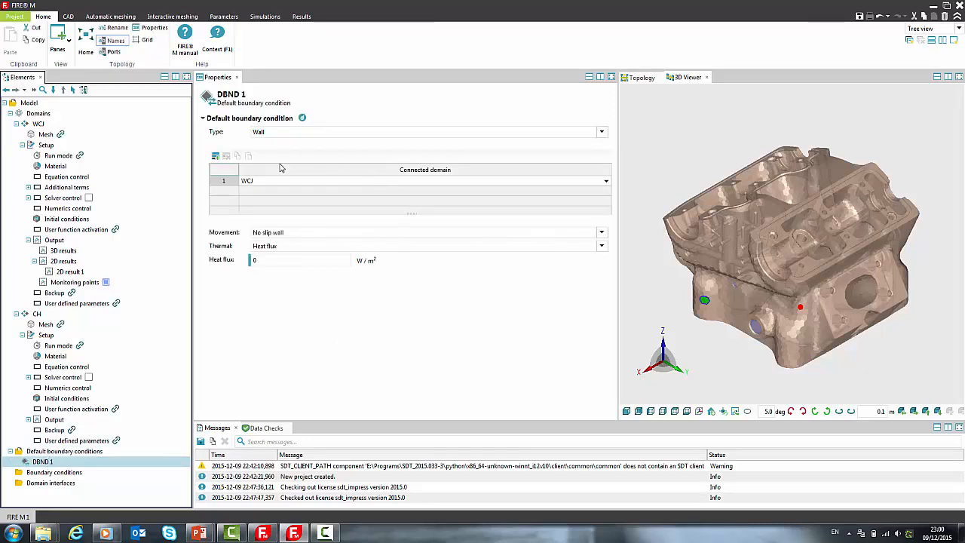
pyautogui.click(41, 461)
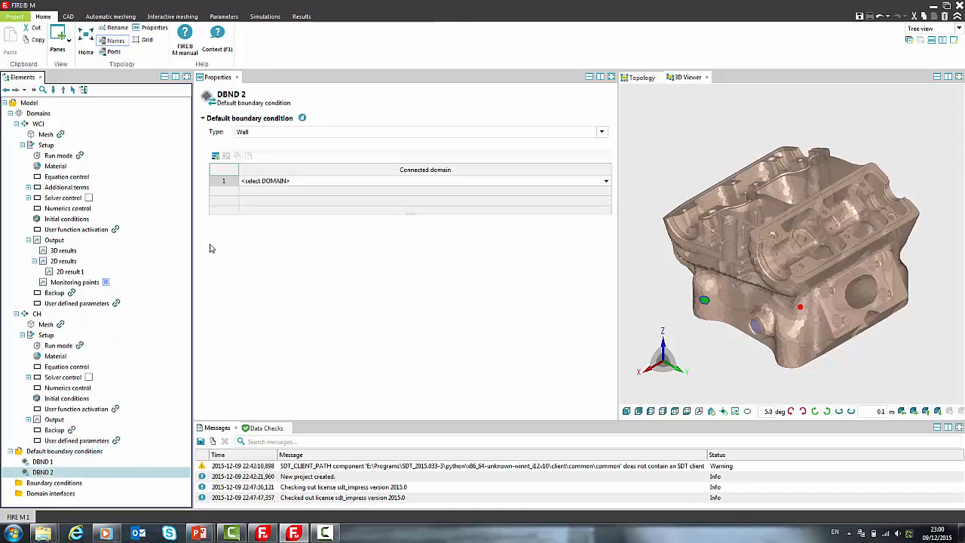
pyautogui.click(605, 180)
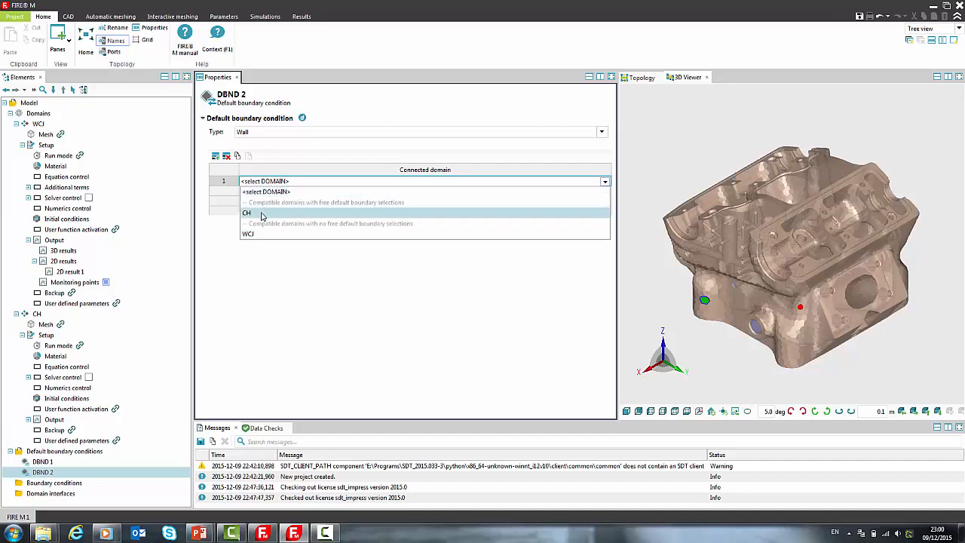
pyautogui.click(247, 213)
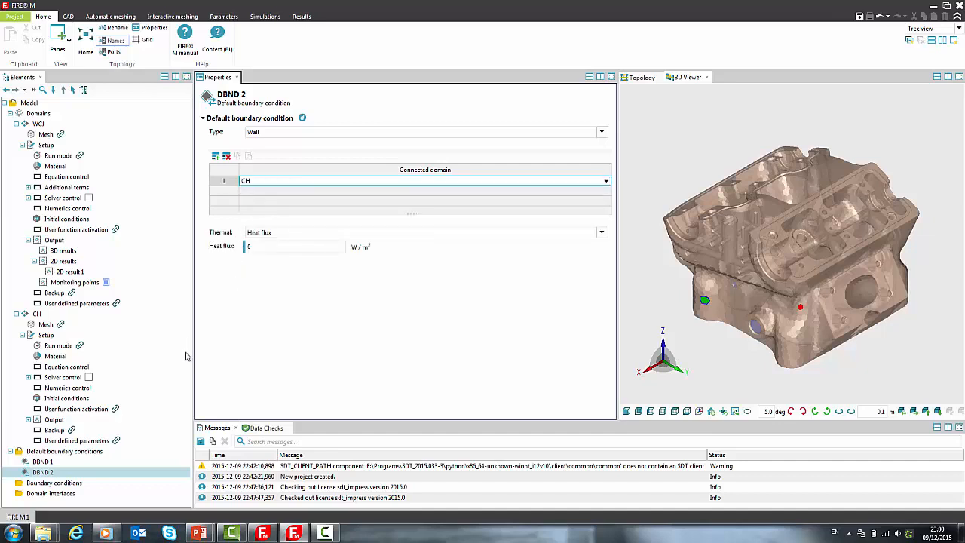
pyautogui.click(55, 483)
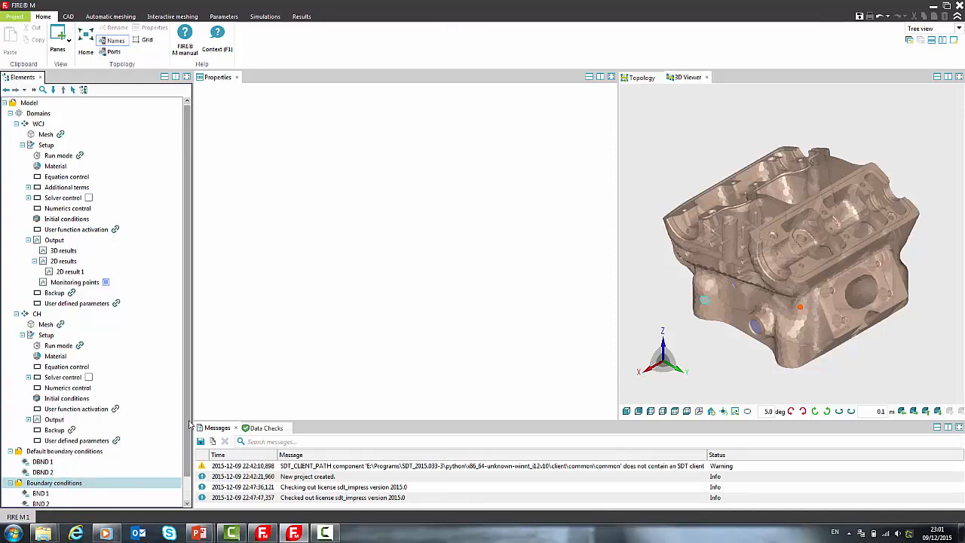
# Attach boundary condition BND 1 to the CH domain's BND_Chamber faces
pyautogui.scroll(-3)
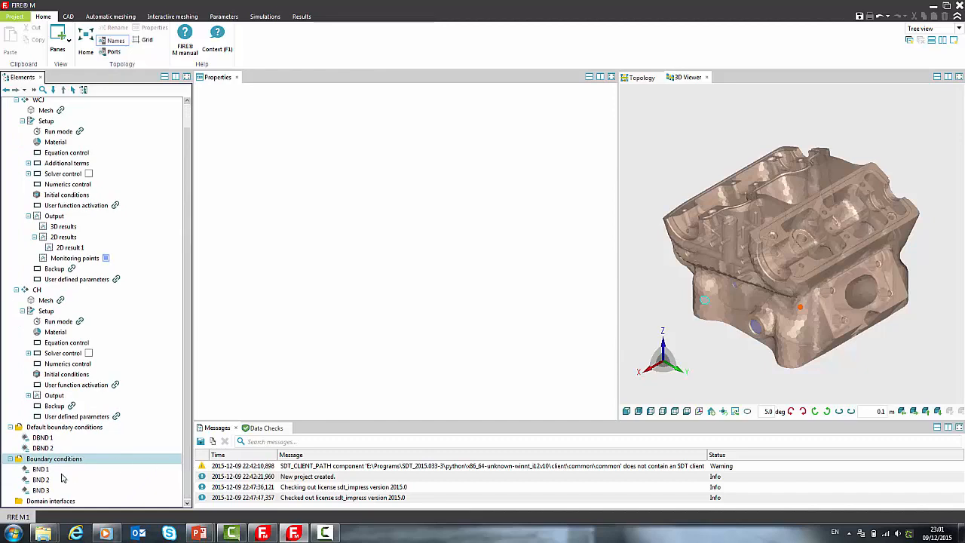
pyautogui.moveTo(44, 473)
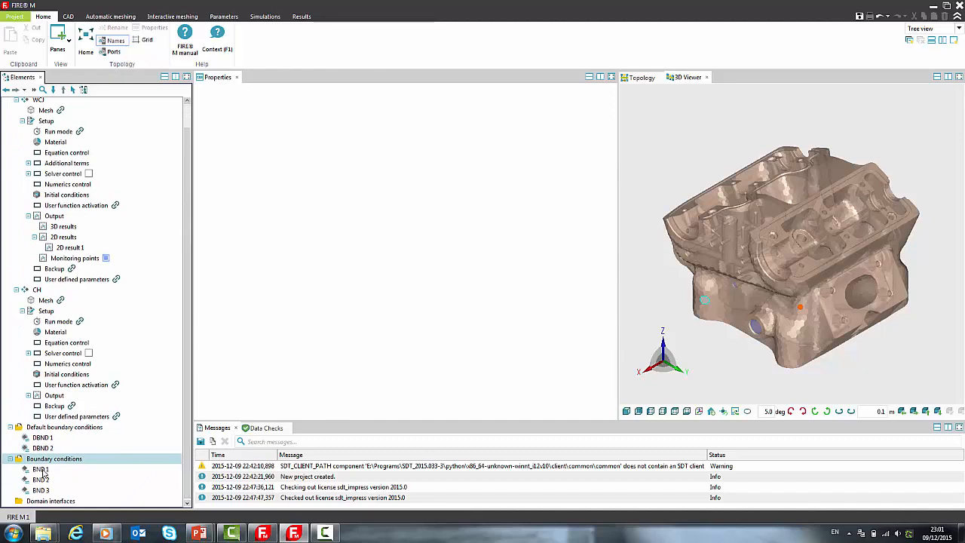
pyautogui.click(41, 468)
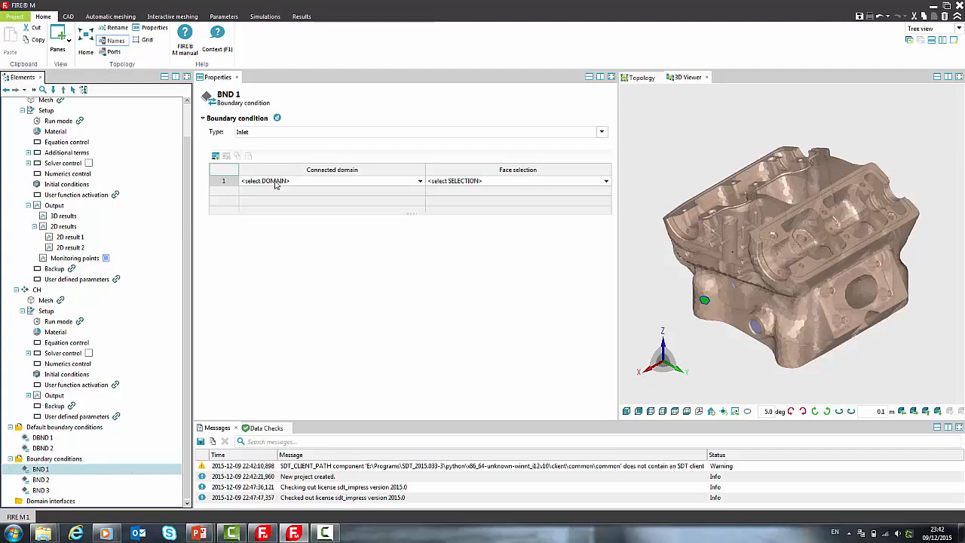
pyautogui.click(418, 181)
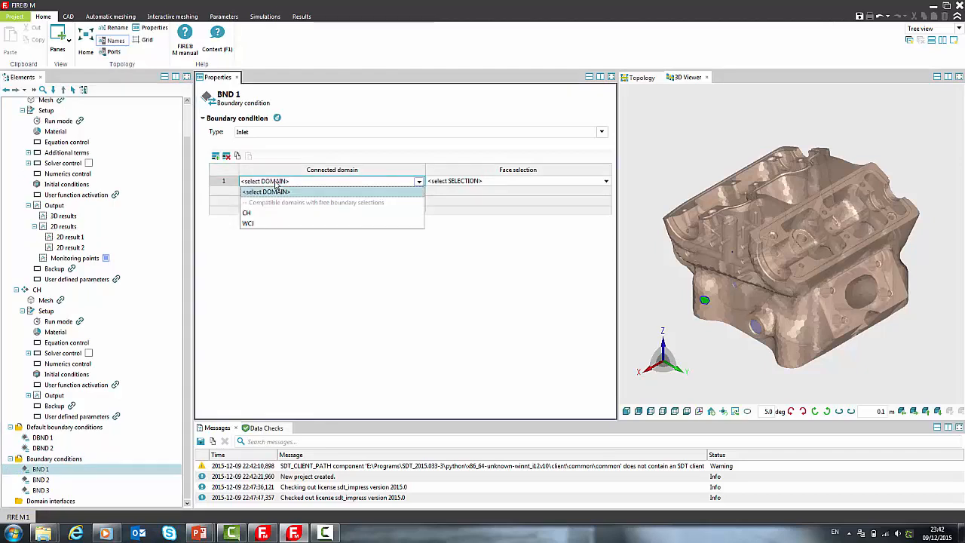
pyautogui.moveTo(261, 214)
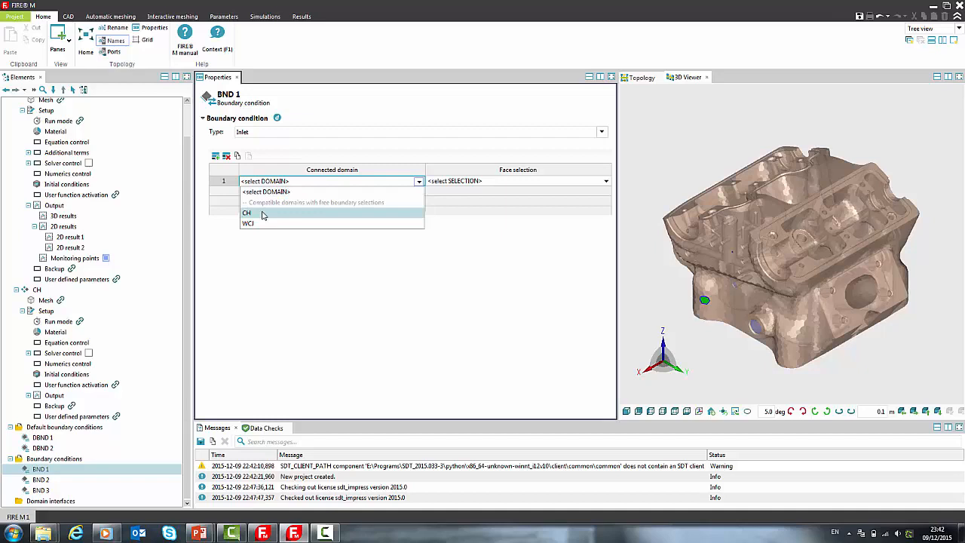
pyautogui.click(247, 213)
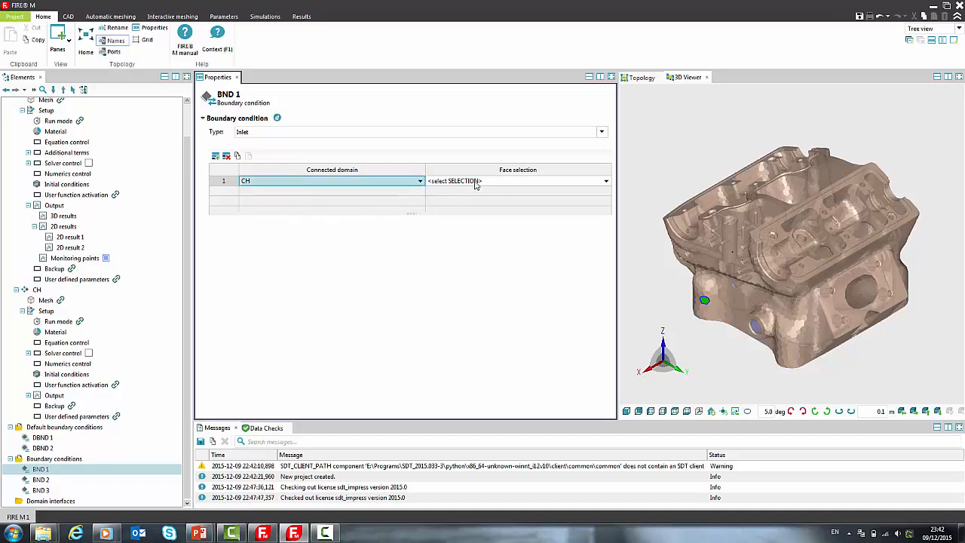
pyautogui.click(606, 181)
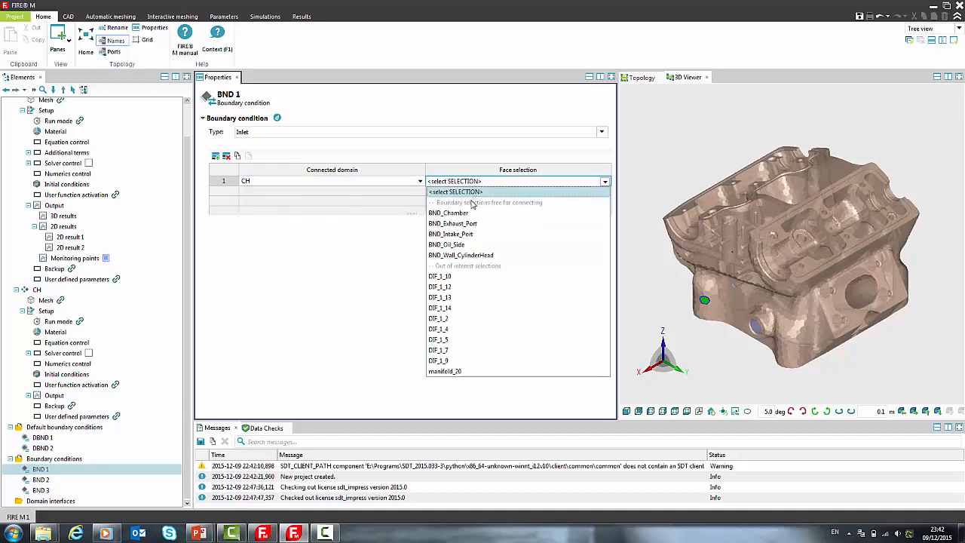
pyautogui.click(448, 212)
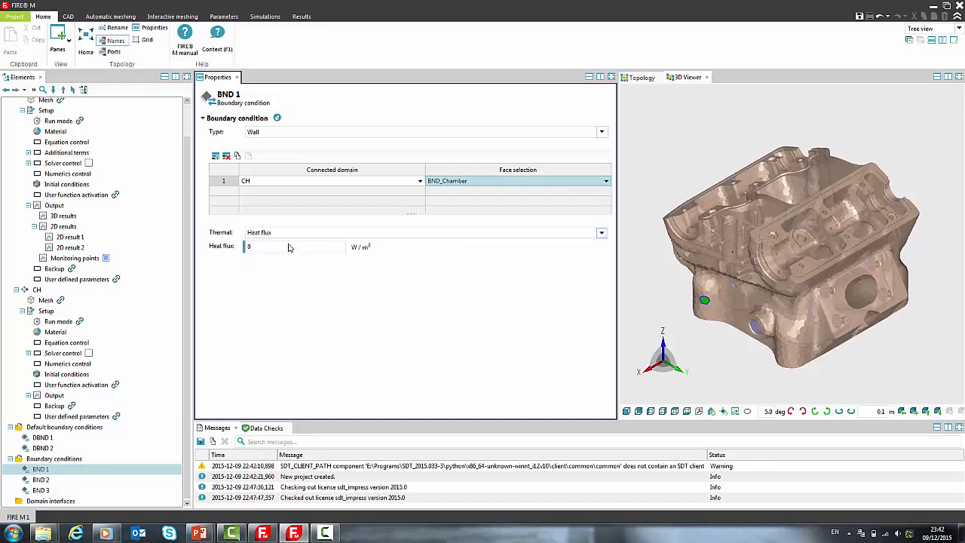
# Set BND 1 to Convection/Radiation with environment temperature defined as a table
pyautogui.click(601, 232)
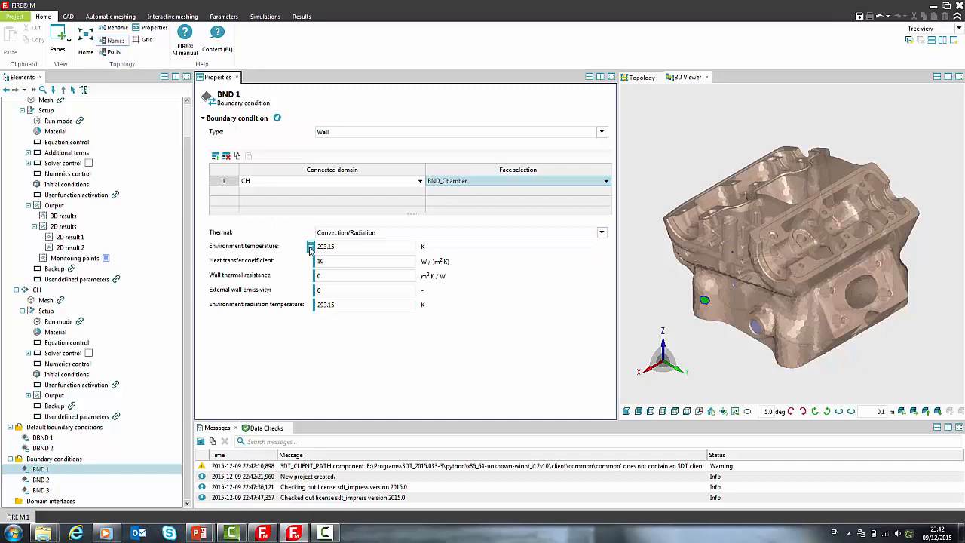
pyautogui.click(310, 246)
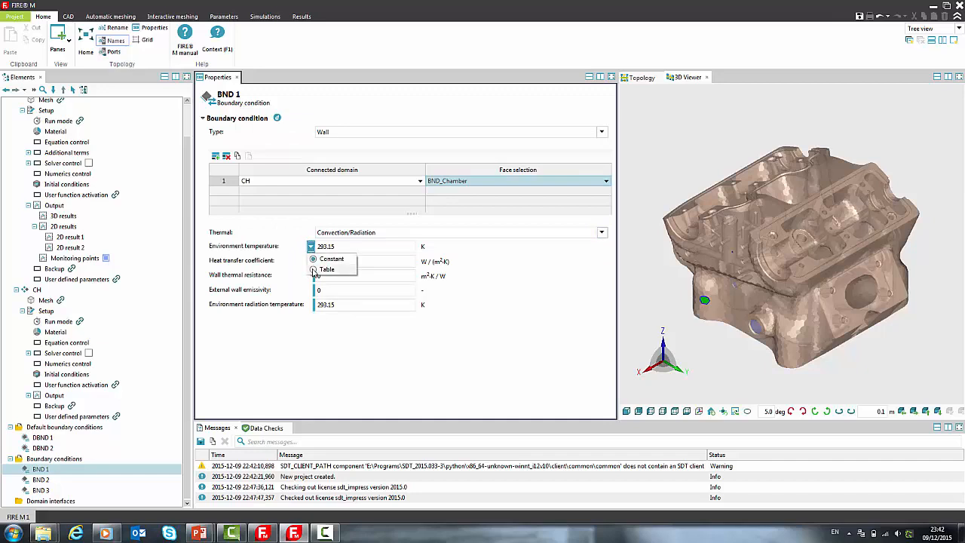
pyautogui.click(331, 258)
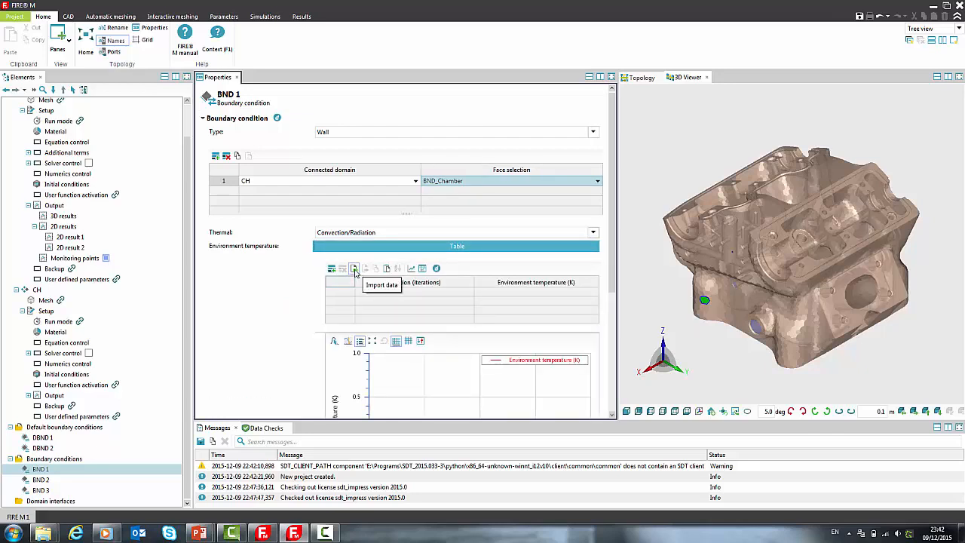
pyautogui.moveTo(330, 268)
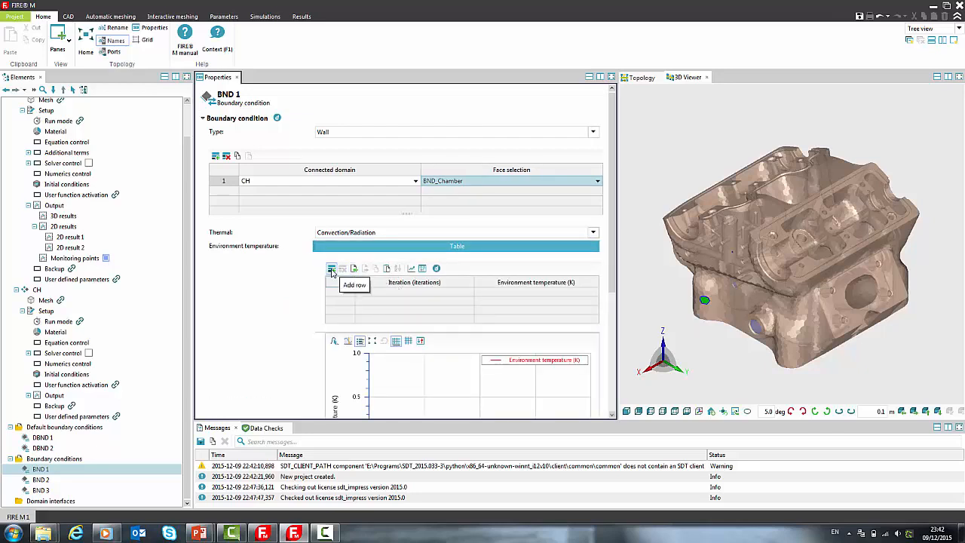
# Import input.gid iteration and flowmean_temperature into BND 1's environment temperature table
pyautogui.click(376, 267)
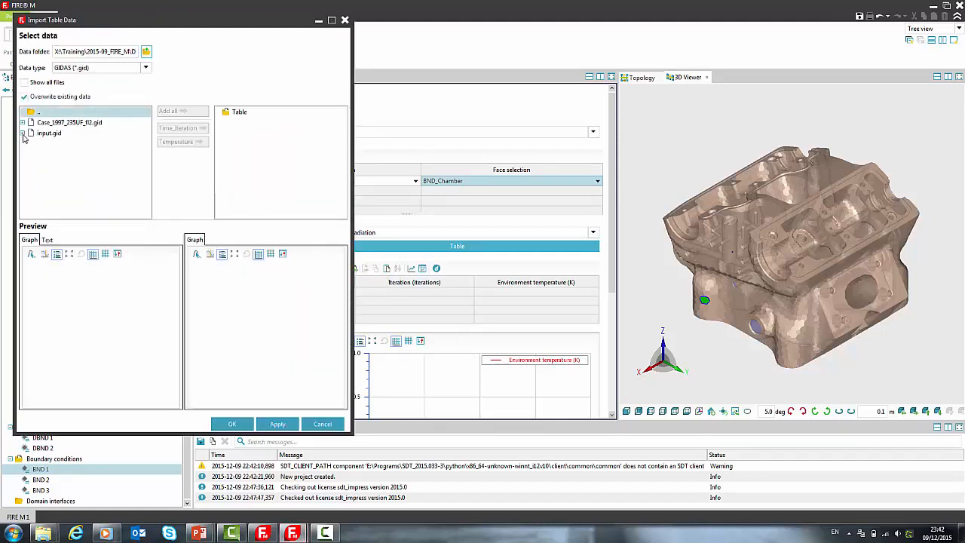
pyautogui.click(48, 133)
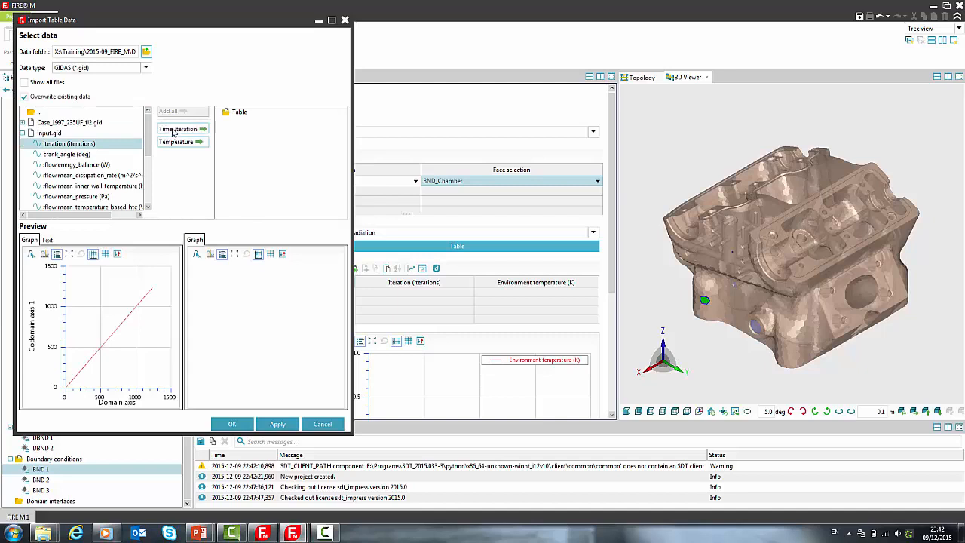
pyautogui.click(179, 128)
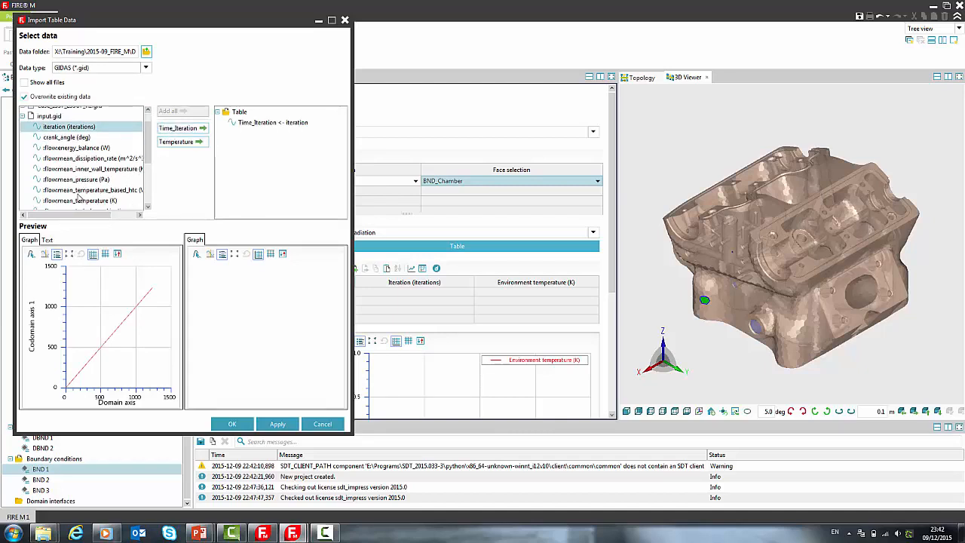
pyautogui.click(200, 142)
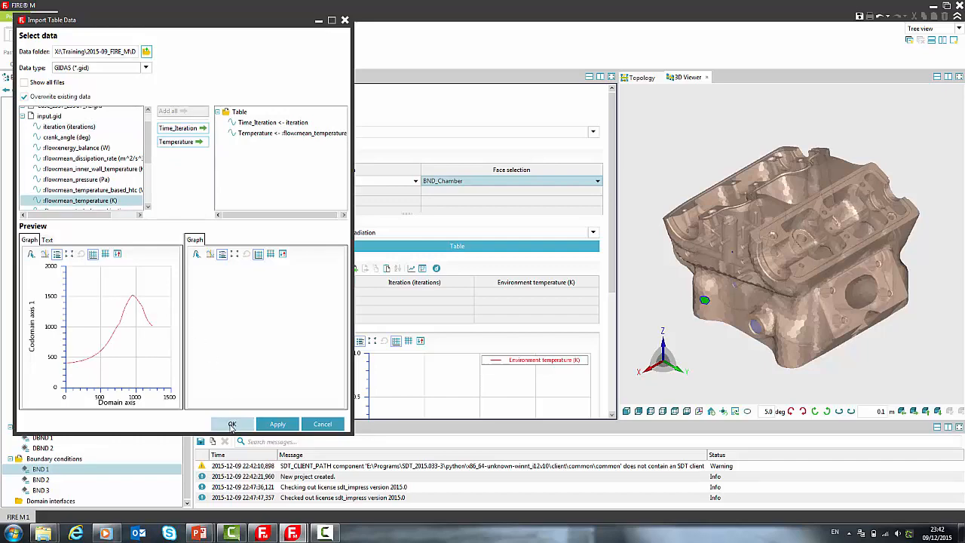
pyautogui.click(232, 423)
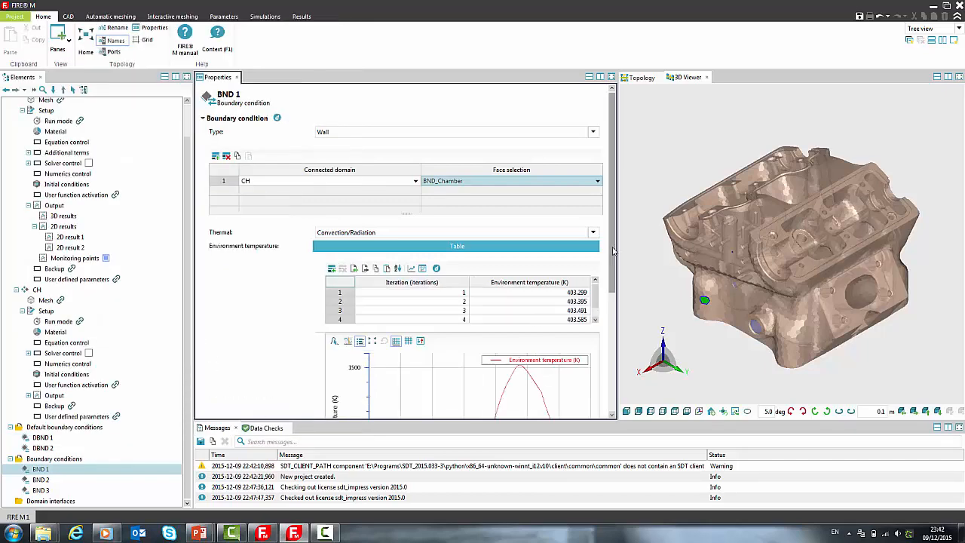
pyautogui.scroll(-3)
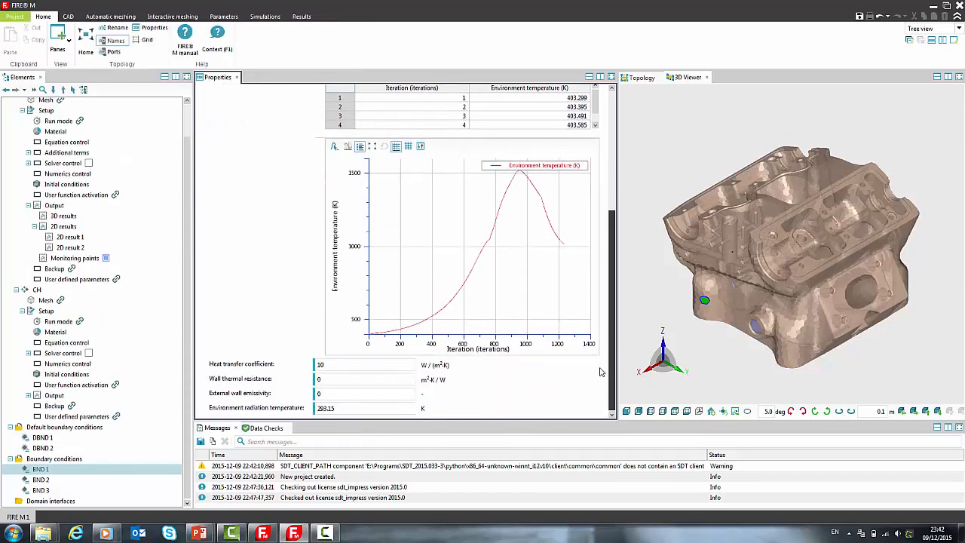
# Make BND 2 an inlet on the WCJ domain's BND_Inlet faces
pyautogui.click(40, 479)
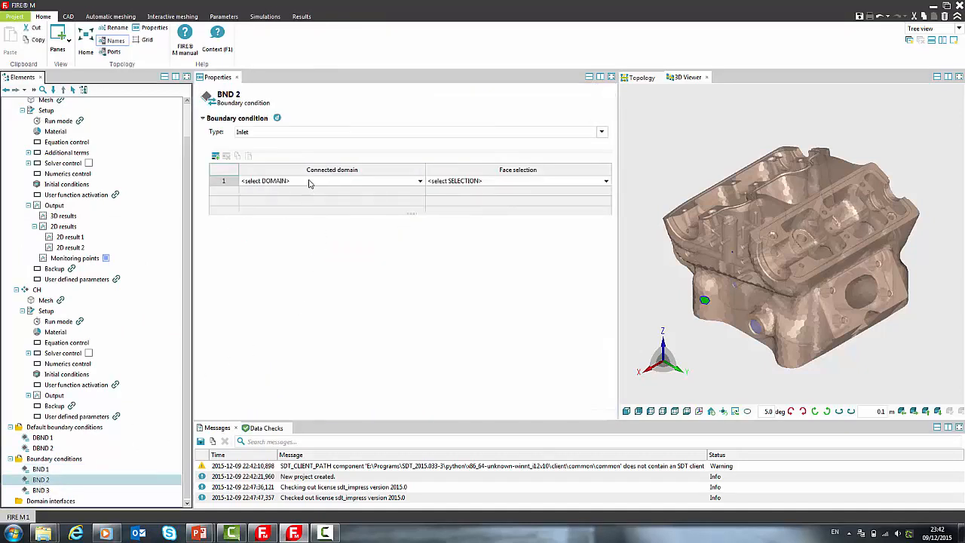
pyautogui.click(419, 181)
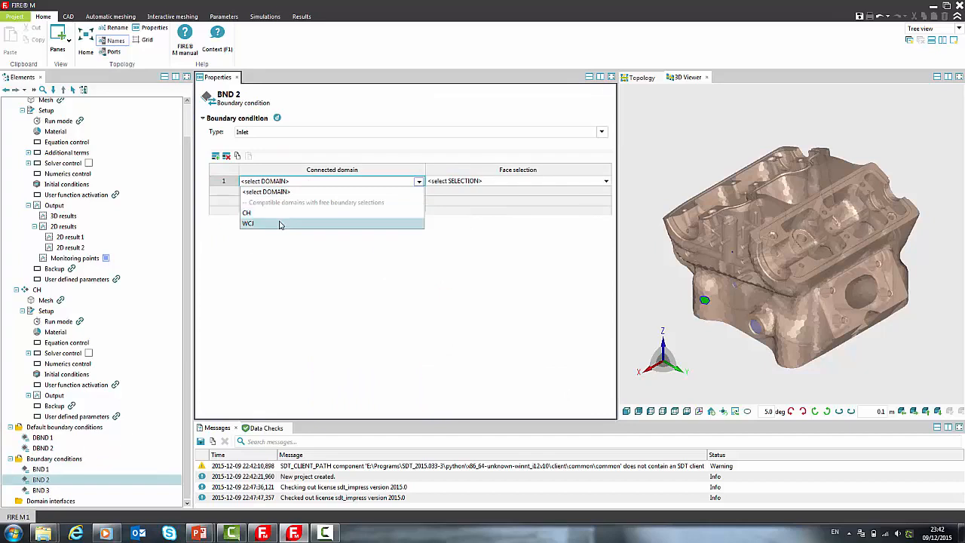
pyautogui.click(248, 223)
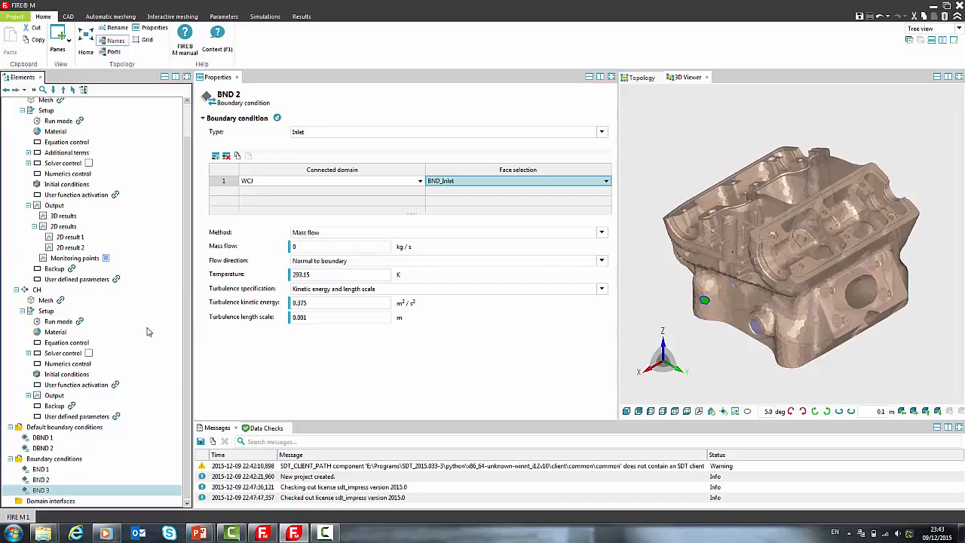
# Make BND 3 an outlet on the WCJ domain's BND_Outlet faces
pyautogui.click(601, 131)
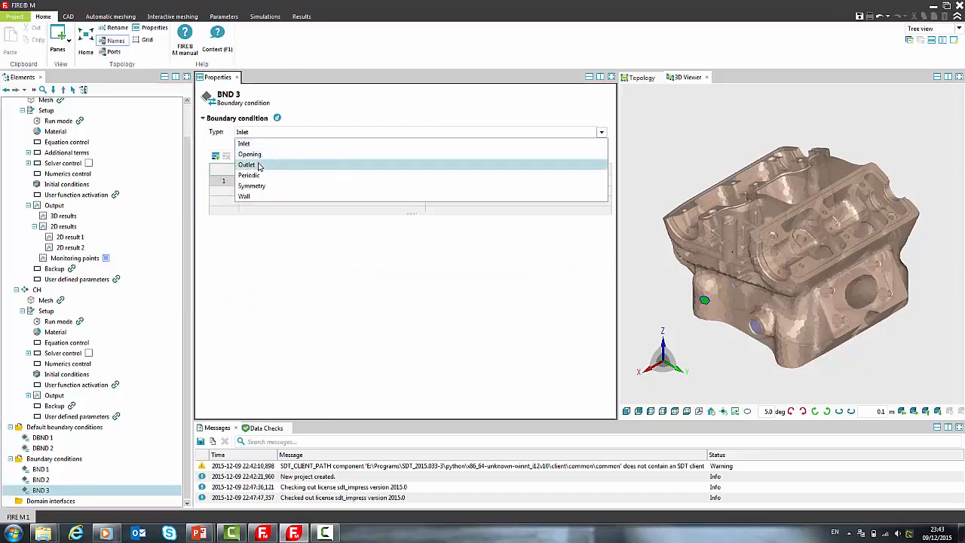
pyautogui.click(248, 164)
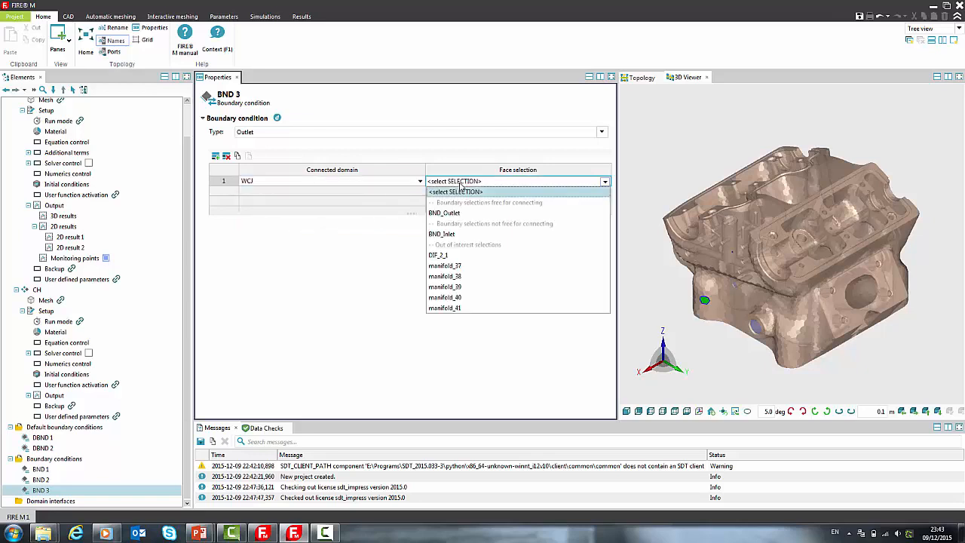
pyautogui.click(443, 213)
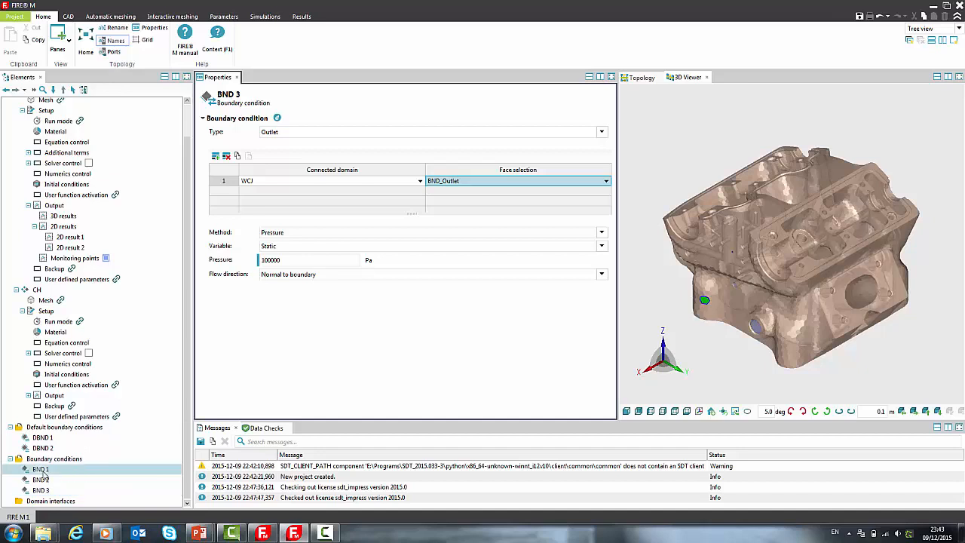
# Rename the boundary conditions Chamber, Inlet and Outlet, and add domain interface DIF 1
pyautogui.click(41, 468)
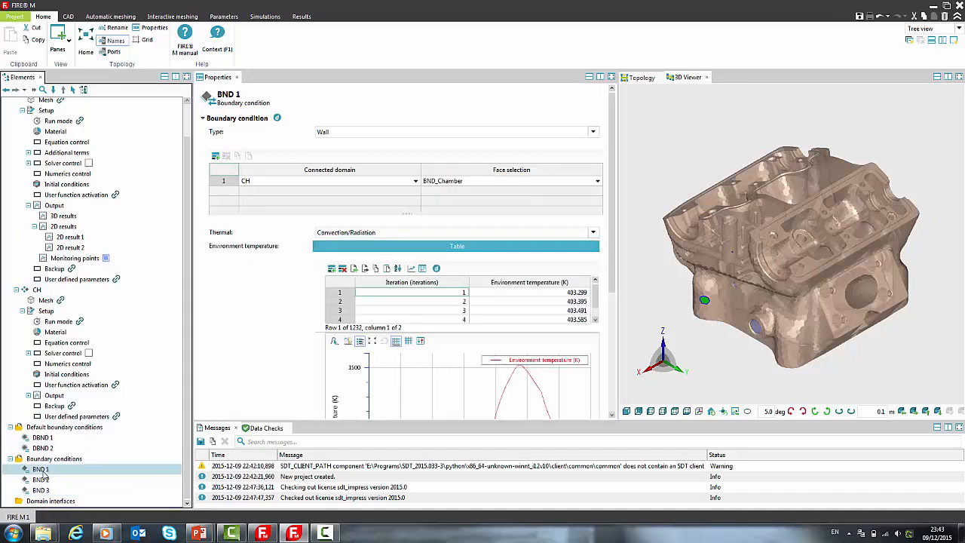
pyautogui.doubleClick(40, 469)
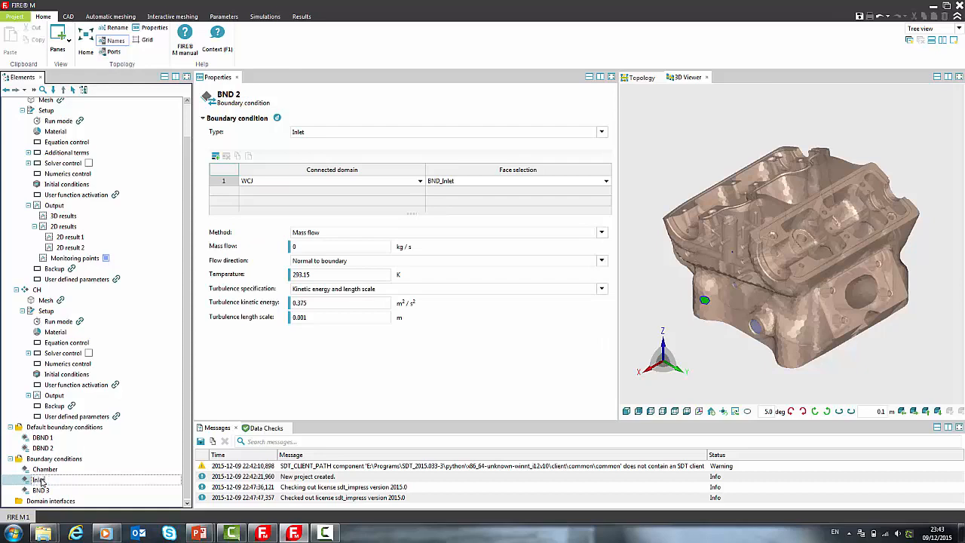
pyautogui.click(37, 479)
pyautogui.write('Outlet')
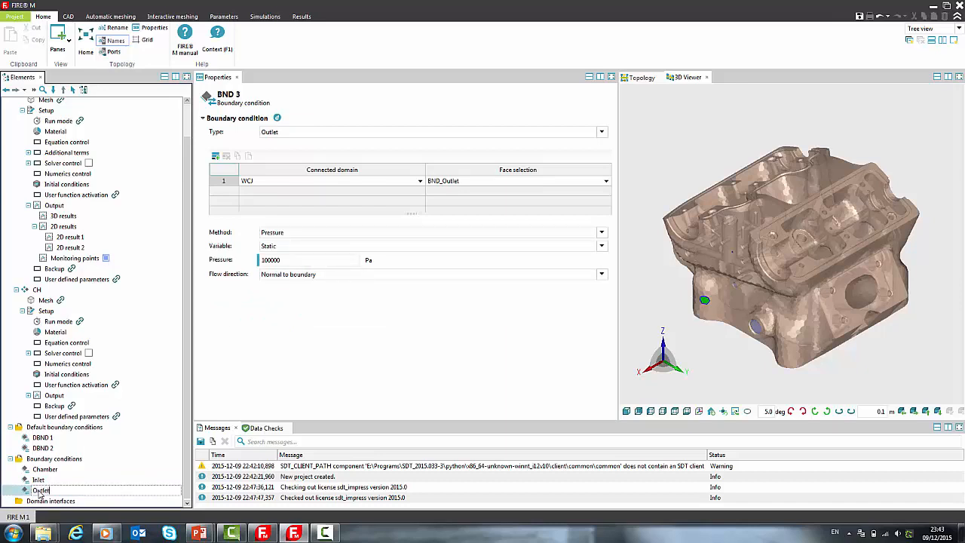
pyautogui.click(41, 490)
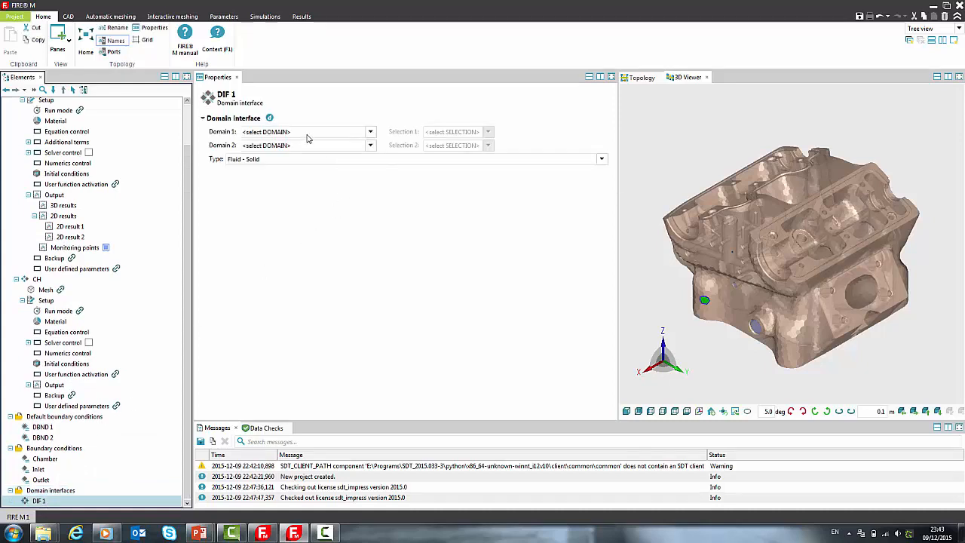
# Link DIF 1 between CH (DIF_1_2) and WCJ (DIF_2_1)
pyautogui.click(370, 145)
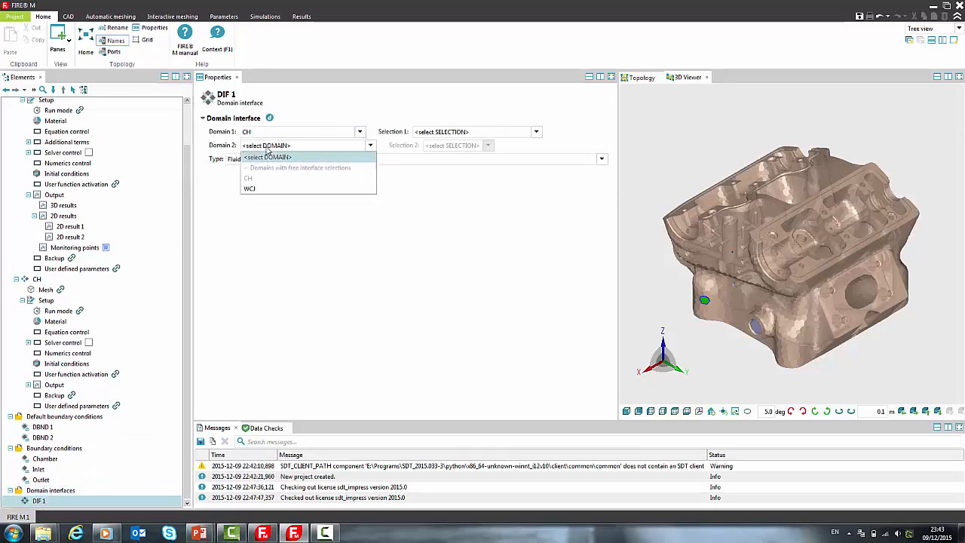
pyautogui.click(250, 187)
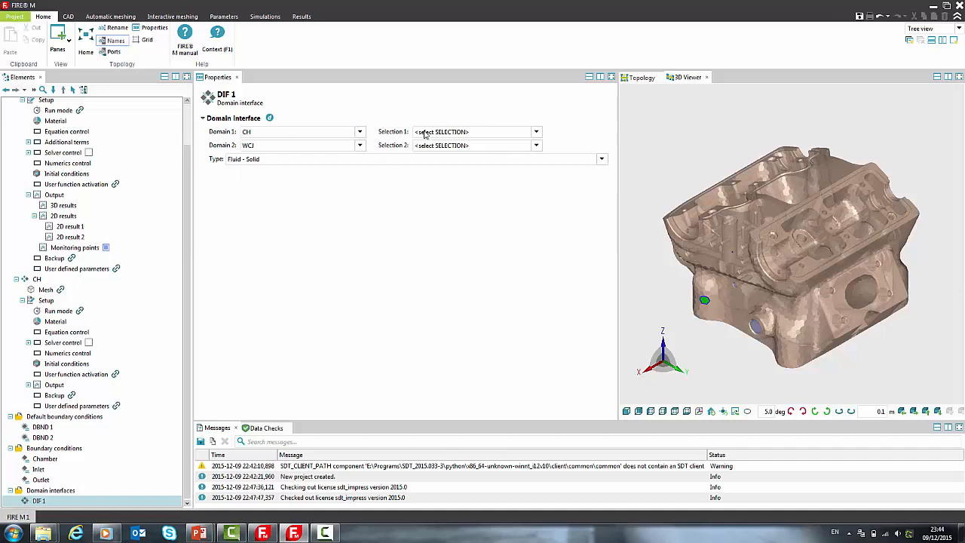
pyautogui.click(536, 131)
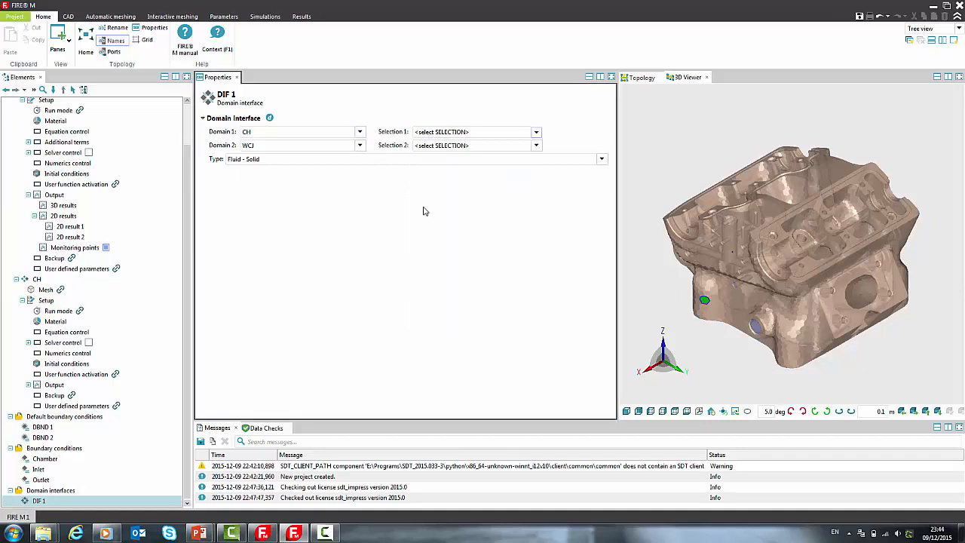
pyautogui.click(535, 131)
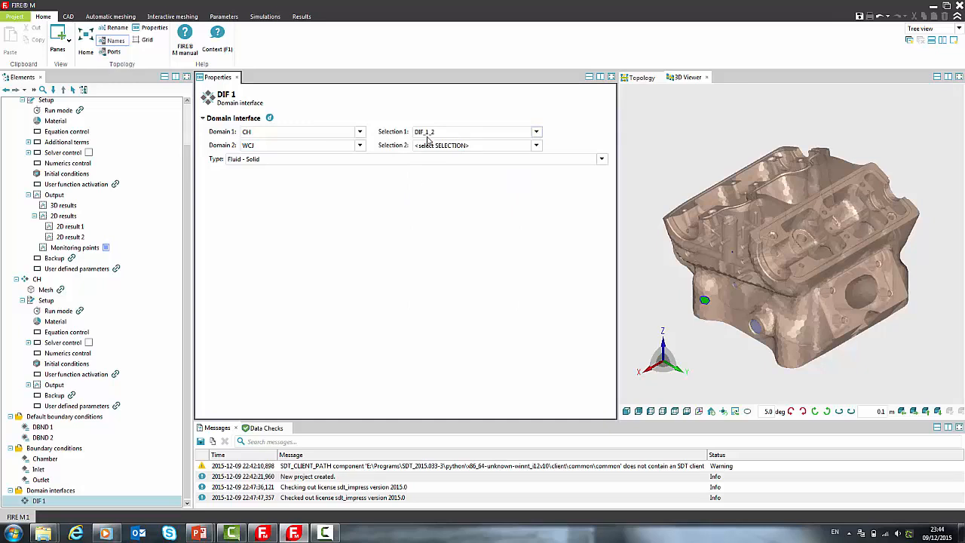
pyautogui.moveTo(432, 140)
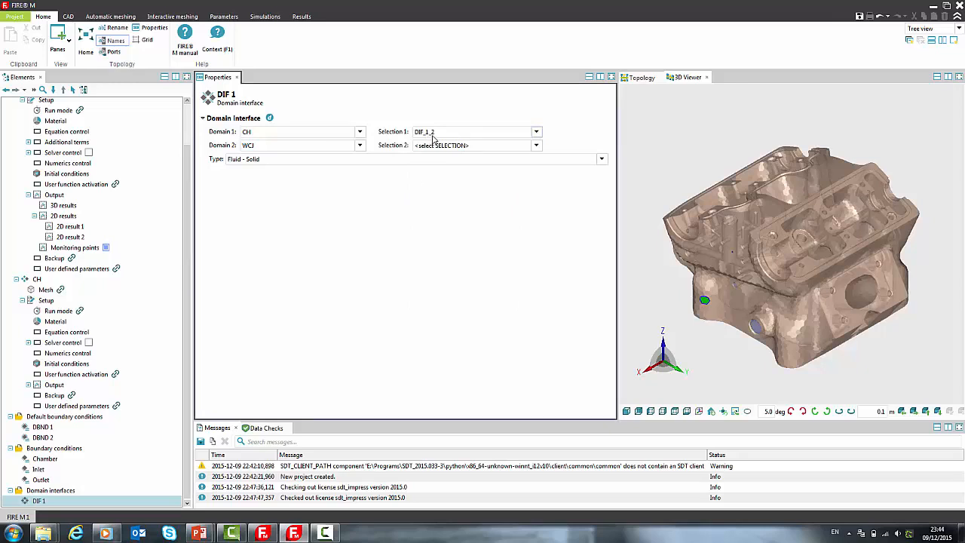
pyautogui.click(536, 145)
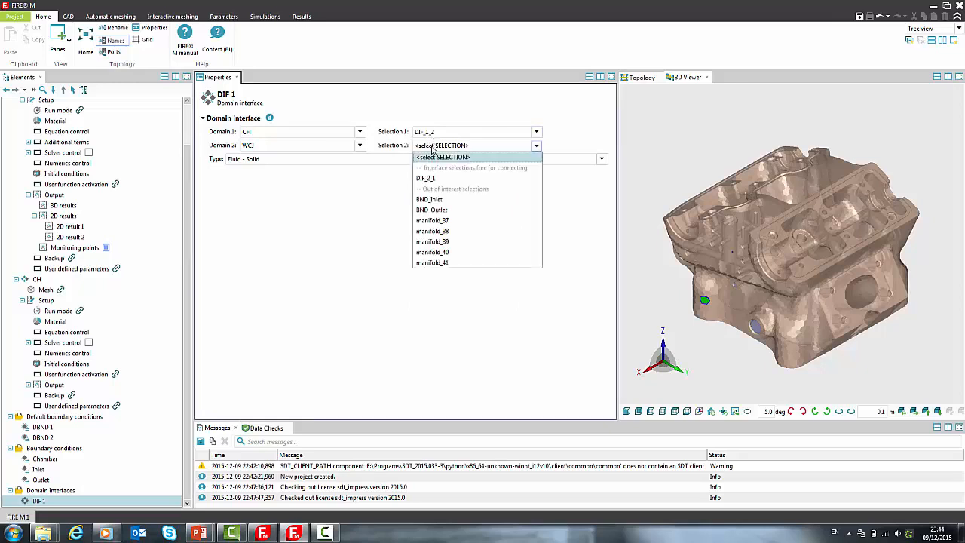
pyautogui.click(425, 178)
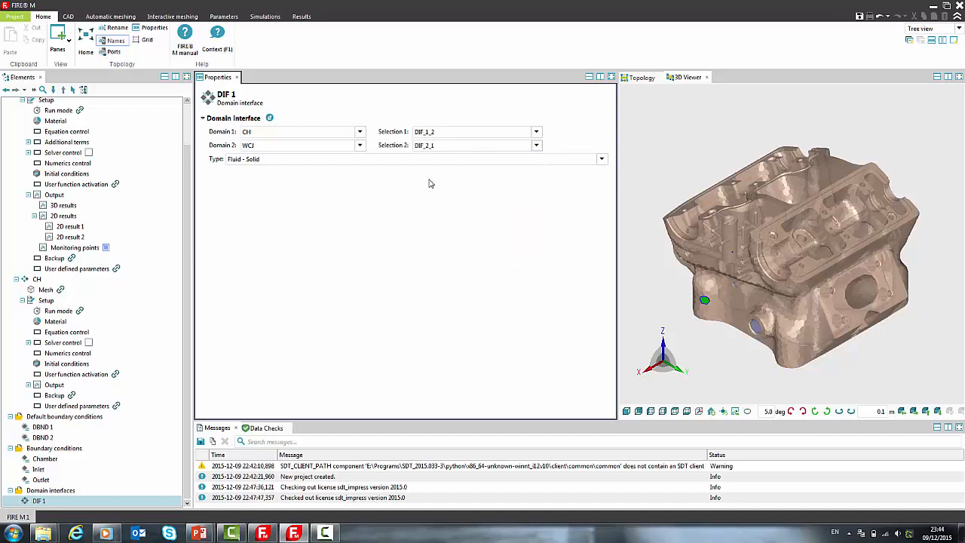
pyautogui.moveTo(376, 213)
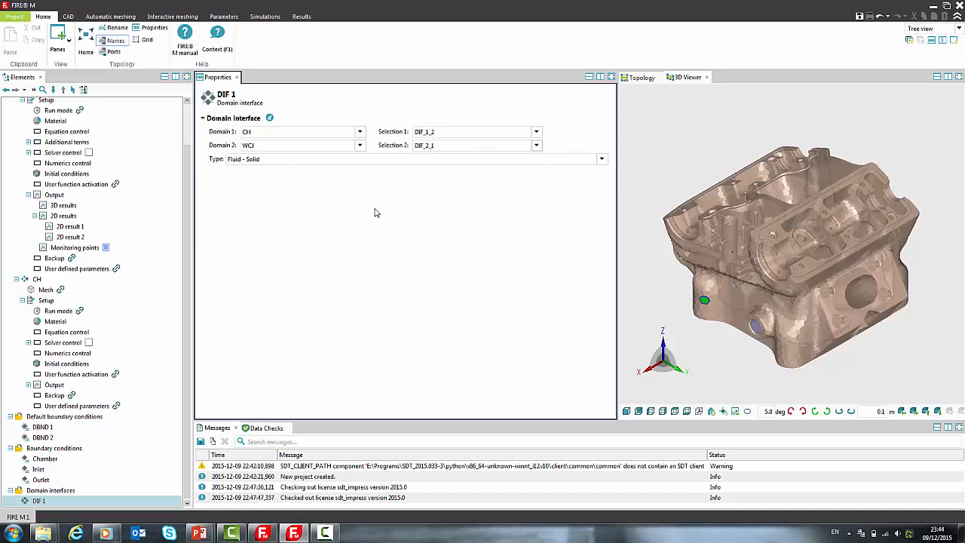
pyautogui.moveTo(321, 124)
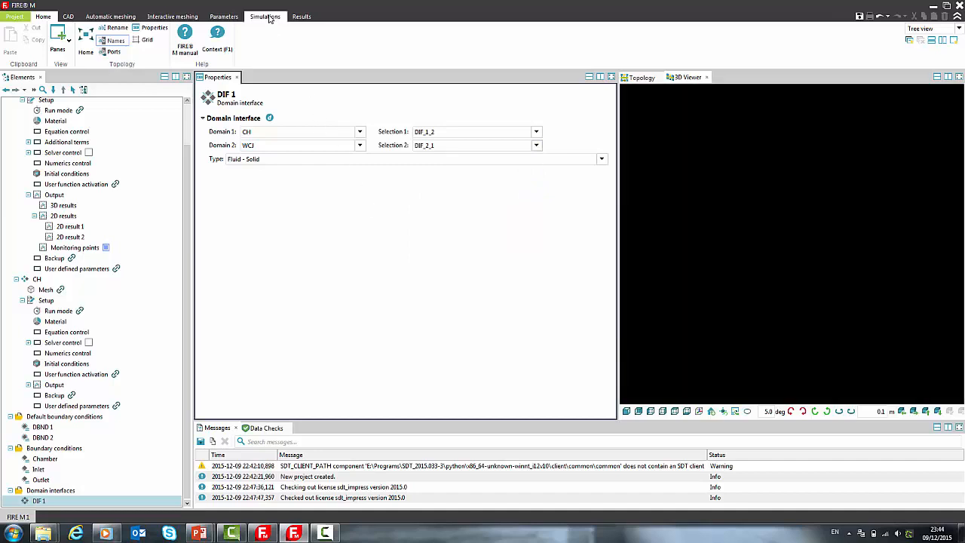
# Run the Case 1 simulation and select the running solver job in Job Overview
pyautogui.click(265, 16)
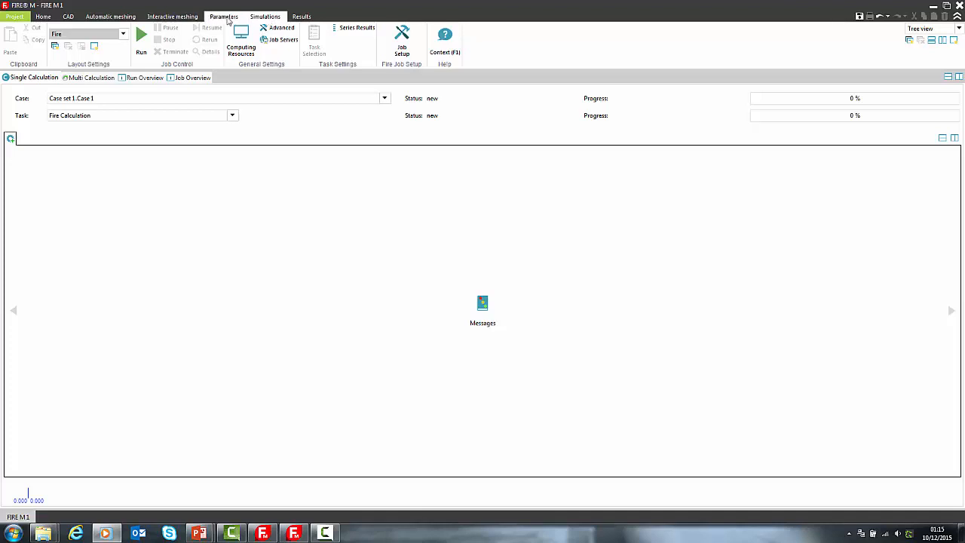
pyautogui.moveTo(141, 37)
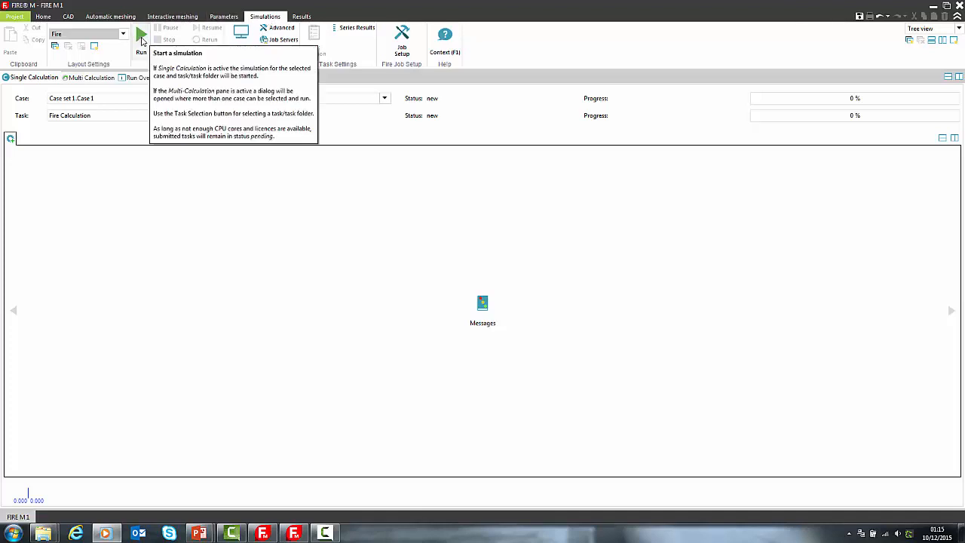
pyautogui.click(141, 36)
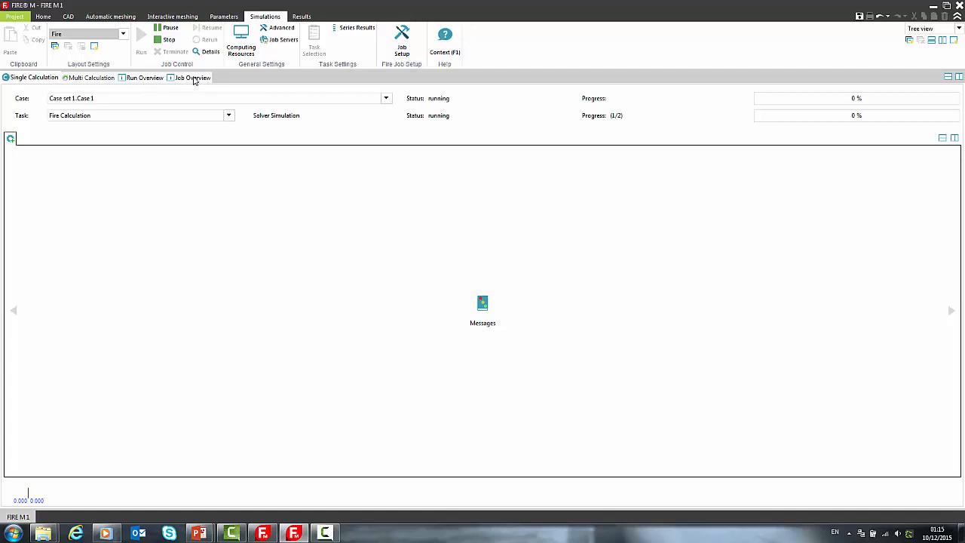
pyautogui.click(192, 78)
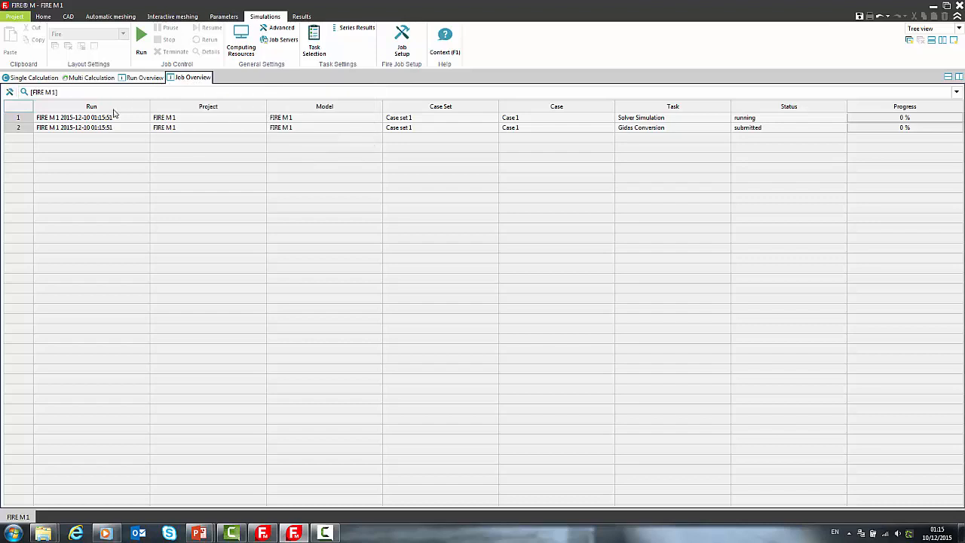
pyautogui.moveTo(119, 126)
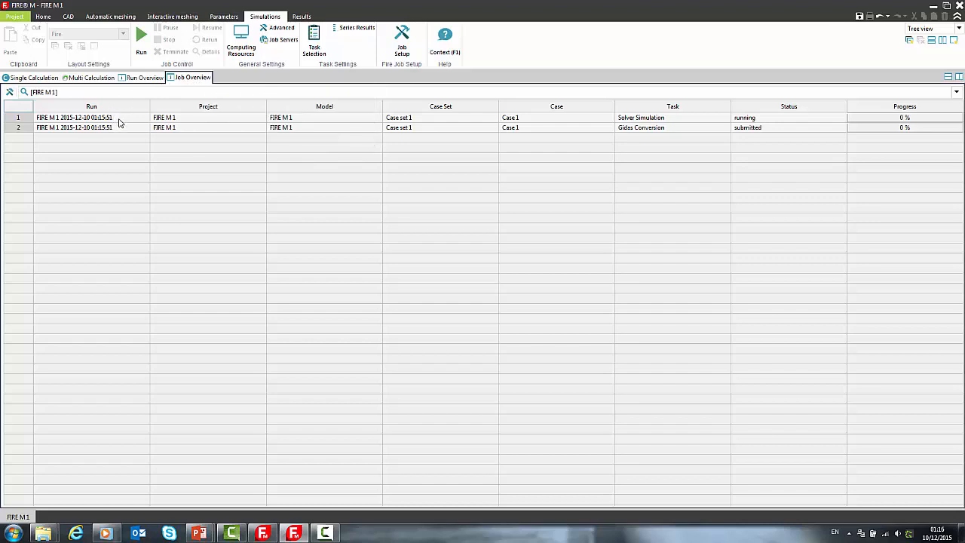
pyautogui.moveTo(764, 149)
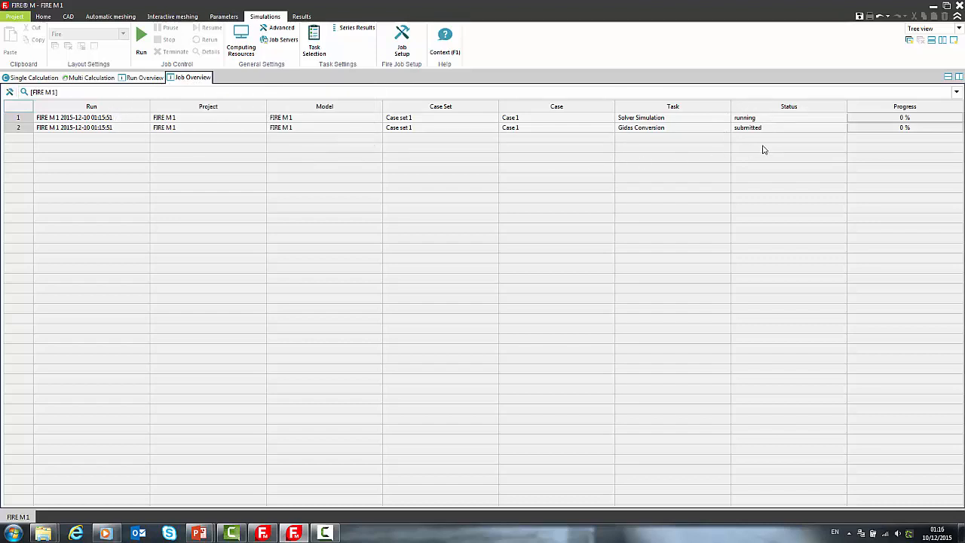
pyautogui.moveTo(125, 125)
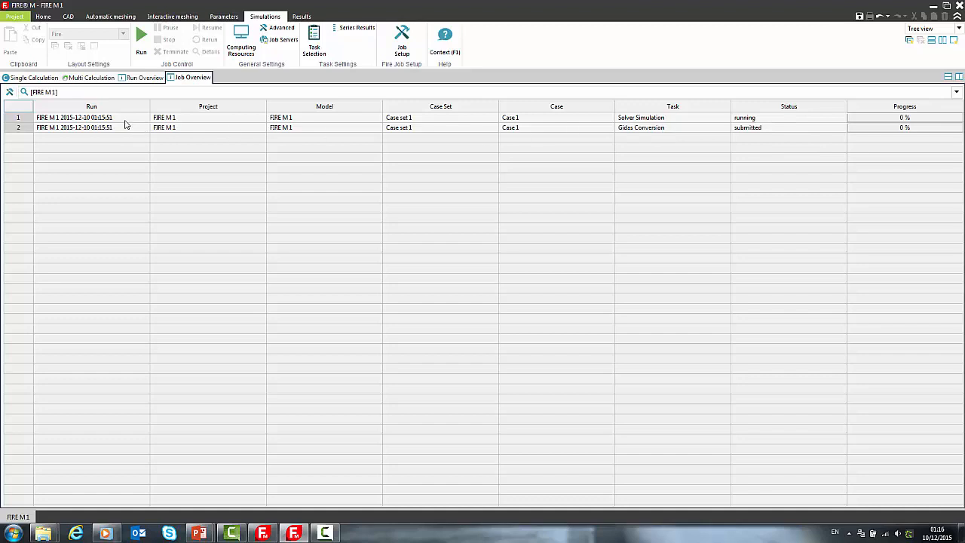
pyautogui.click(74, 117)
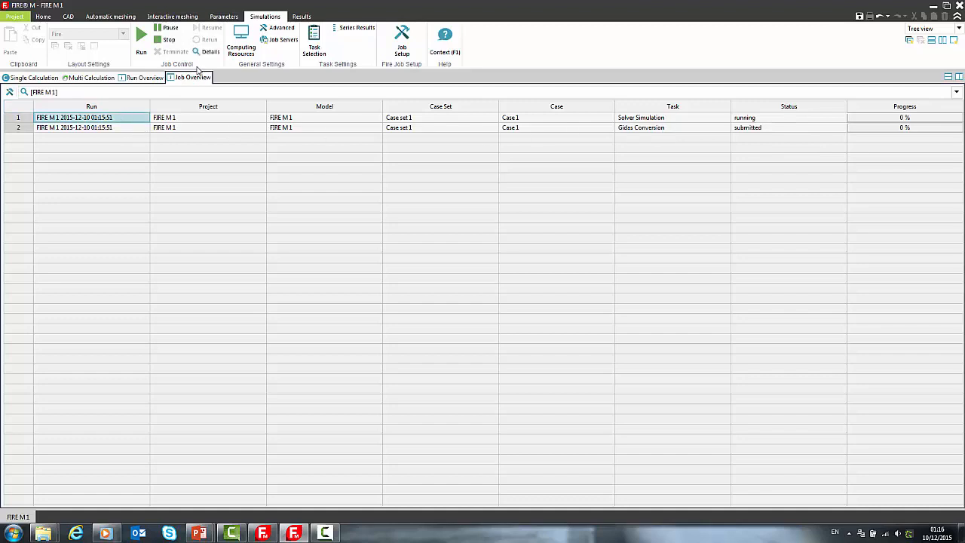
pyautogui.moveTo(210, 51)
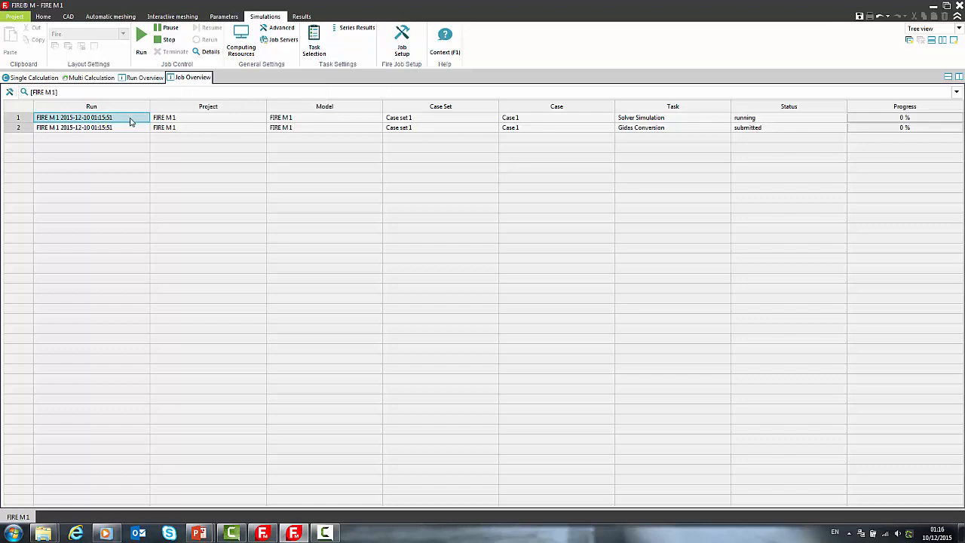
pyautogui.doubleClick(74, 117)
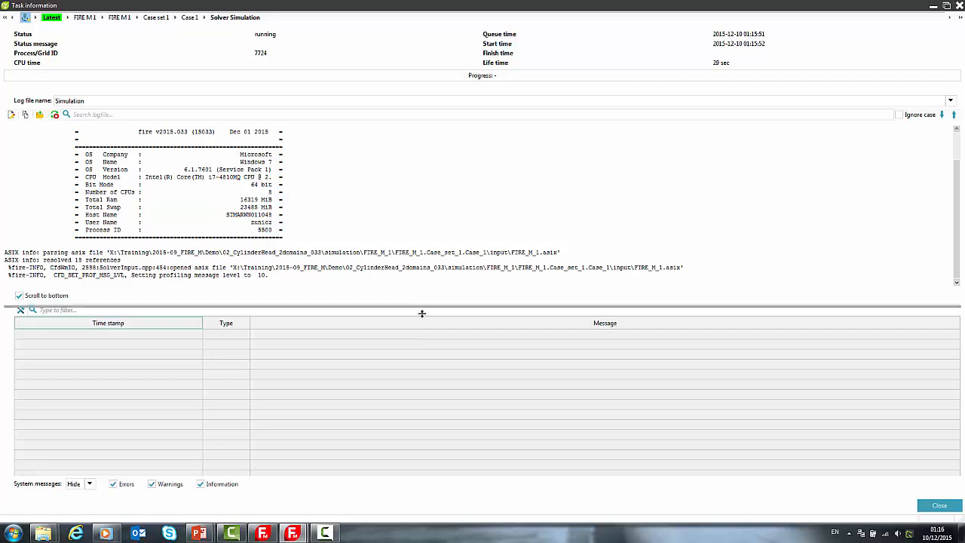
pyautogui.moveTo(422, 314); pyautogui.dragTo(419, 410)
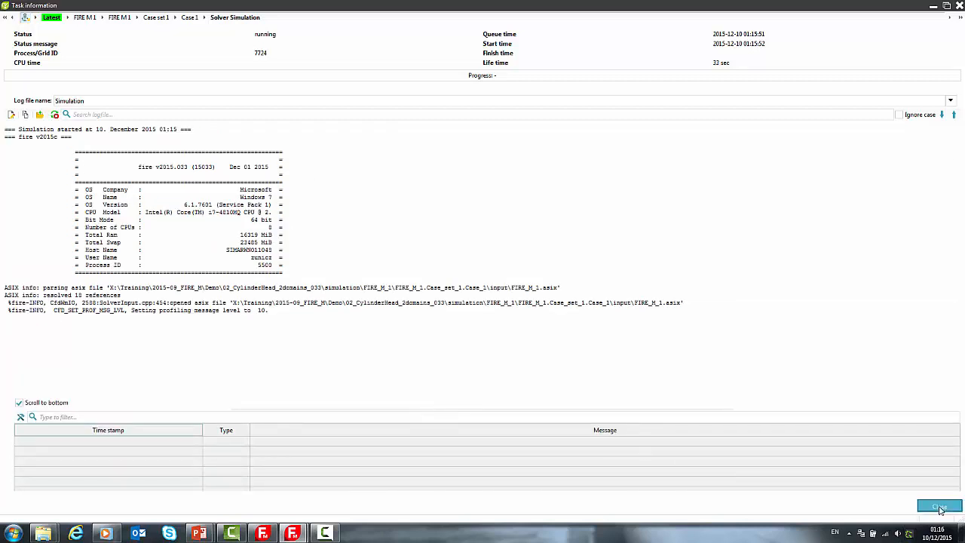
pyautogui.click(939, 506)
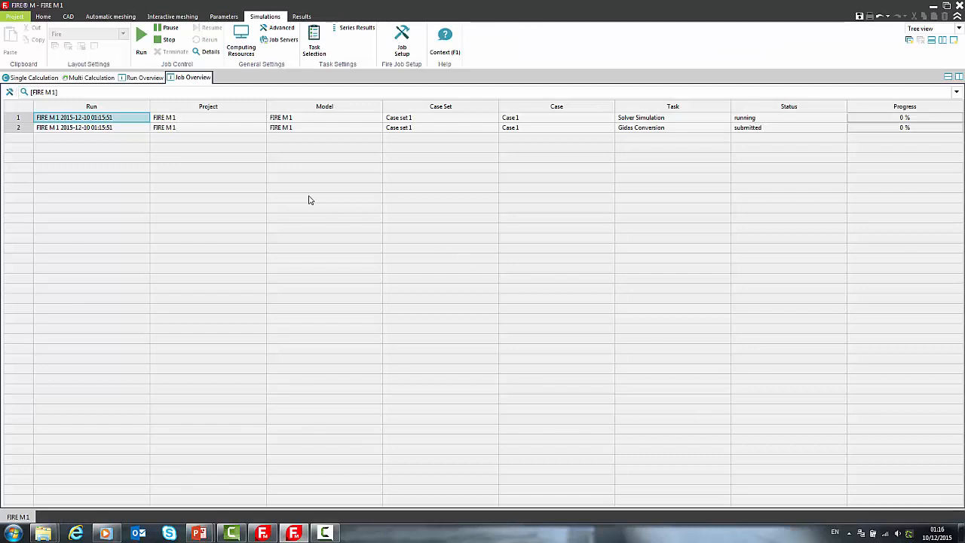